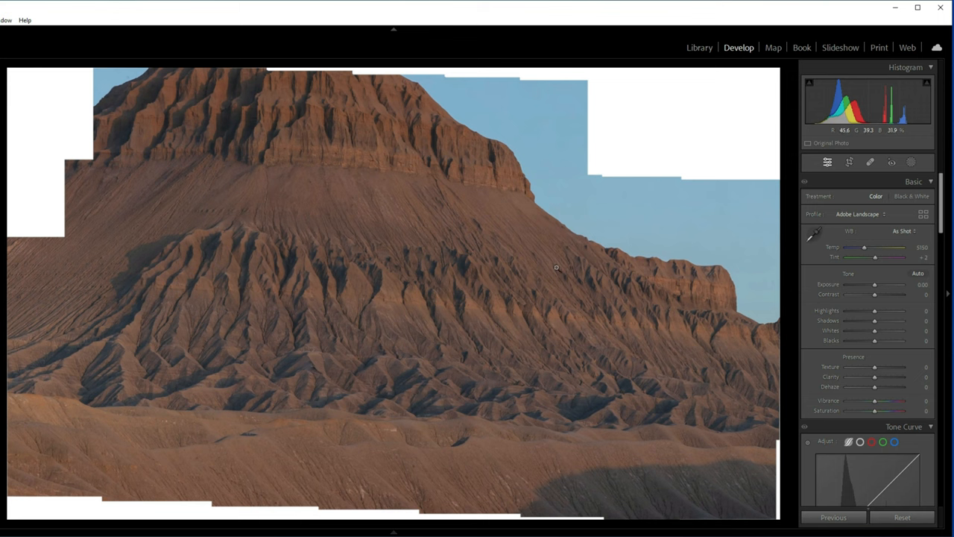
pyautogui.moveTo(598, 184)
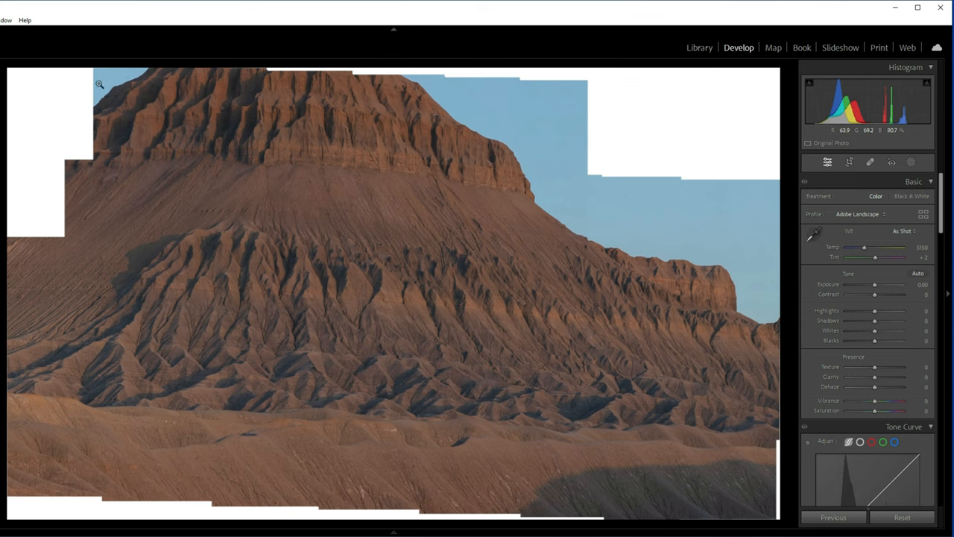
pyautogui.moveTo(554, 113)
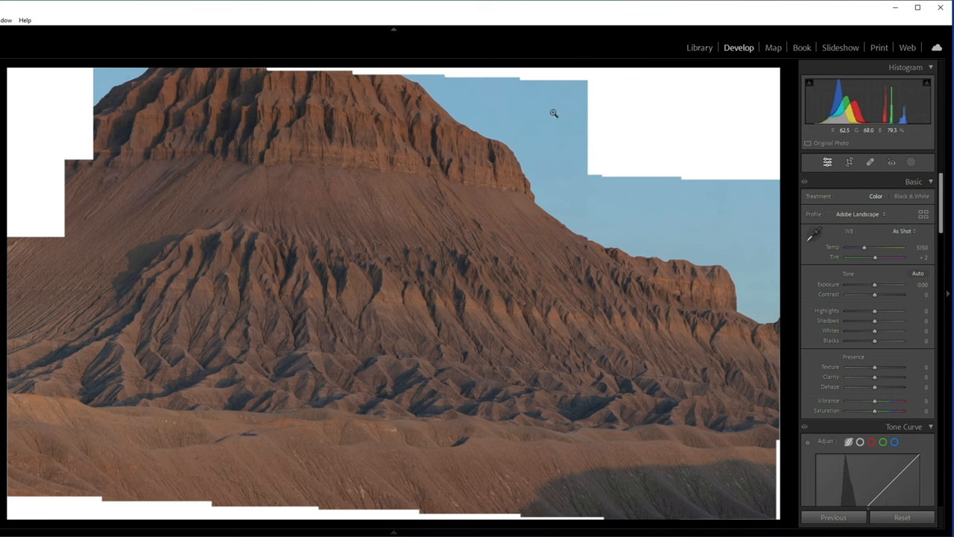
pyautogui.moveTo(52, 343)
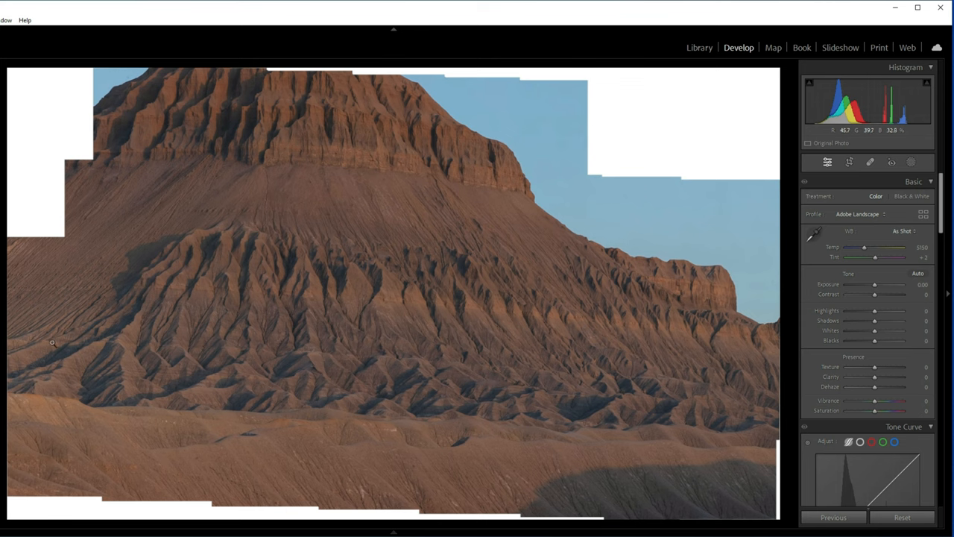
pyautogui.moveTo(179, 326)
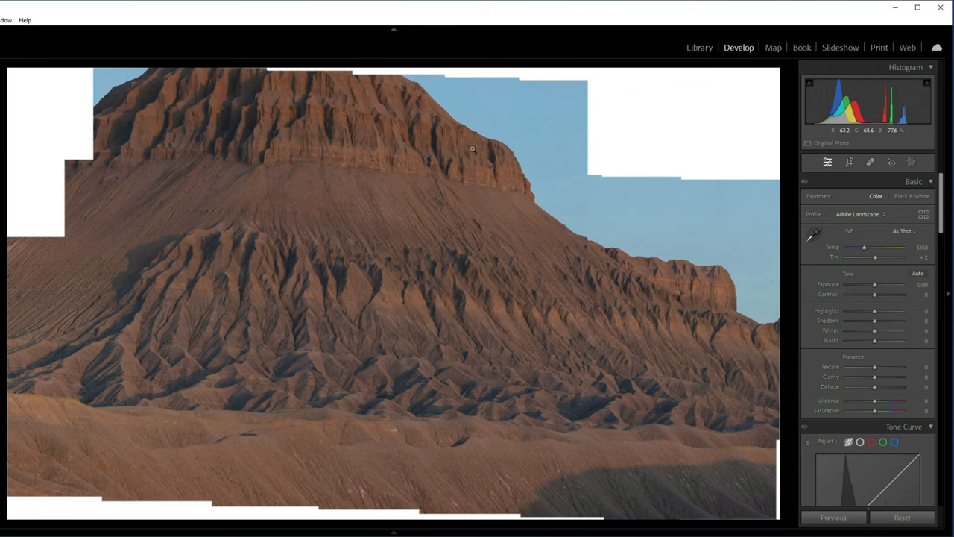
pyautogui.moveTo(326, 213)
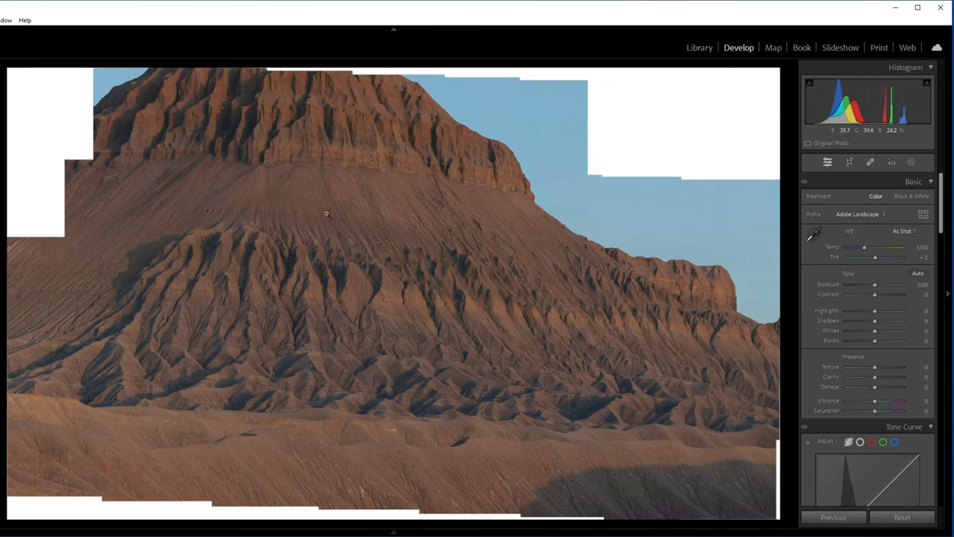
pyautogui.moveTo(849, 162)
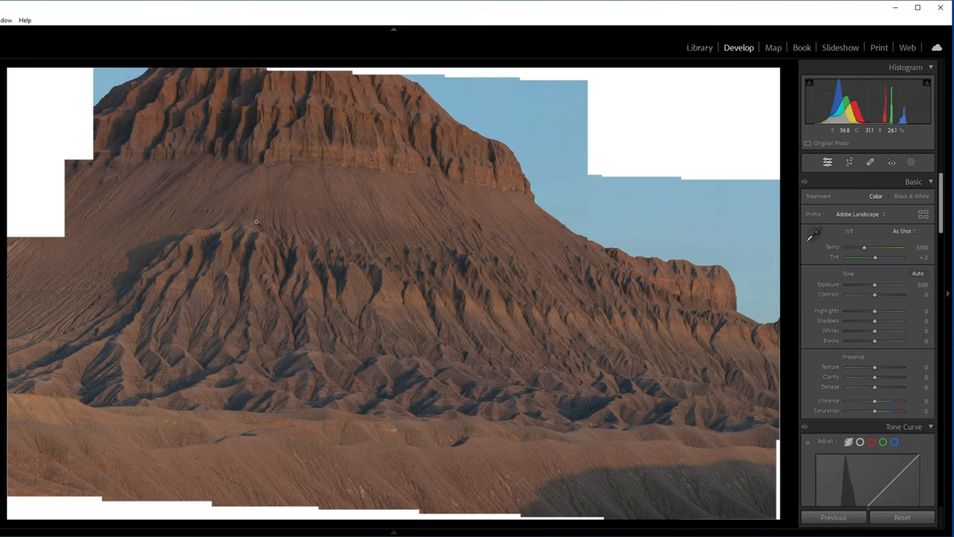
pyautogui.moveTo(191, 187)
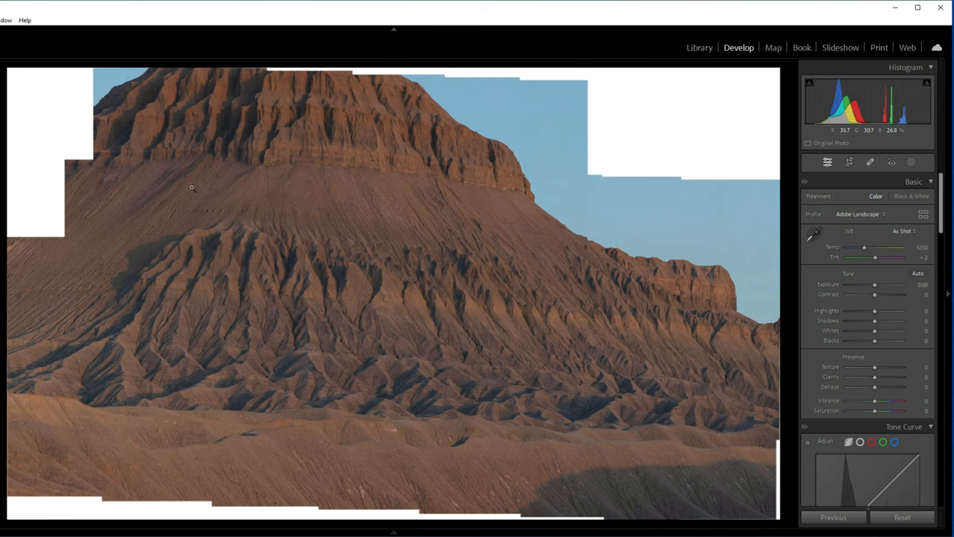
pyautogui.moveTo(534, 217)
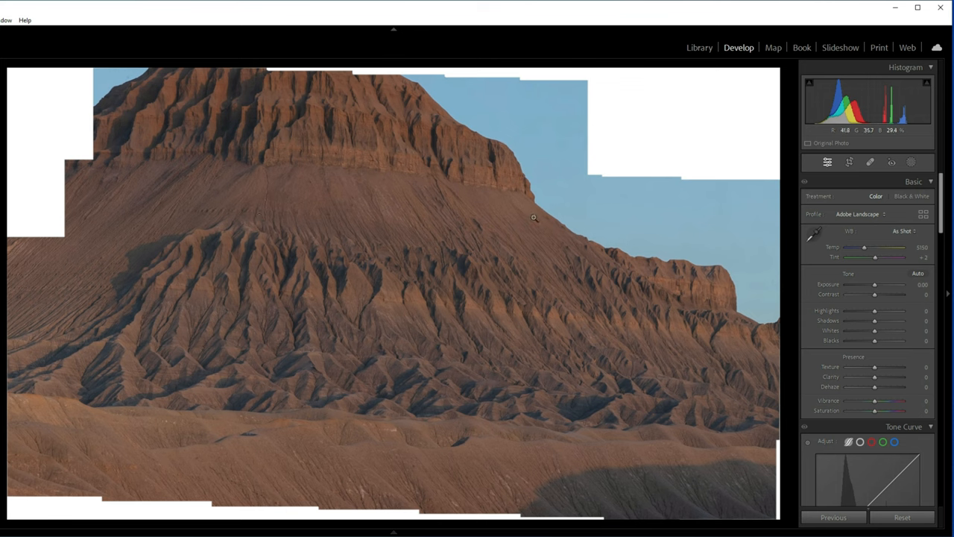
pyautogui.moveTo(166, 390)
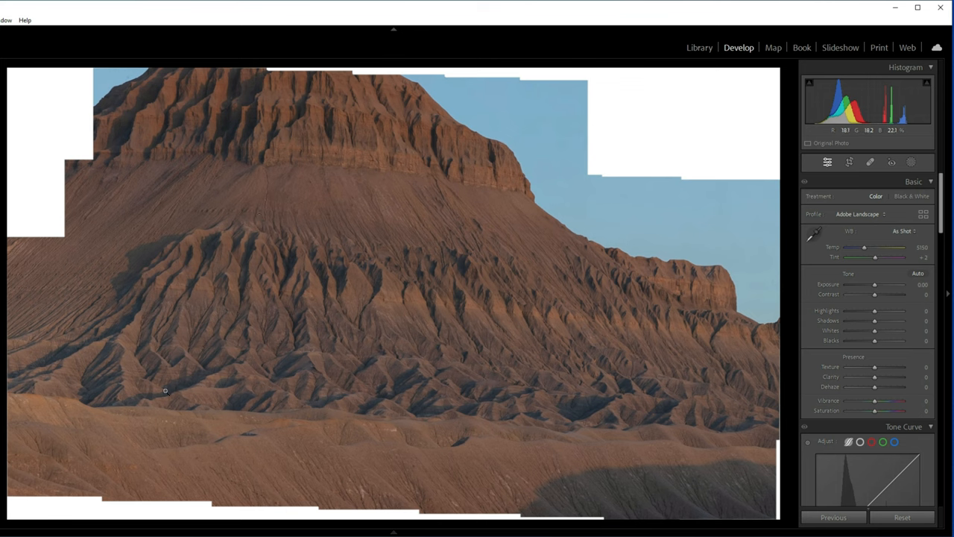
# Crop the photo at 6 x 17 proportion, resizing the frame across the butte.
pyautogui.click(850, 162)
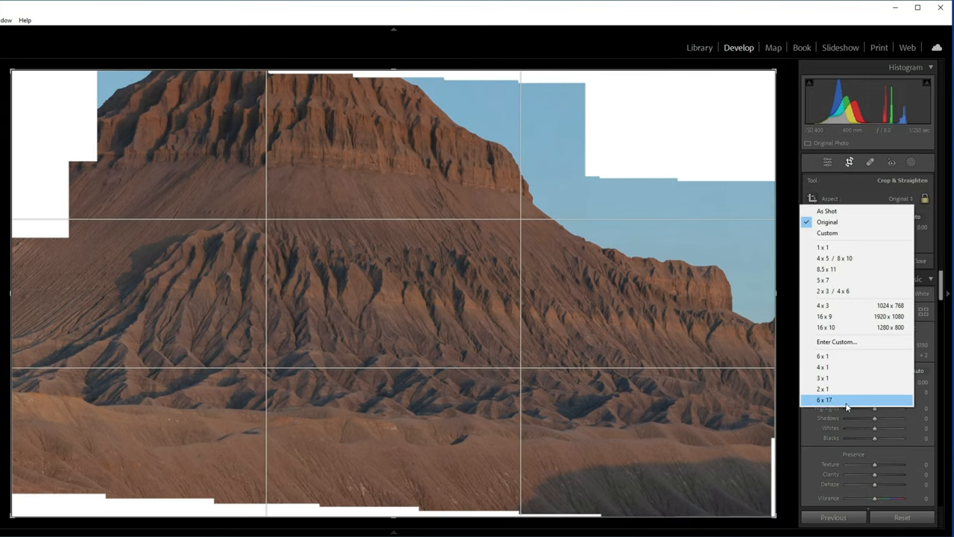
pyautogui.click(824, 400)
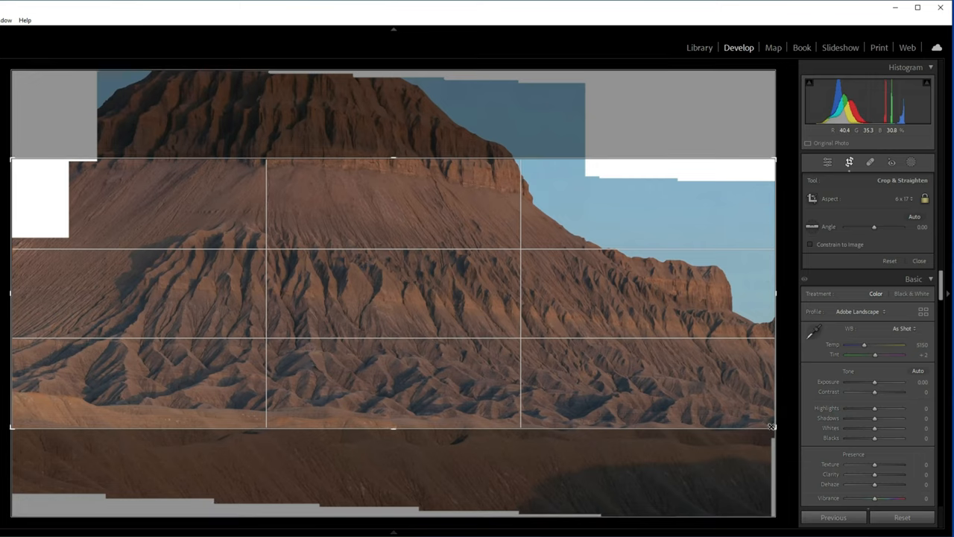
pyautogui.moveTo(772, 426); pyautogui.dragTo(749, 416)
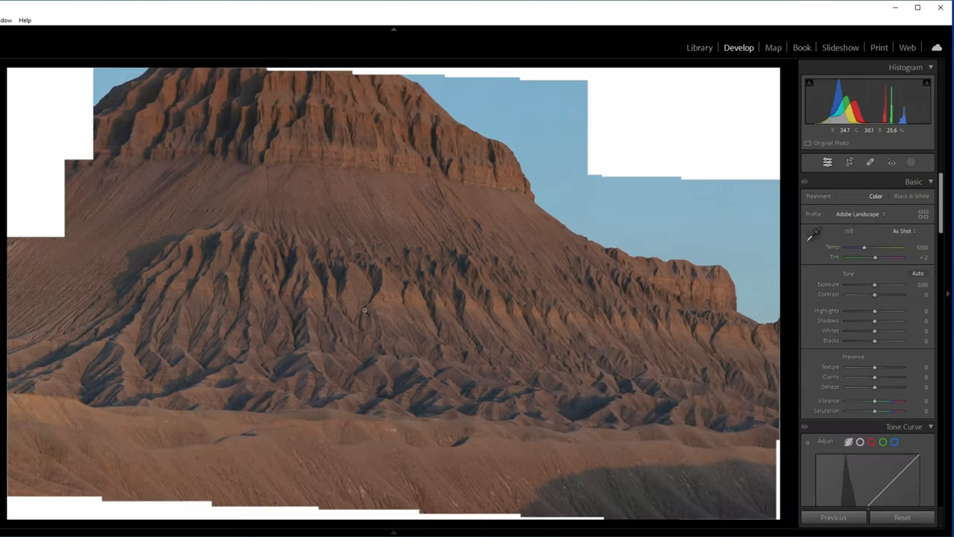
pyautogui.moveTo(229, 273)
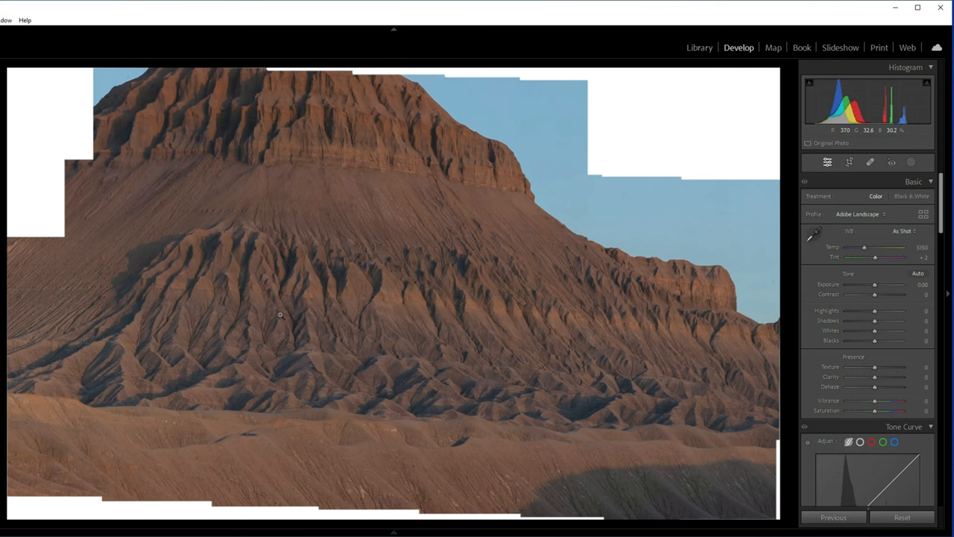
pyautogui.moveTo(278, 157)
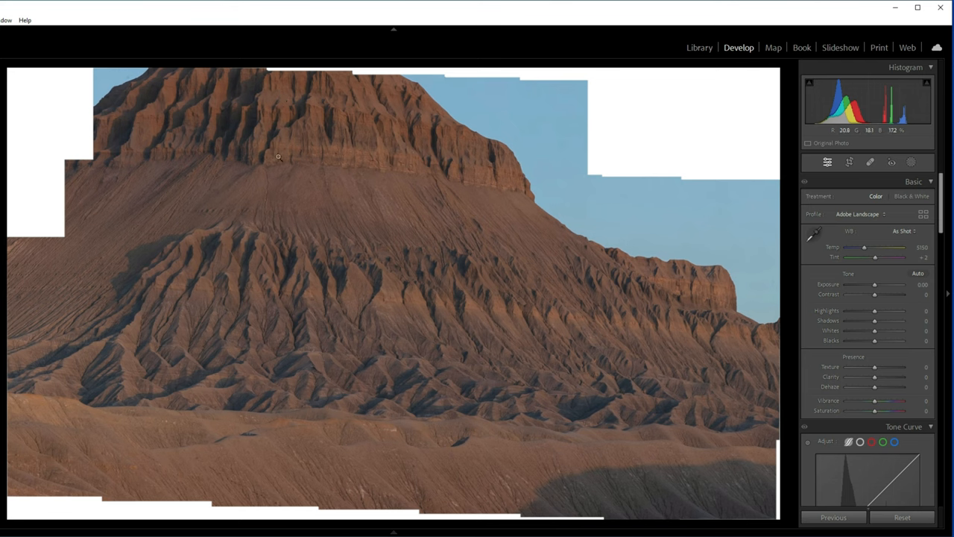
pyautogui.moveTo(326, 268)
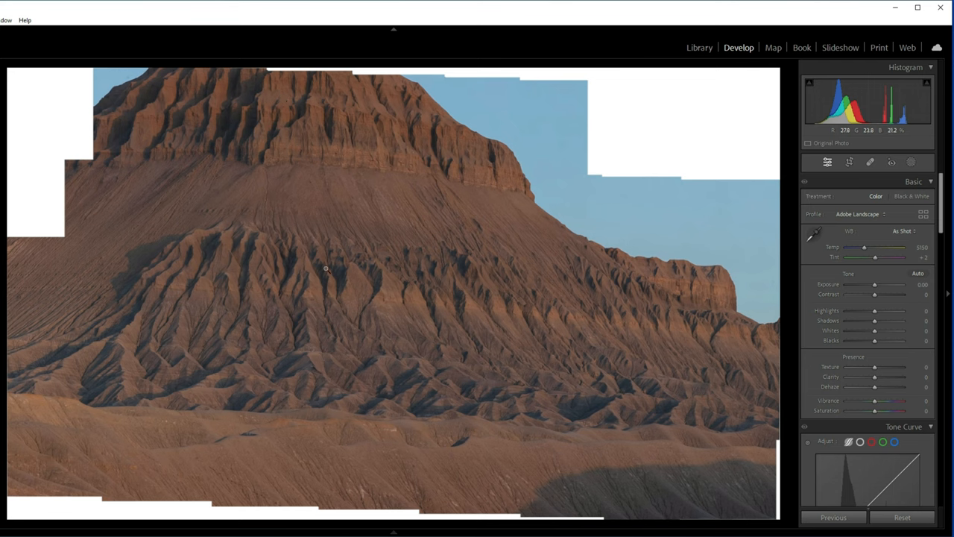
pyautogui.moveTo(540, 288)
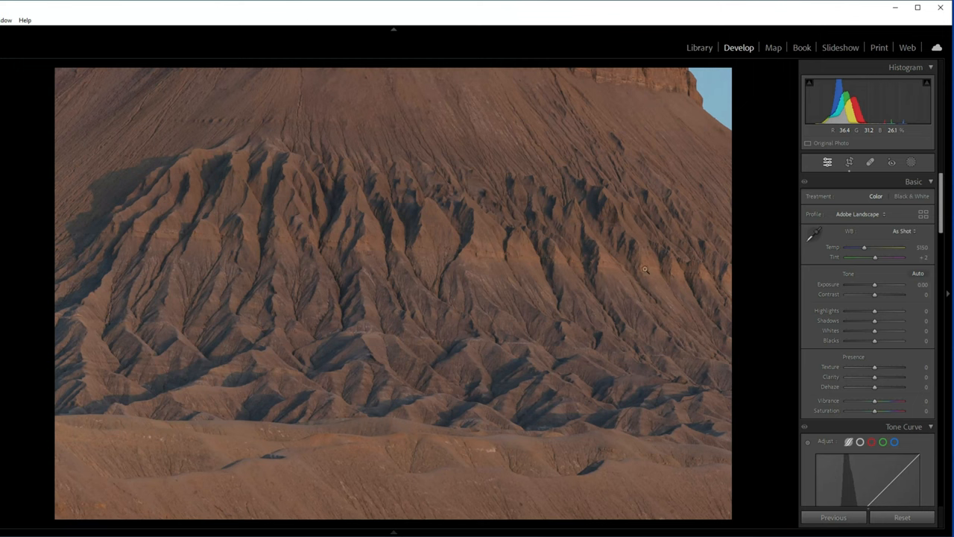
pyautogui.moveTo(664, 246)
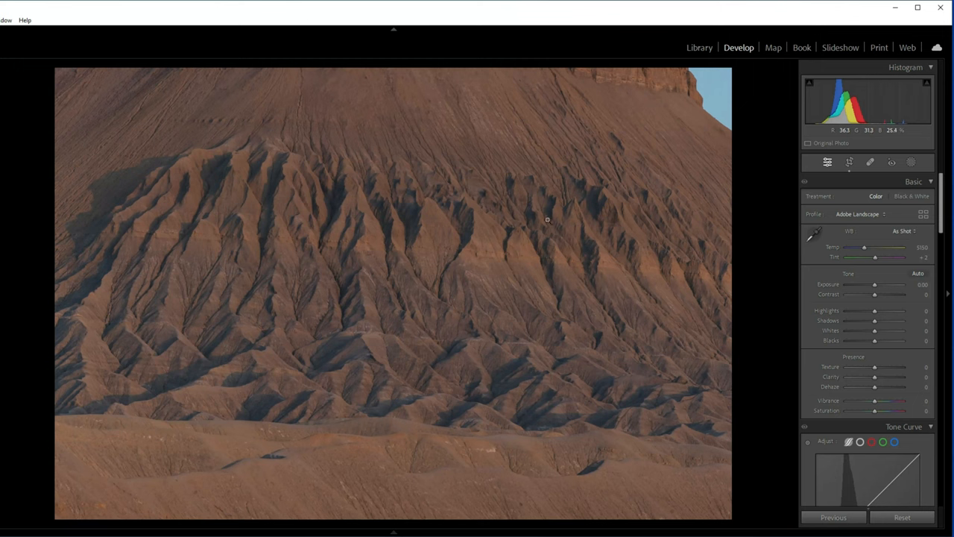
pyautogui.moveTo(608, 294)
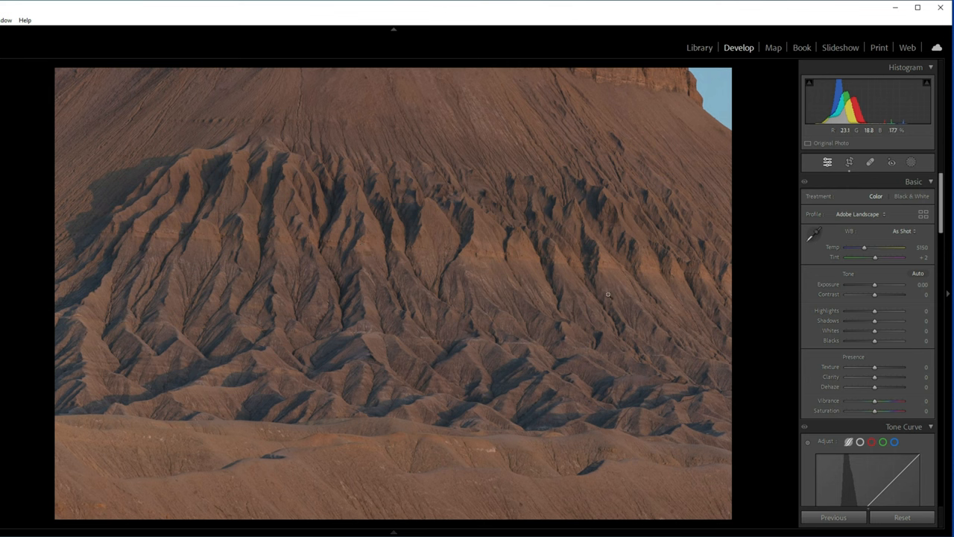
pyautogui.moveTo(646, 234)
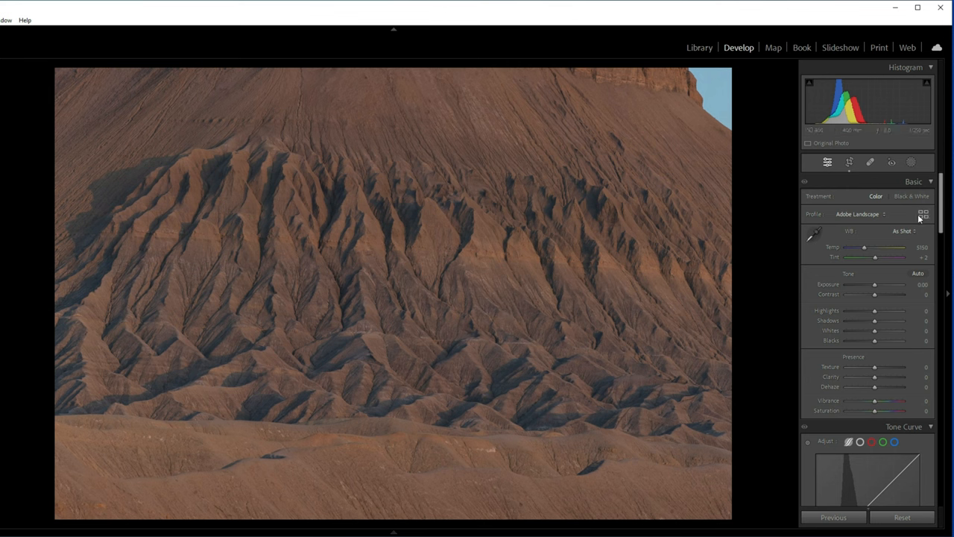
pyautogui.moveTo(839, 176)
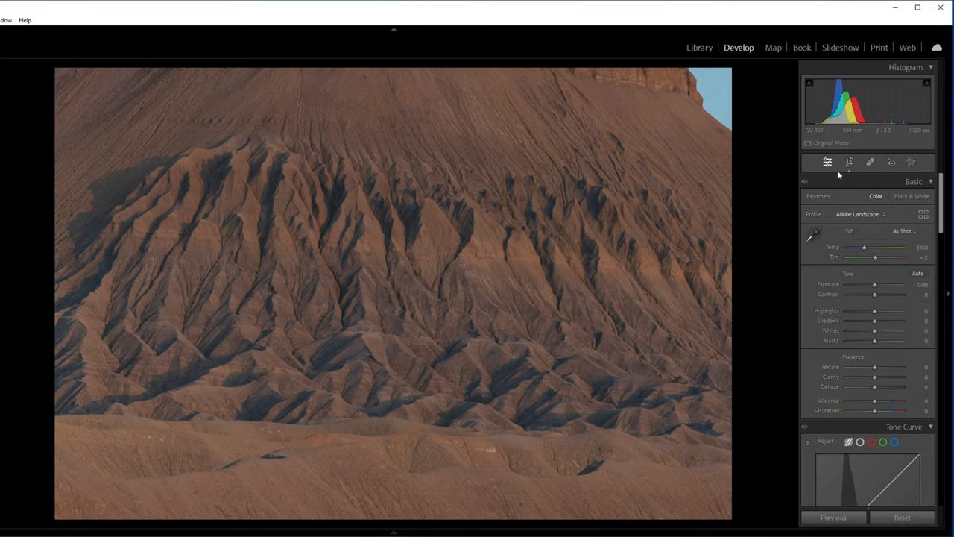
# Reopen the crop and tilt the 4x5 frame to -3.67° around the butte.
pyautogui.click(849, 162)
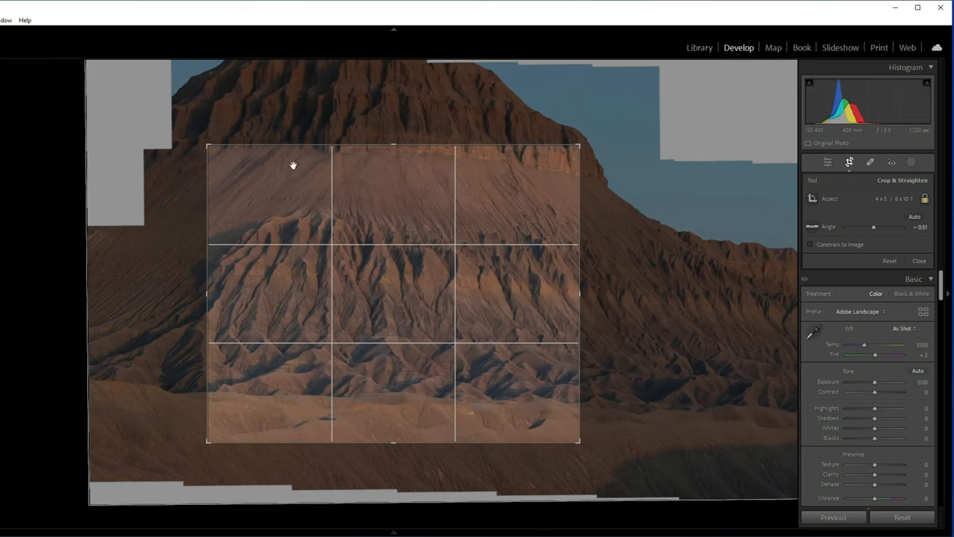
pyautogui.moveTo(596, 278)
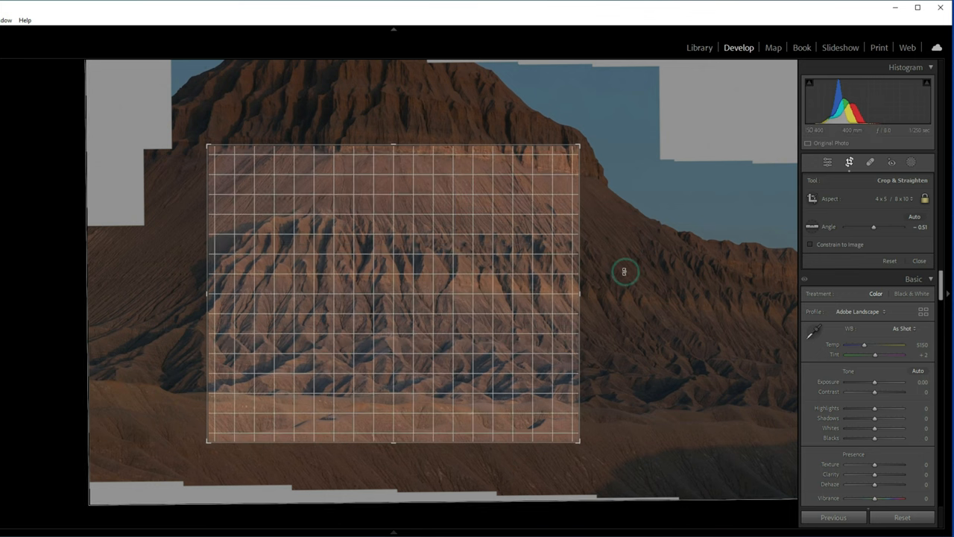
pyautogui.moveTo(624, 272); pyautogui.dragTo(628, 266)
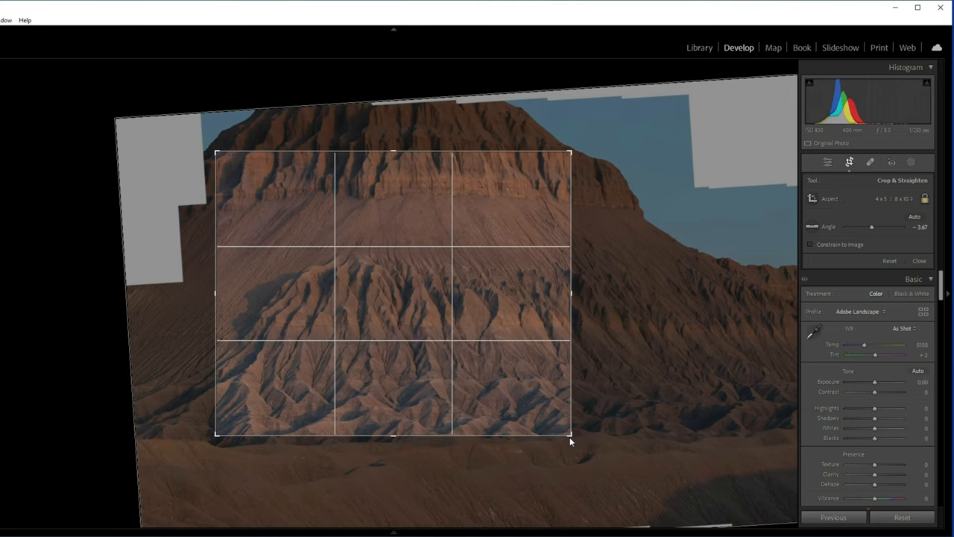
pyautogui.moveTo(426, 265)
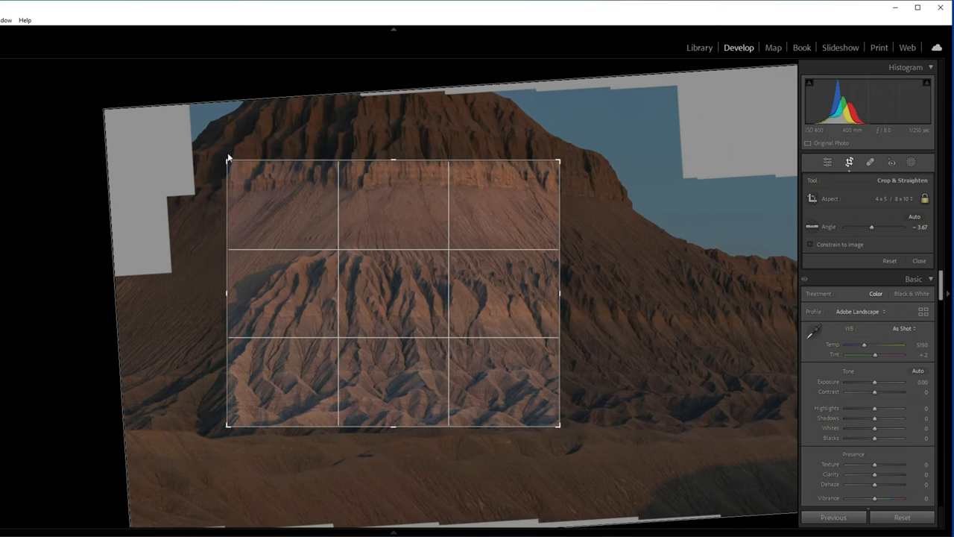
pyautogui.moveTo(272, 274)
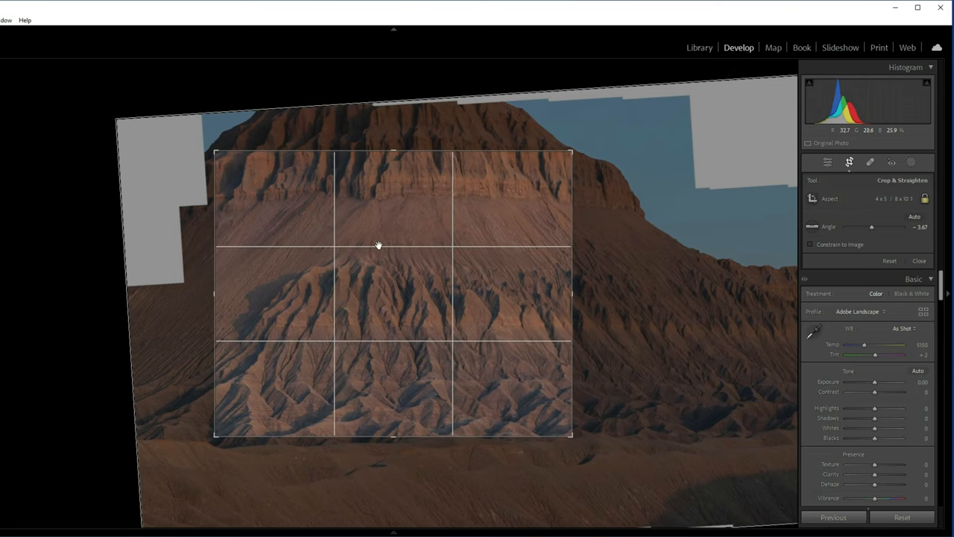
pyautogui.moveTo(471, 225)
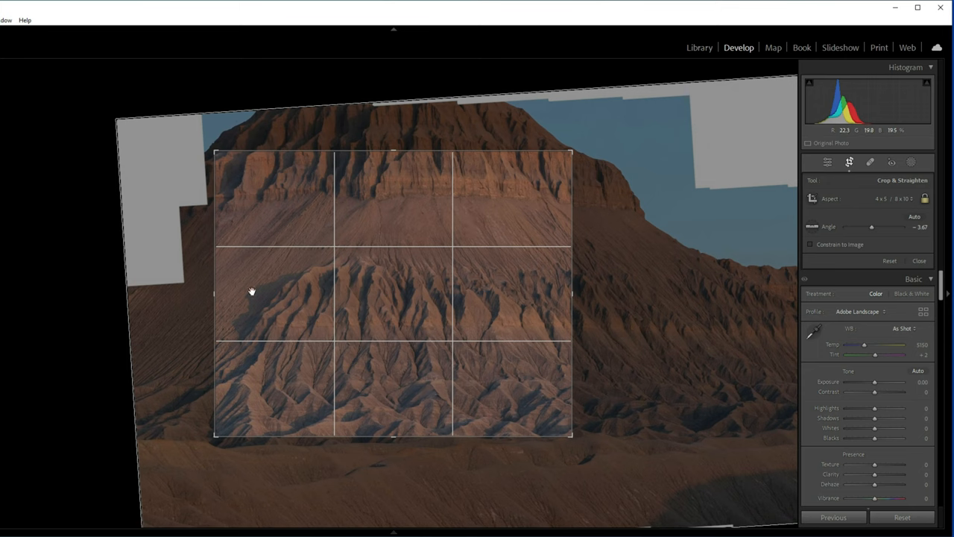
pyautogui.moveTo(274, 257)
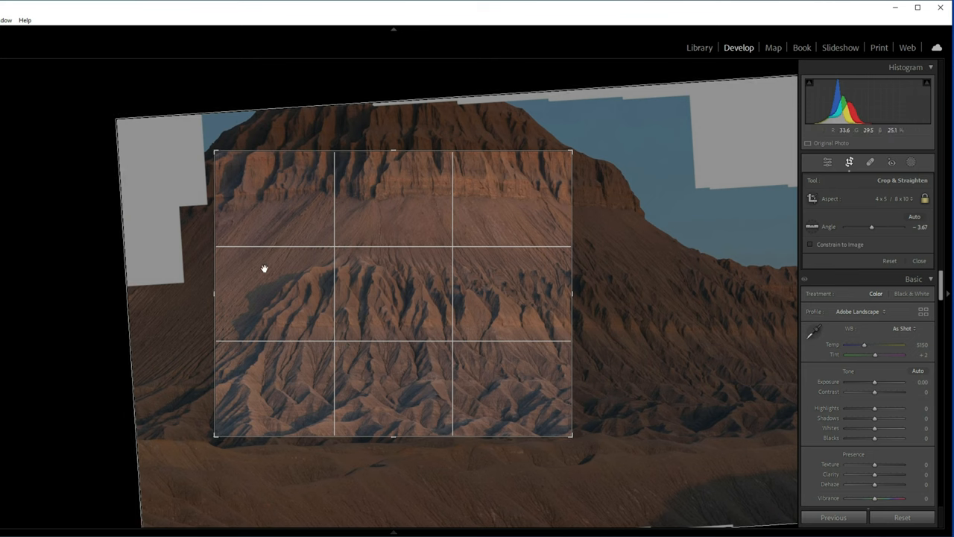
pyautogui.moveTo(261, 160)
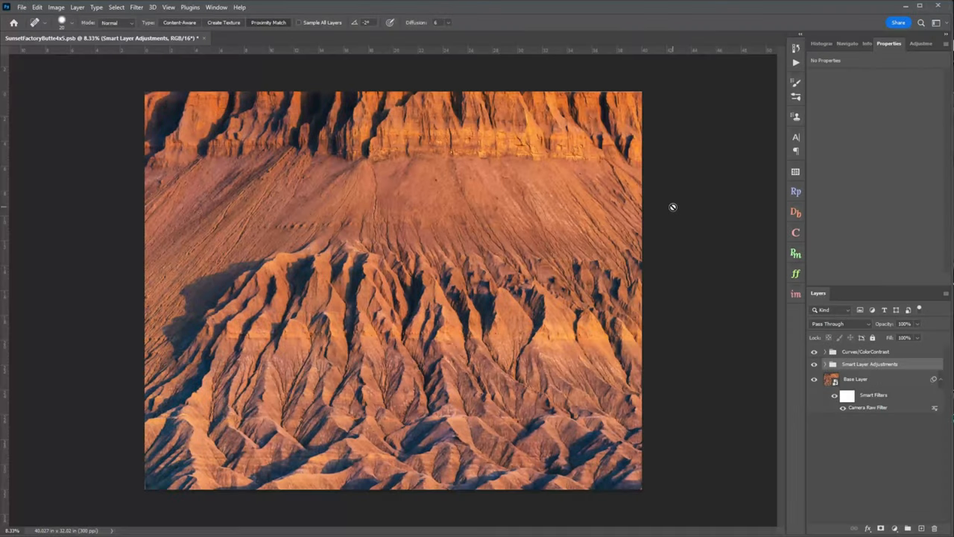
pyautogui.moveTo(597, 178)
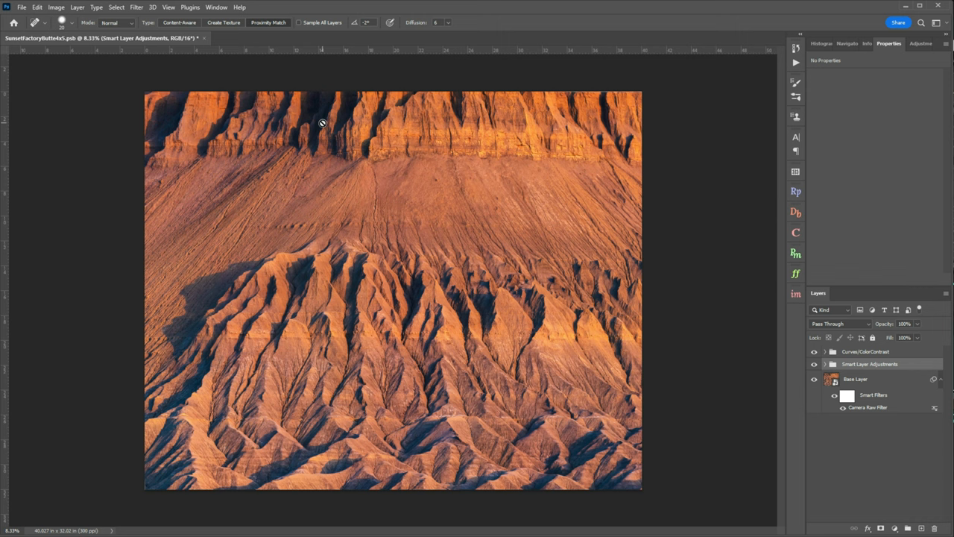
pyautogui.moveTo(230, 271)
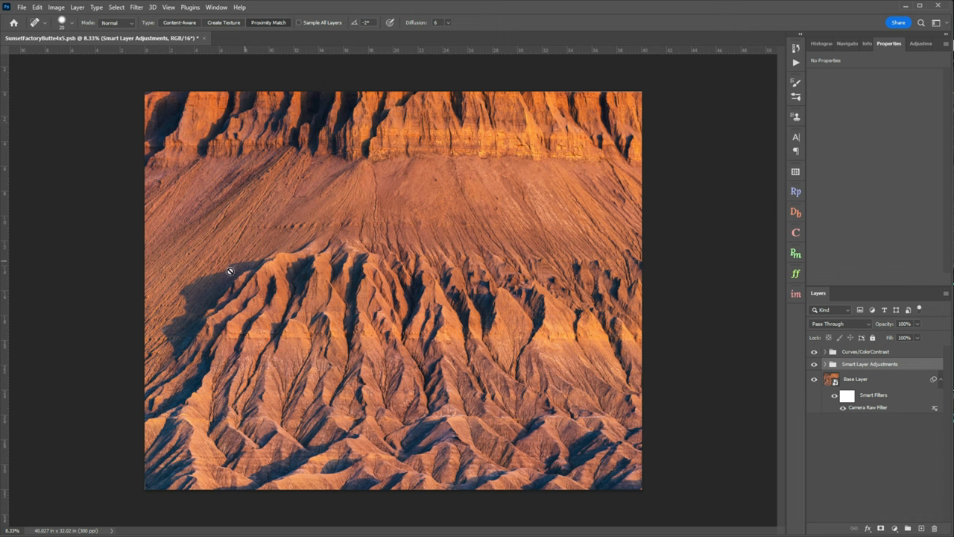
pyautogui.moveTo(442, 379)
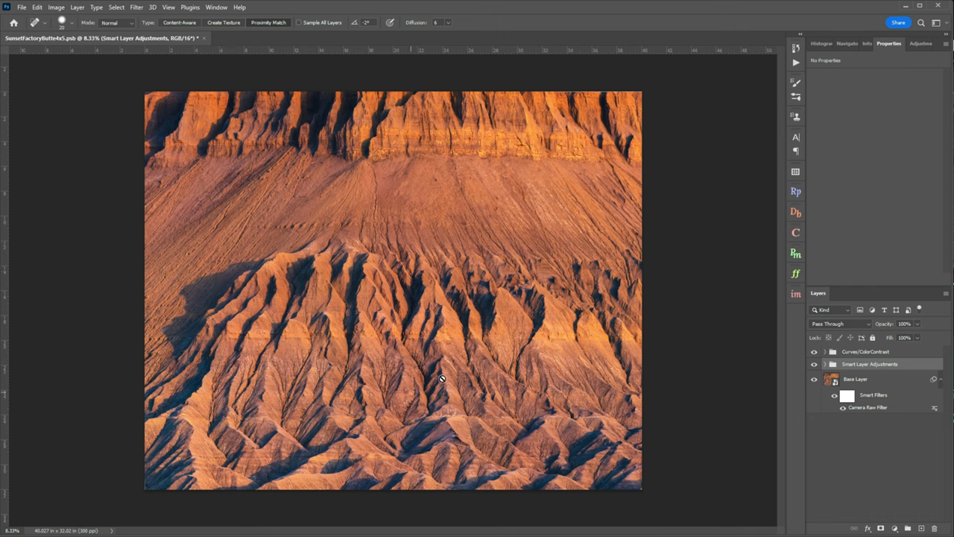
pyautogui.moveTo(364, 342)
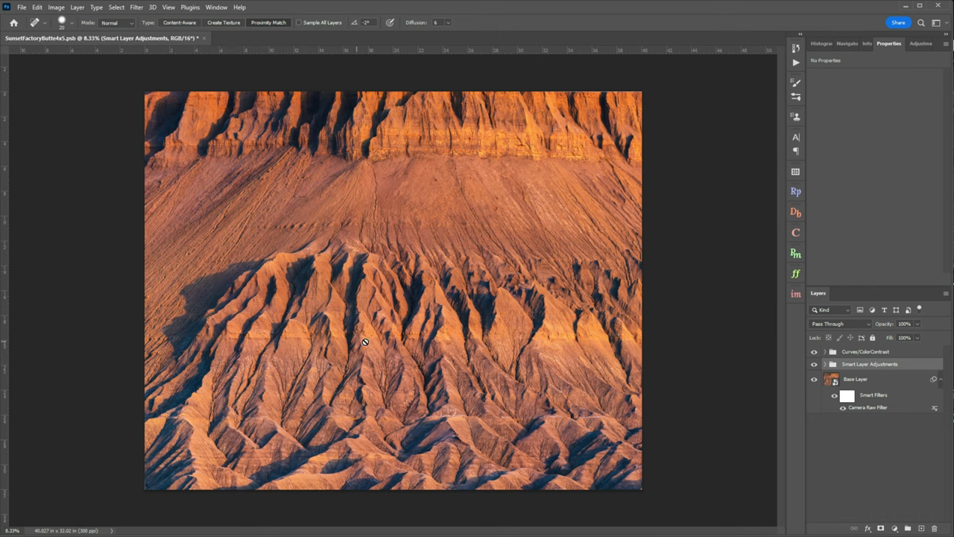
pyautogui.moveTo(636, 226)
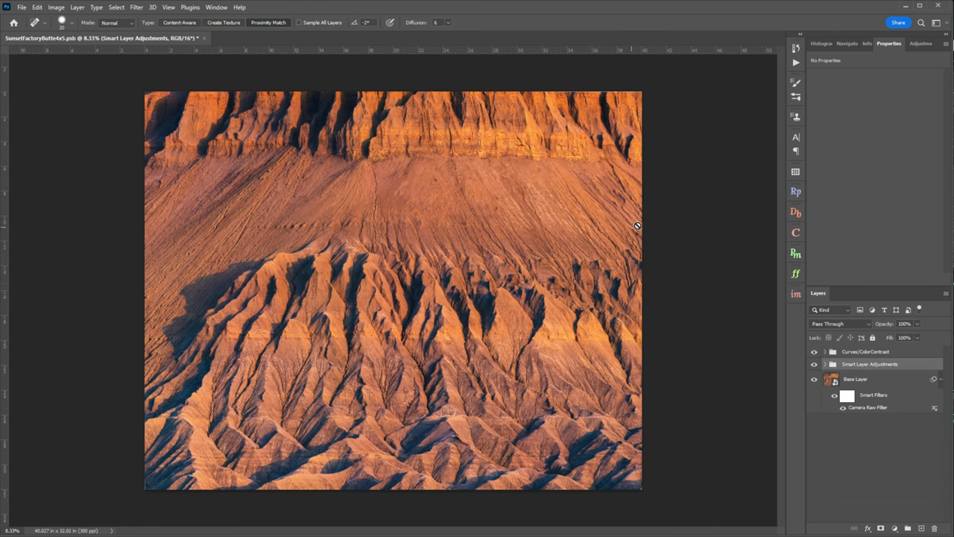
pyautogui.moveTo(581, 207)
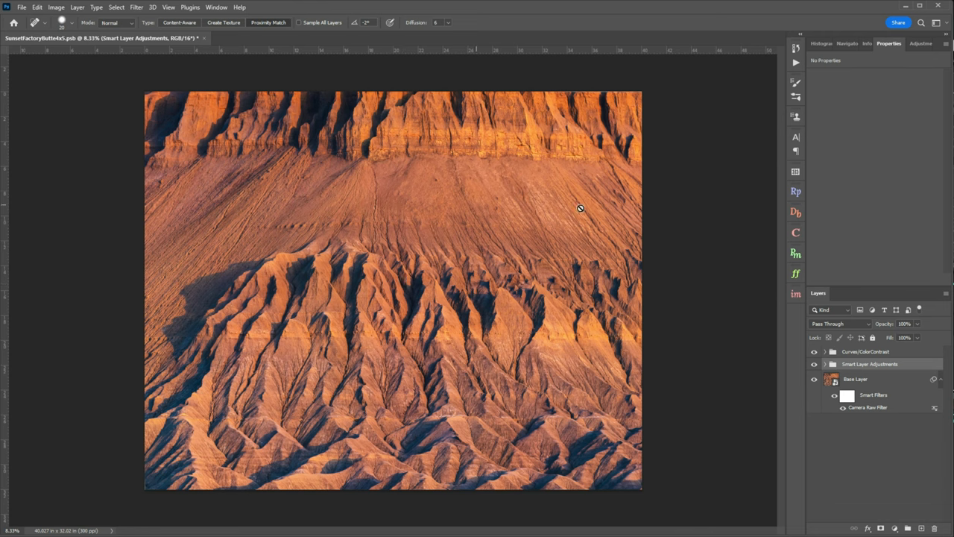
pyautogui.moveTo(414, 230)
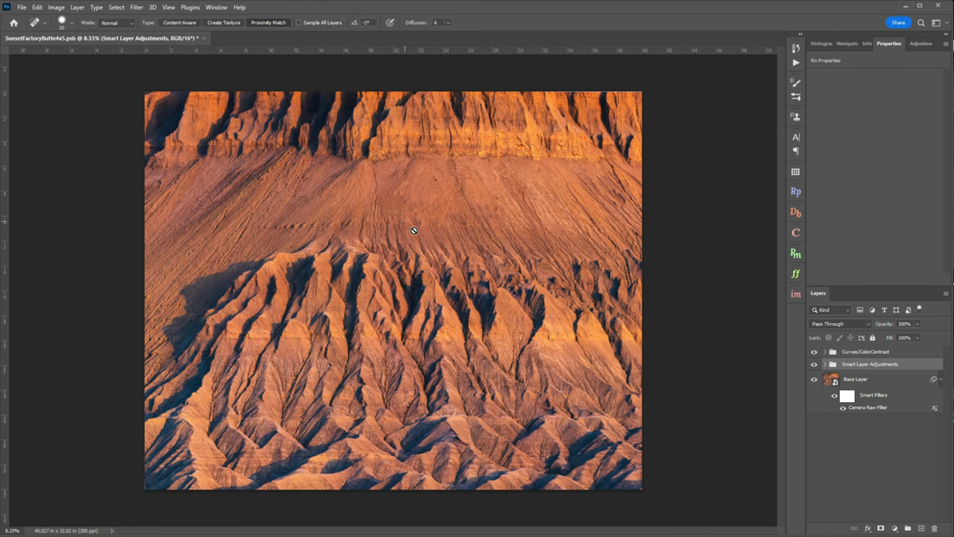
pyautogui.moveTo(162, 204)
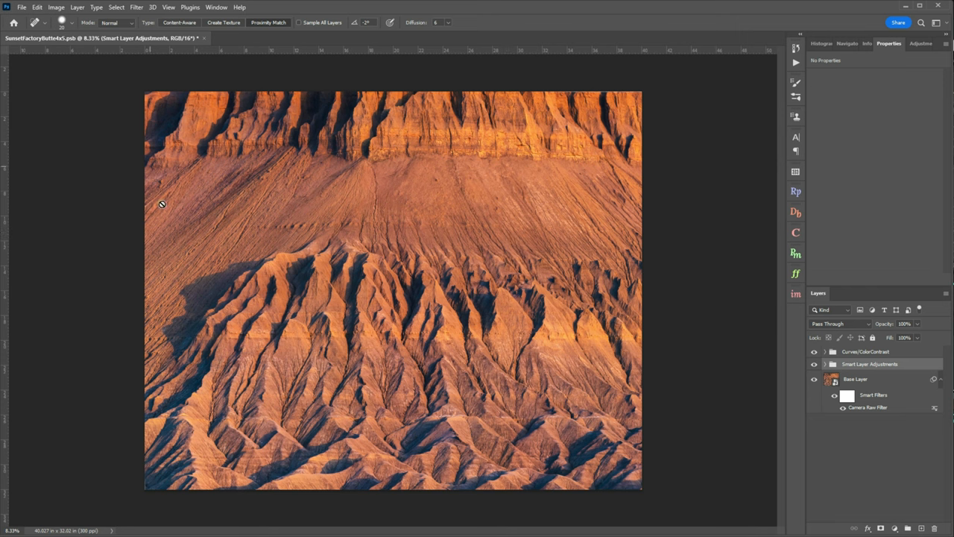
pyautogui.moveTo(400, 489)
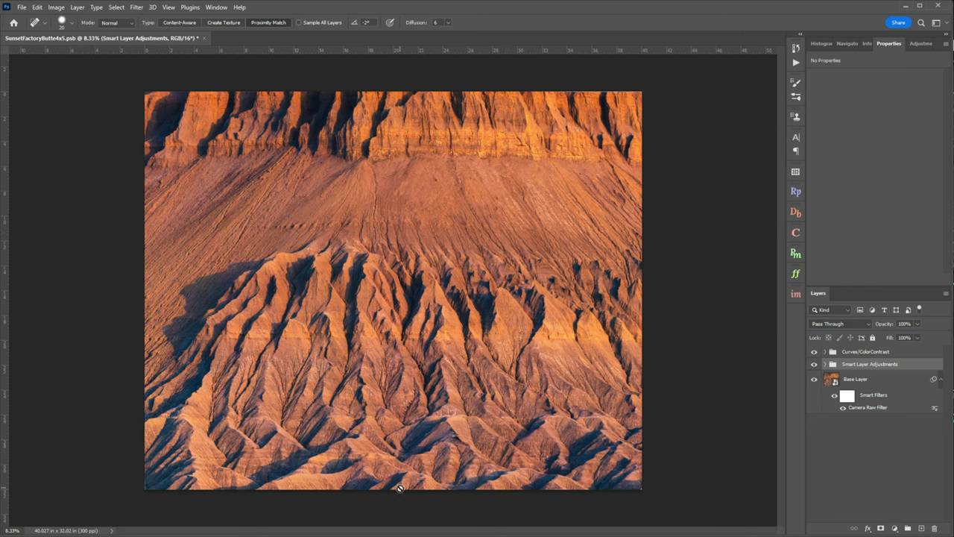
pyautogui.moveTo(418, 464)
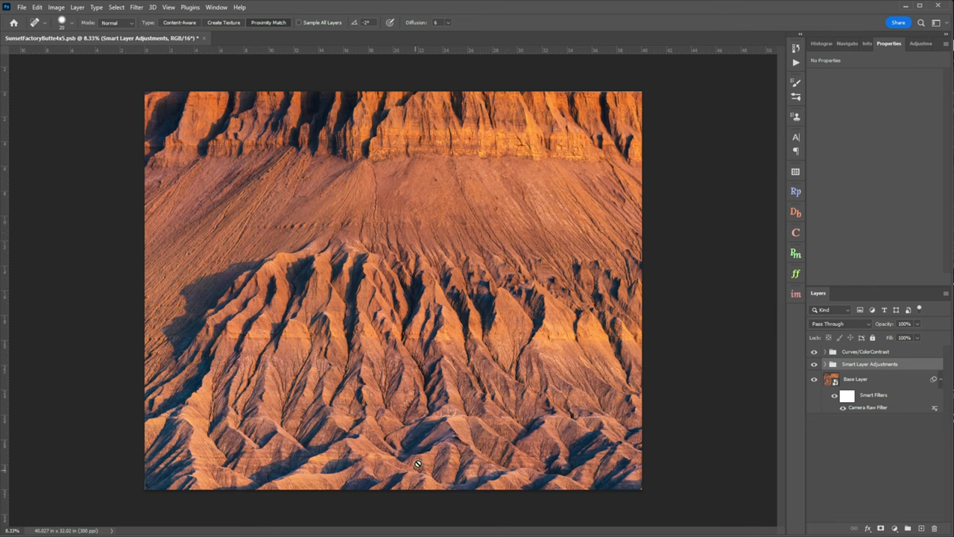
pyautogui.moveTo(365, 259)
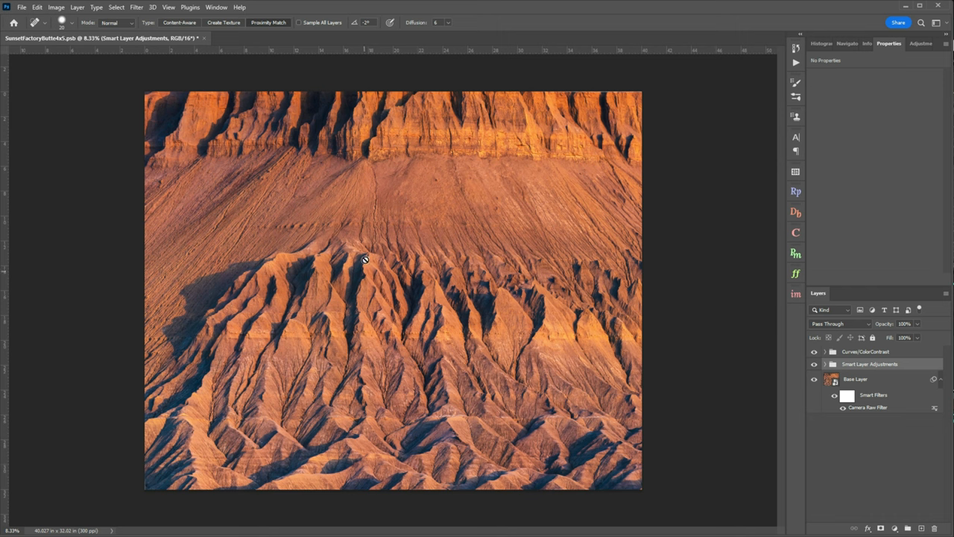
pyautogui.moveTo(480, 227)
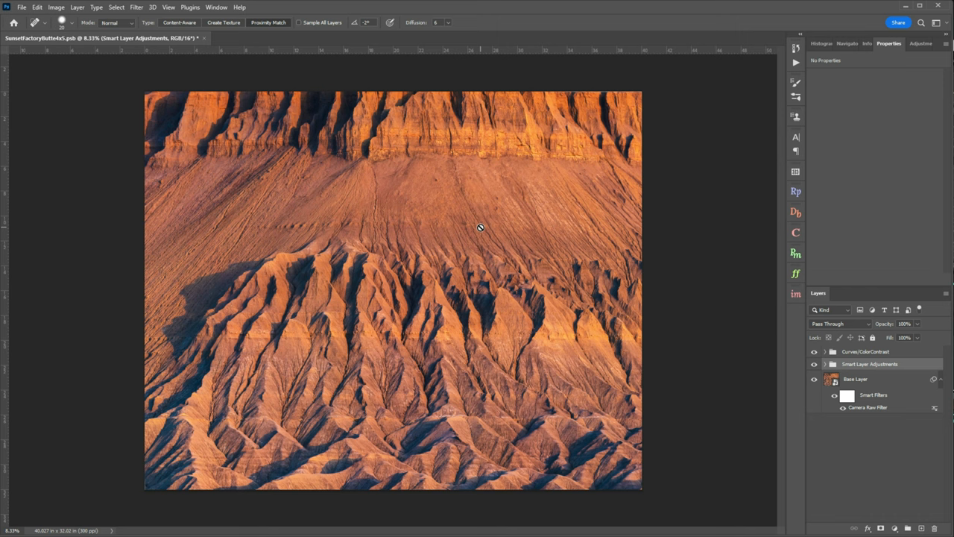
pyautogui.moveTo(482, 225)
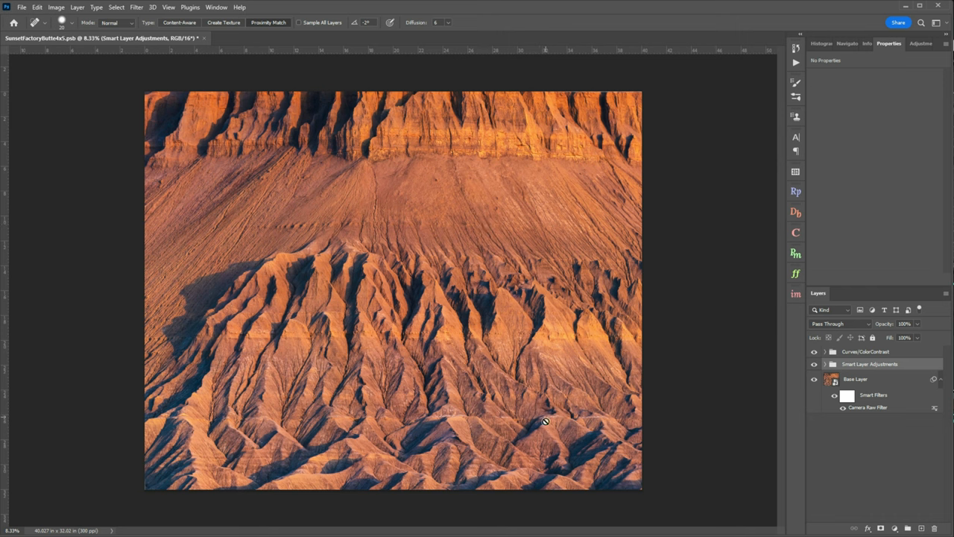
pyautogui.moveTo(610, 244)
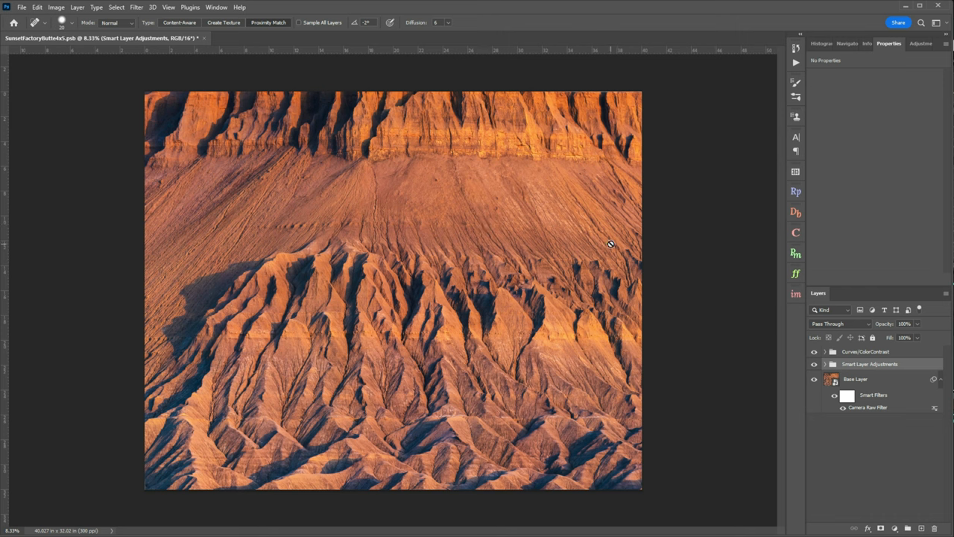
pyautogui.moveTo(621, 219)
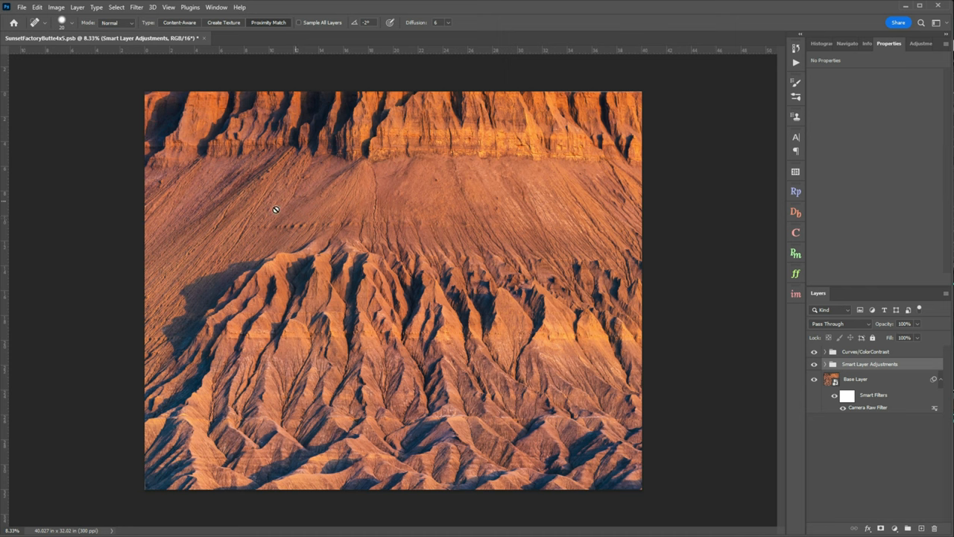
pyautogui.moveTo(626, 235)
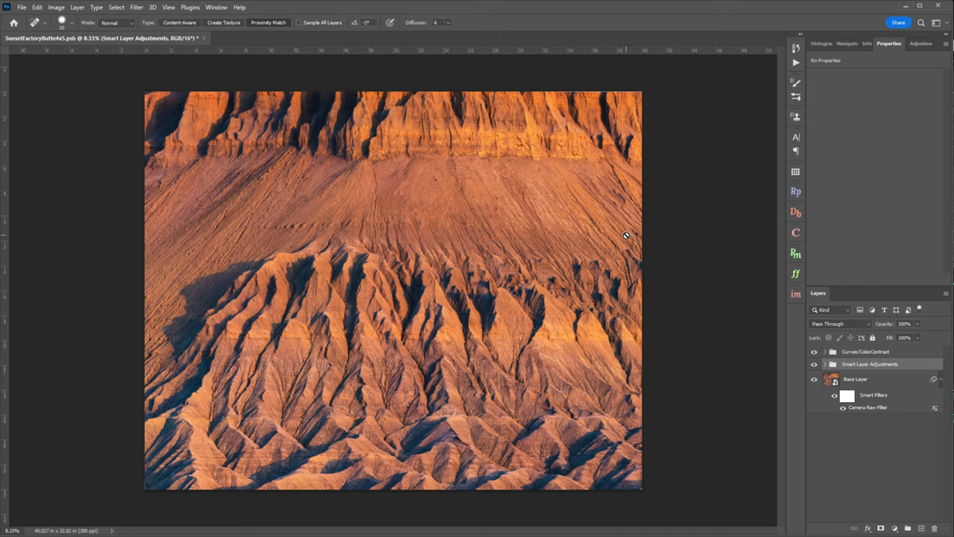
pyautogui.moveTo(606, 222)
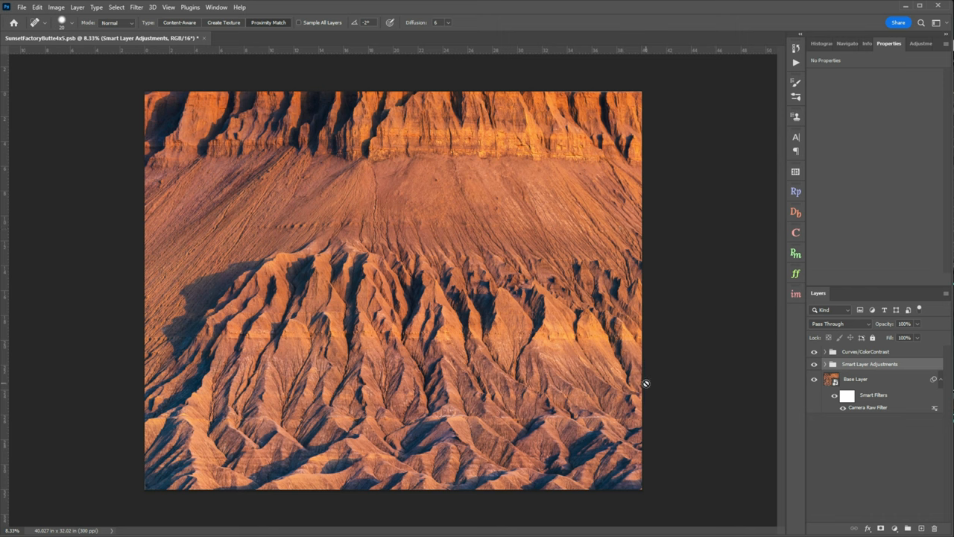
pyautogui.moveTo(386, 374)
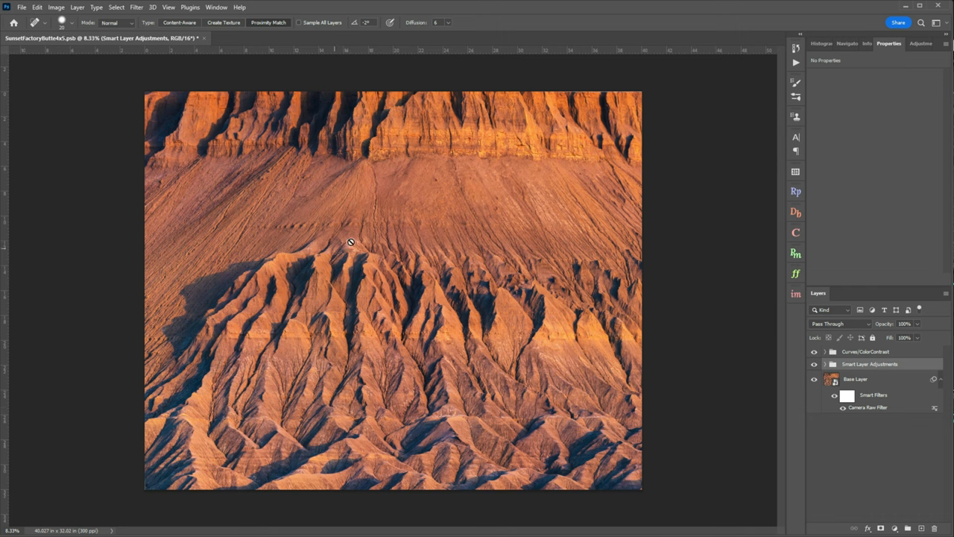
pyautogui.moveTo(804, 356)
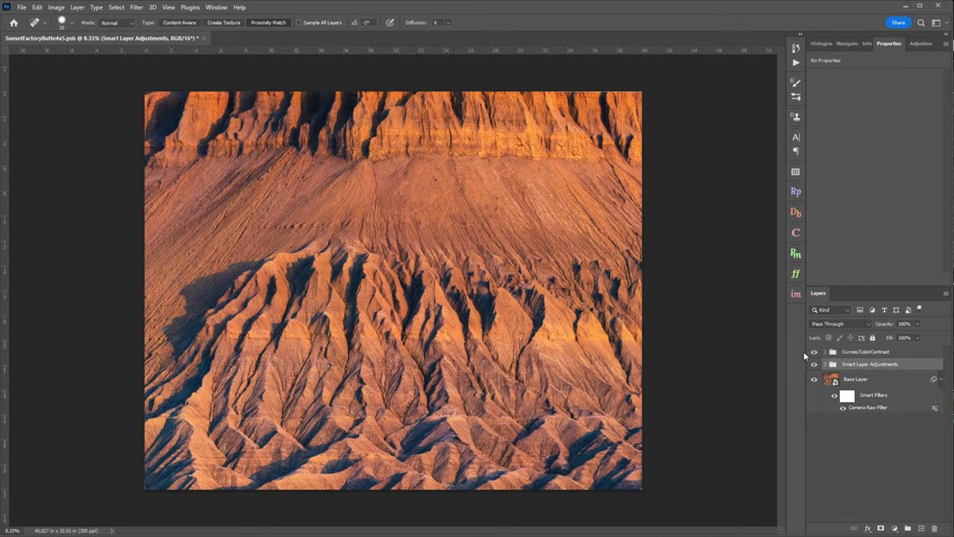
# Turn off visibility of the Curves/ColorContrast and Smart Layer Adjustments groups.
pyautogui.click(814, 365)
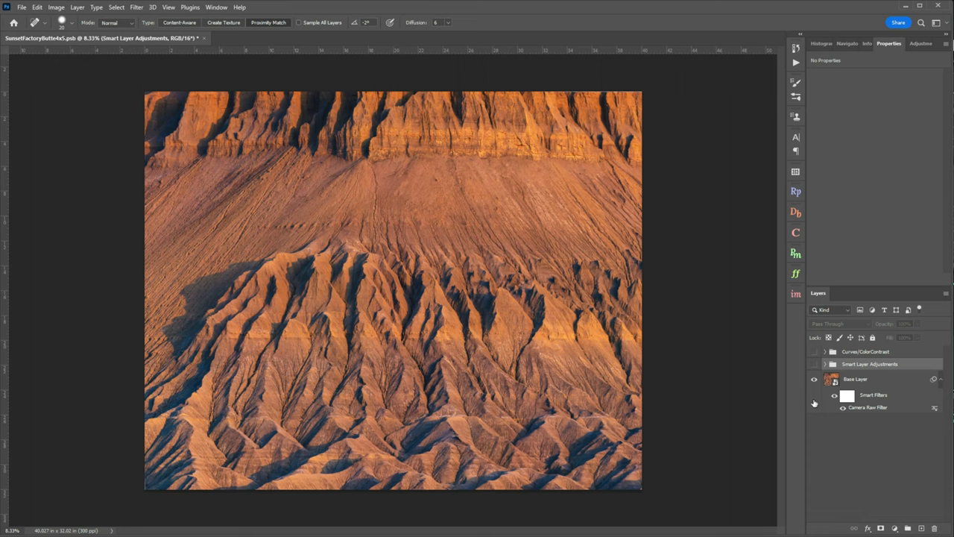
pyautogui.moveTo(867, 411)
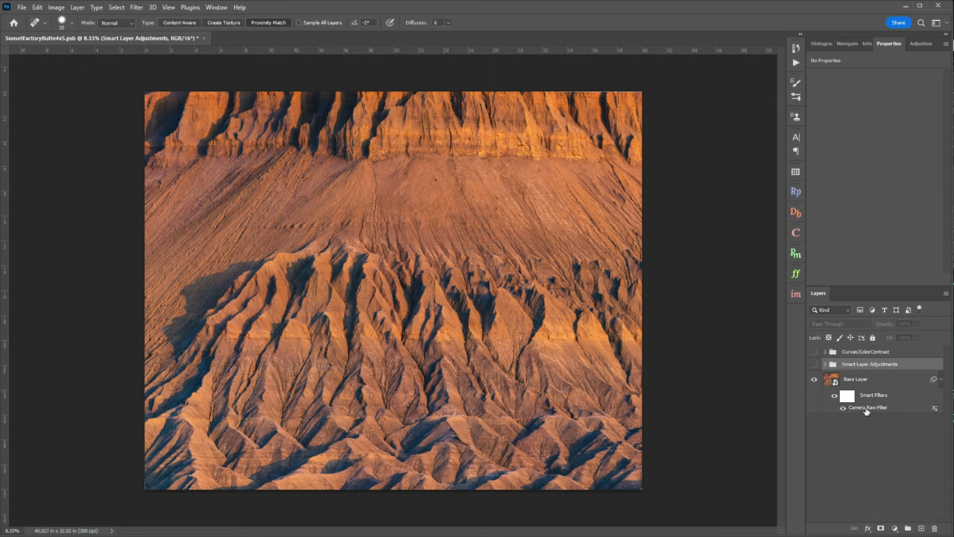
# Open the Base Layer's Camera Raw filter showing exposure +0.30, clarity +18, vibrance +22.
pyautogui.click(856, 379)
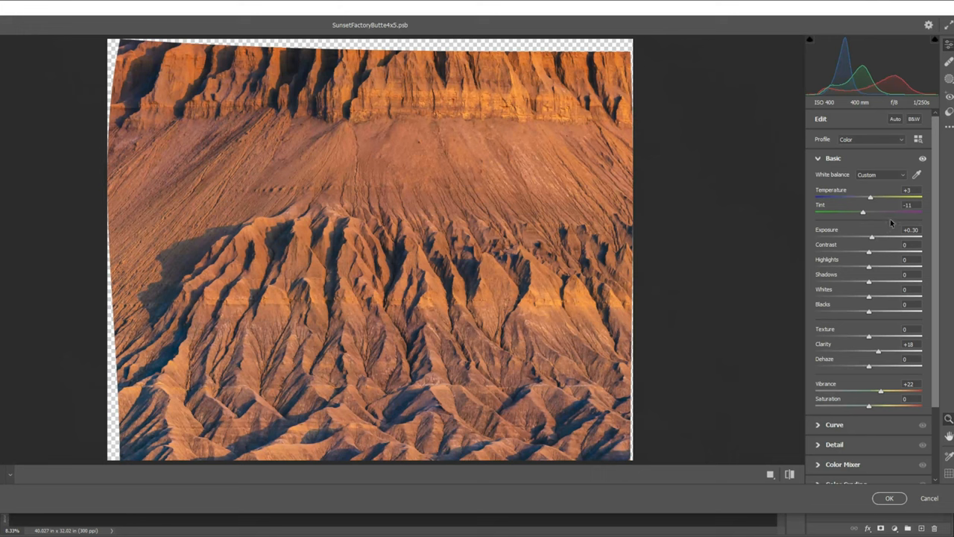
pyautogui.moveTo(871, 274)
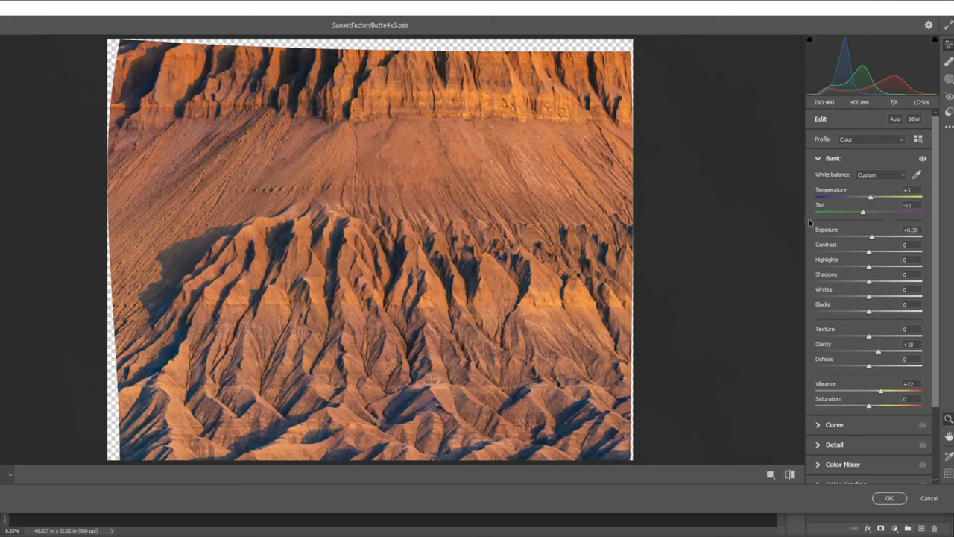
pyautogui.moveTo(791, 224)
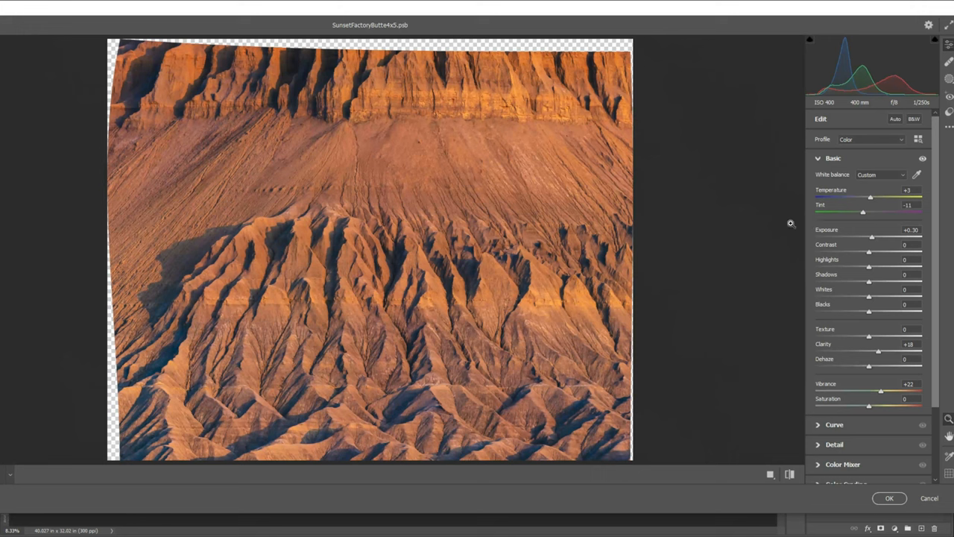
pyautogui.moveTo(788, 213)
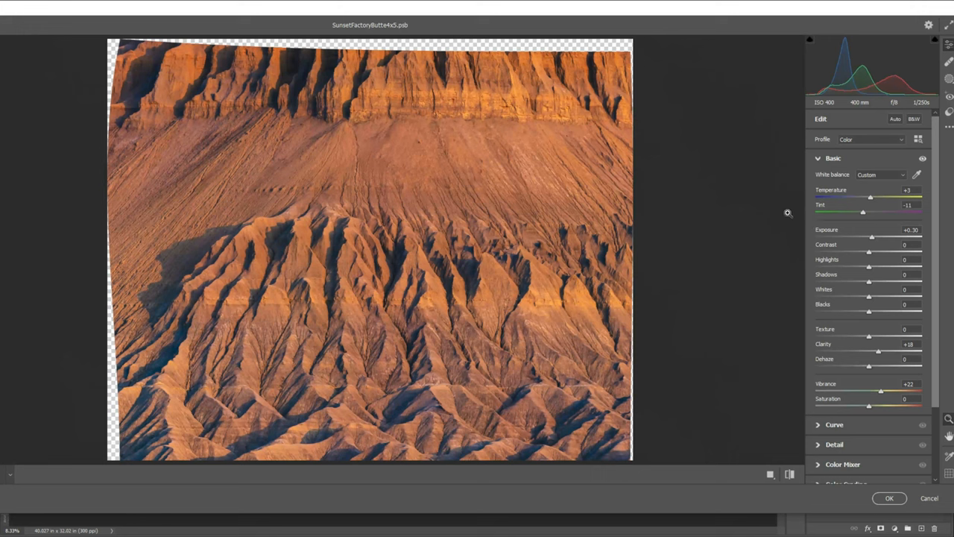
pyautogui.moveTo(780, 218)
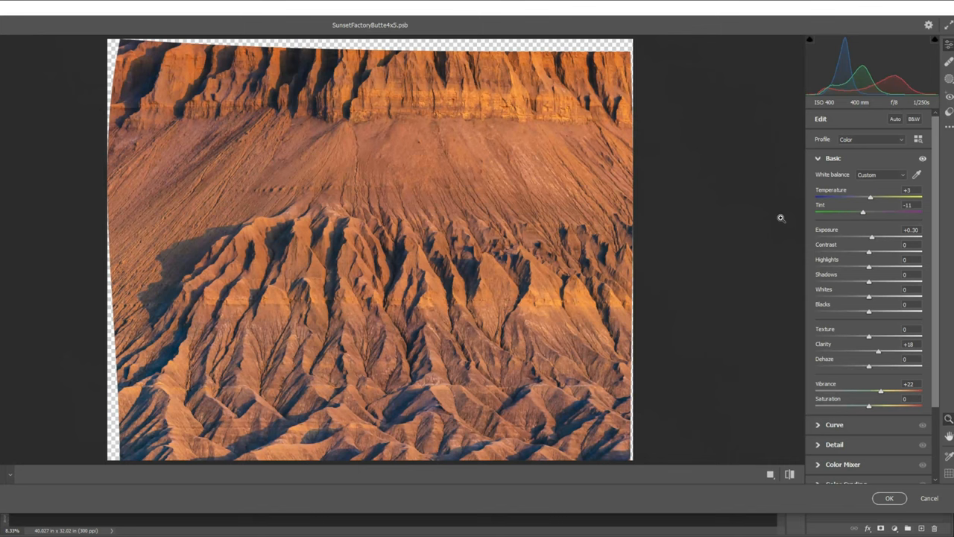
pyautogui.click(922, 158)
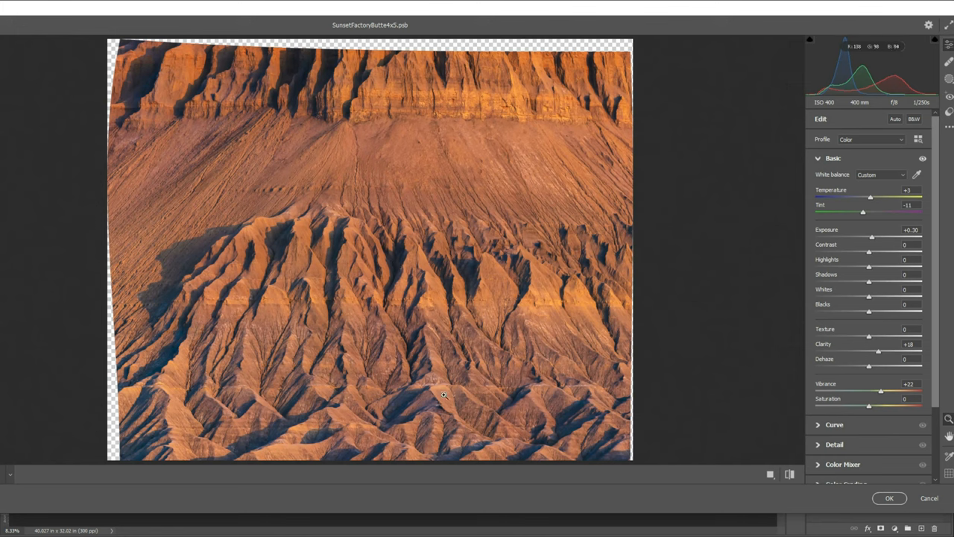
pyautogui.moveTo(420, 261)
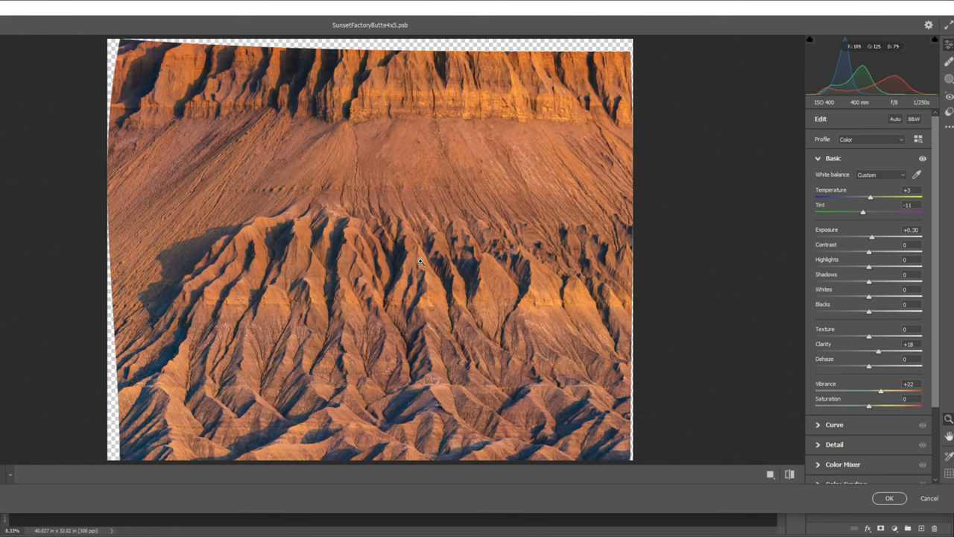
pyautogui.moveTo(165, 270)
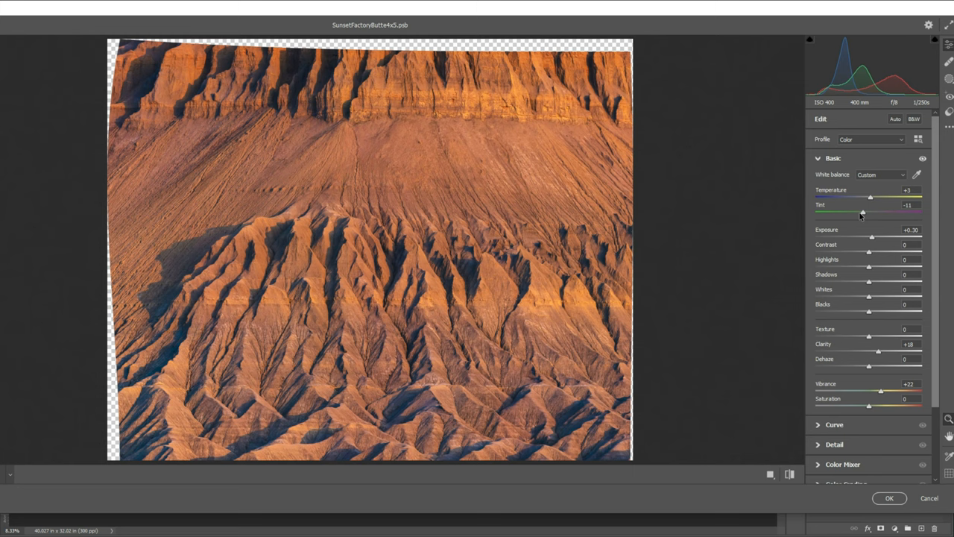
pyautogui.moveTo(923, 164)
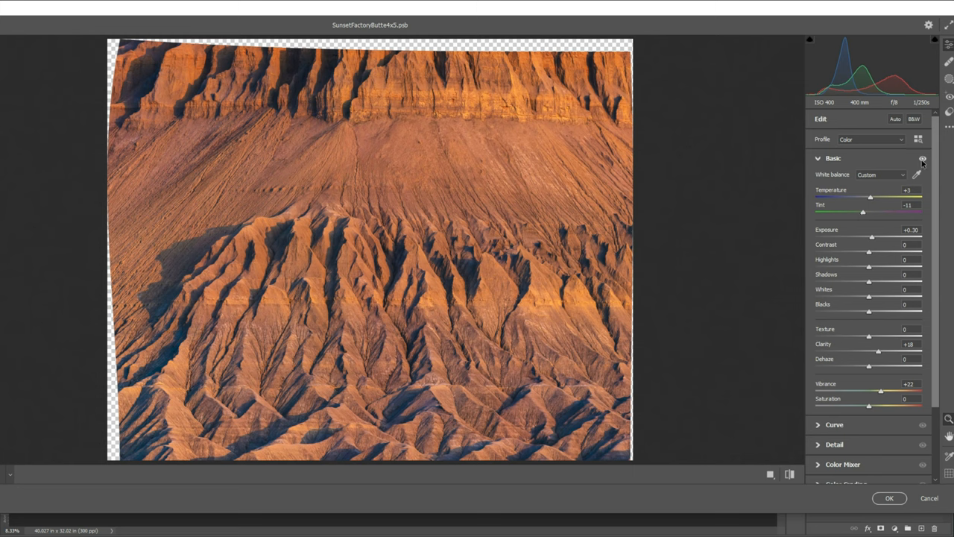
pyautogui.click(922, 158)
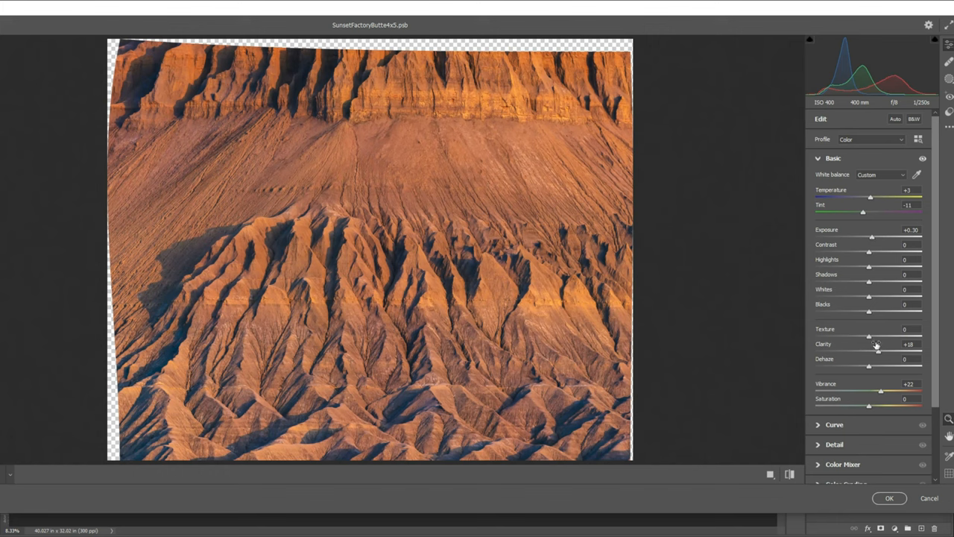
pyautogui.moveTo(878, 380)
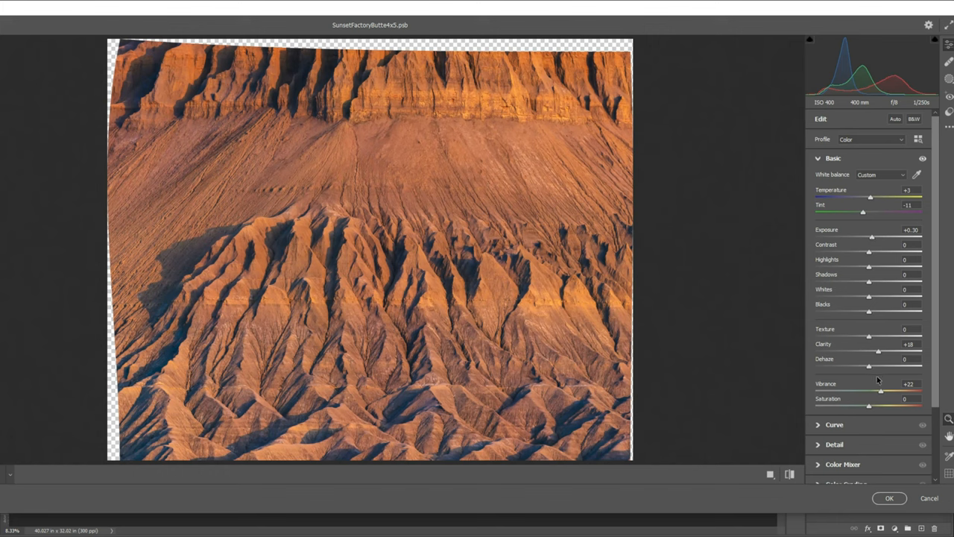
pyautogui.moveTo(937, 180)
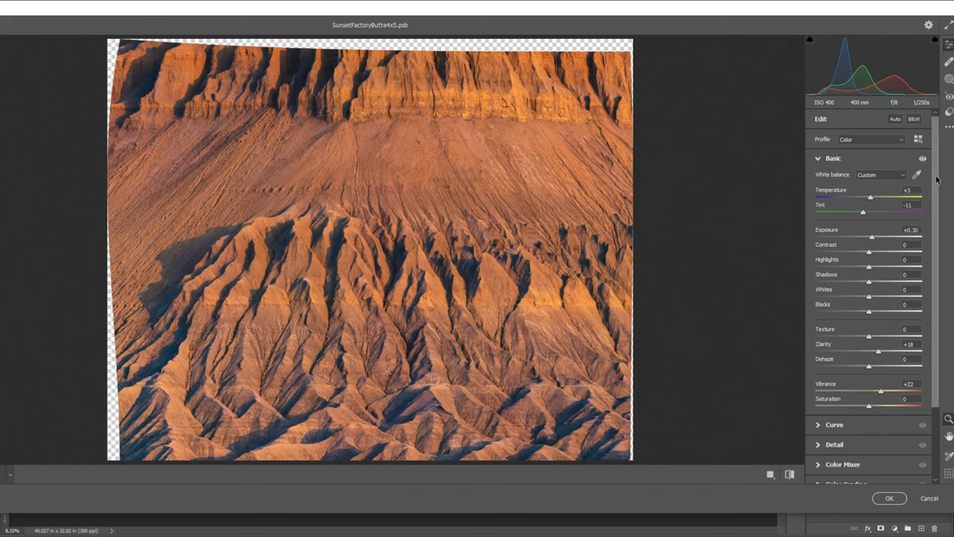
pyautogui.moveTo(923, 159)
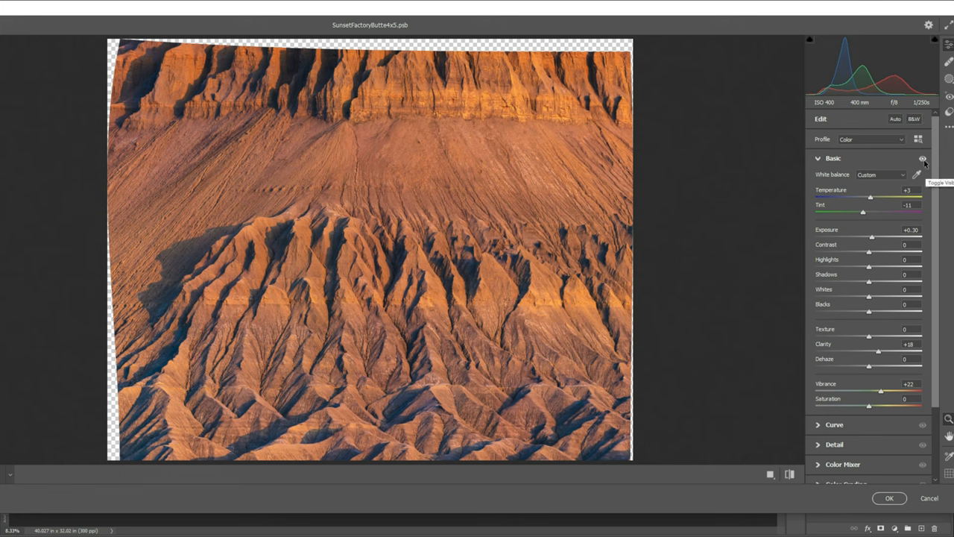
# Expand Color Mixer and view its Hue and Luminance values, all at zero.
pyautogui.click(923, 158)
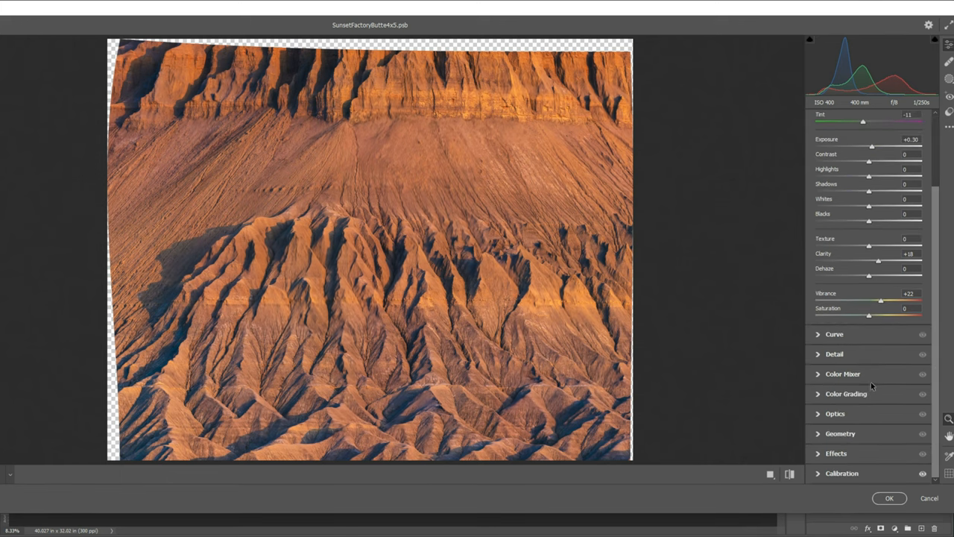
pyautogui.moveTo(907, 340)
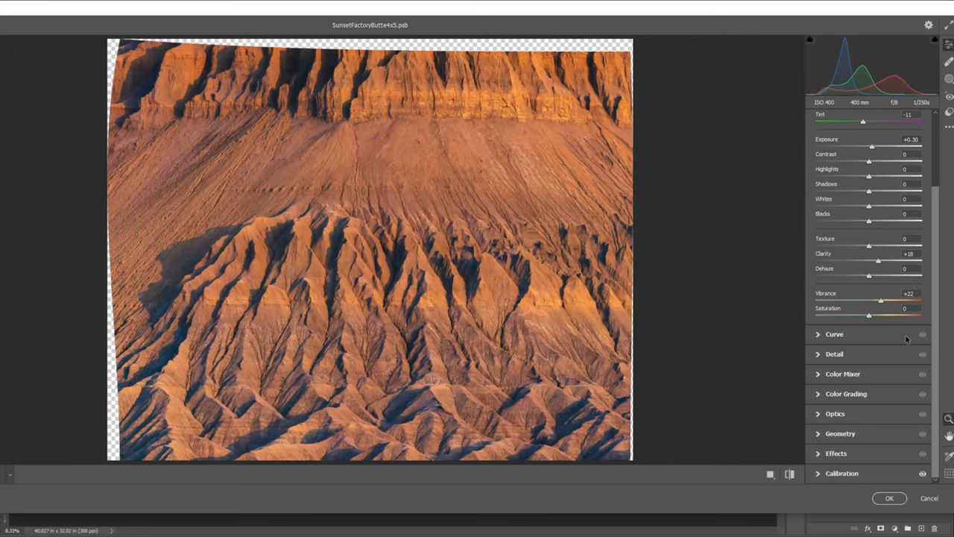
pyautogui.click(843, 374)
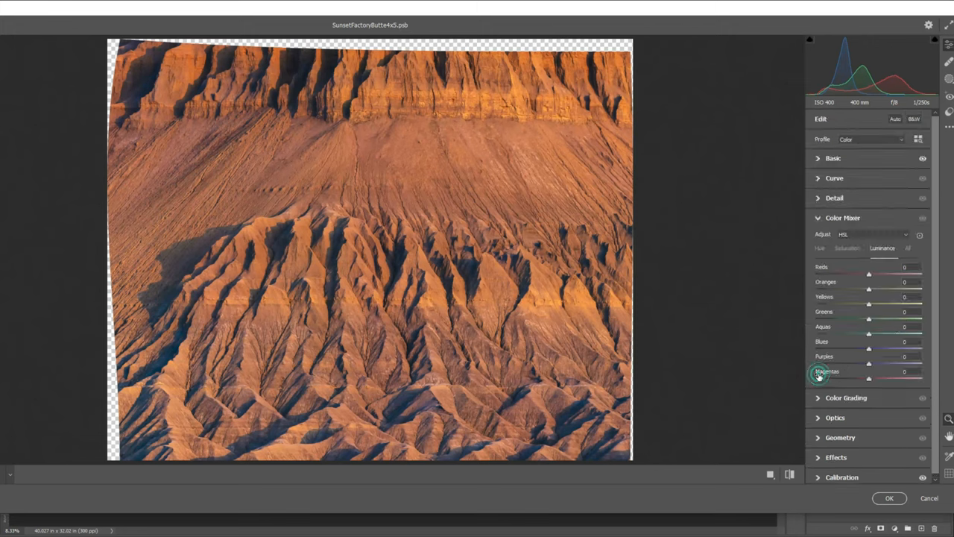
pyautogui.click(821, 247)
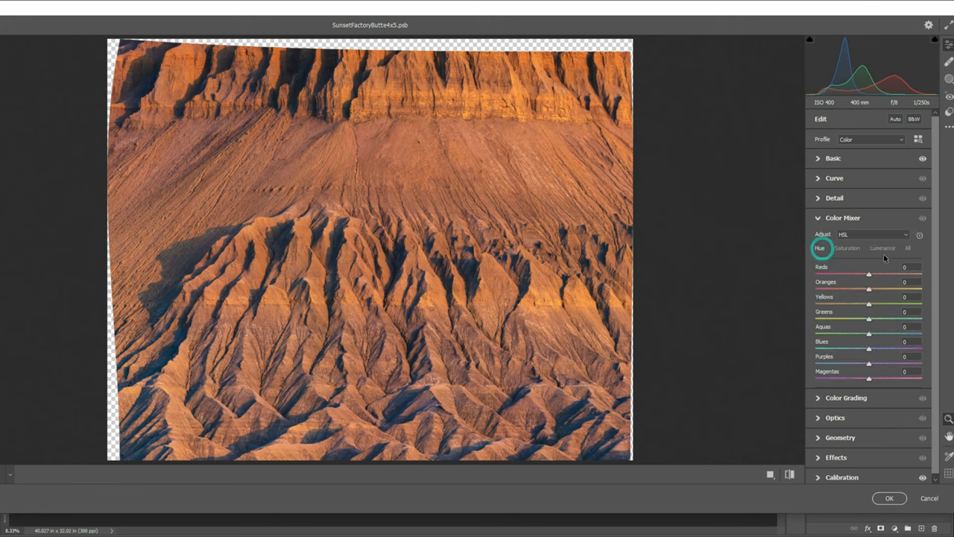
pyautogui.click(883, 247)
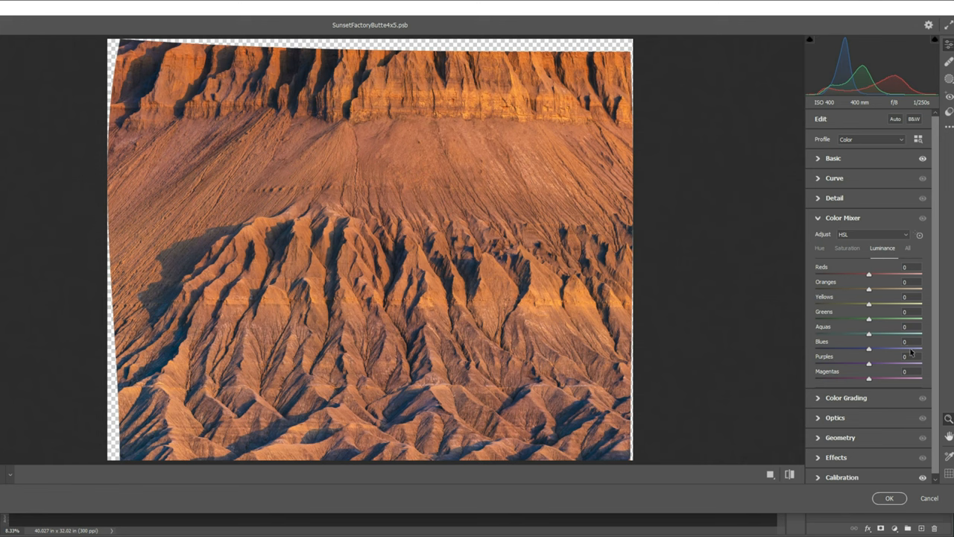
pyautogui.moveTo(670, 315)
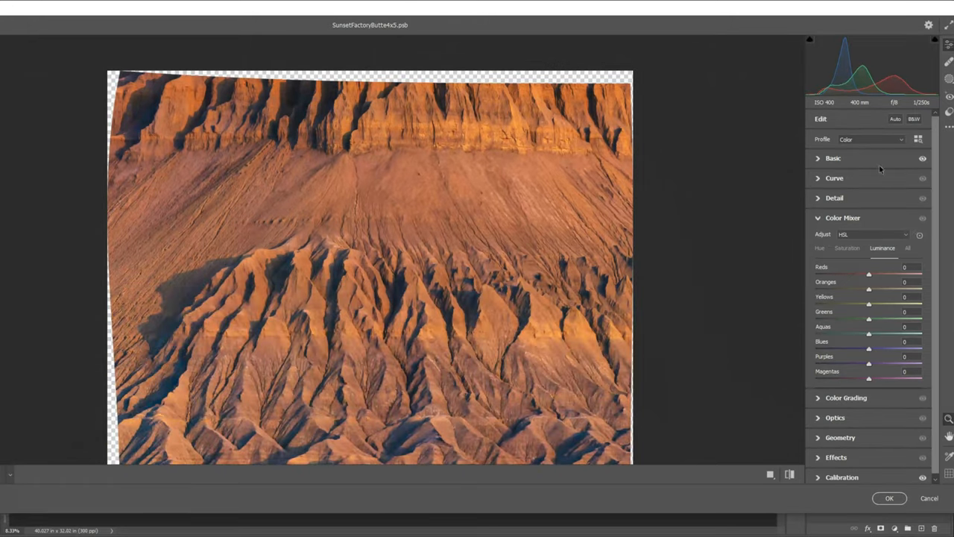
# Confirm and close the Base Layer's Camera Raw dialog with OK.
pyautogui.click(889, 498)
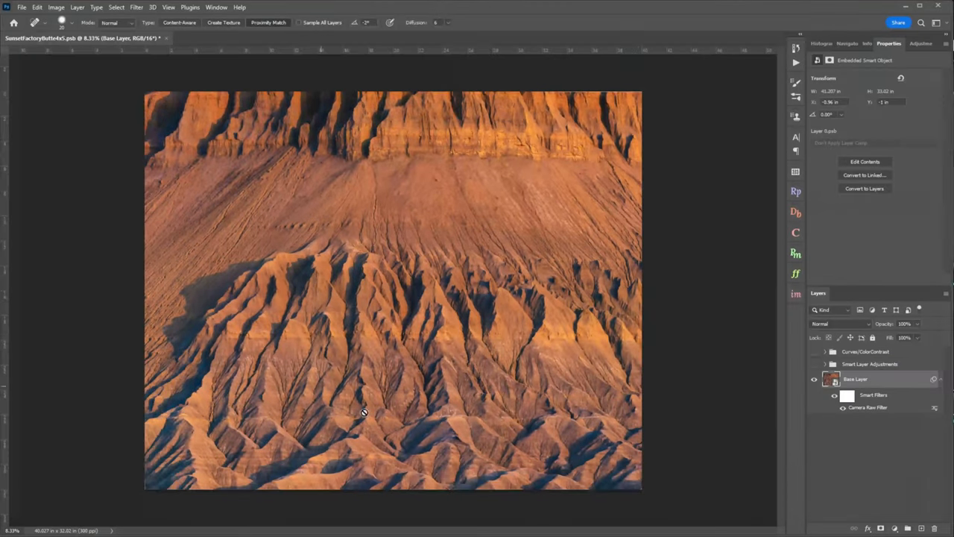
pyautogui.moveTo(485, 339)
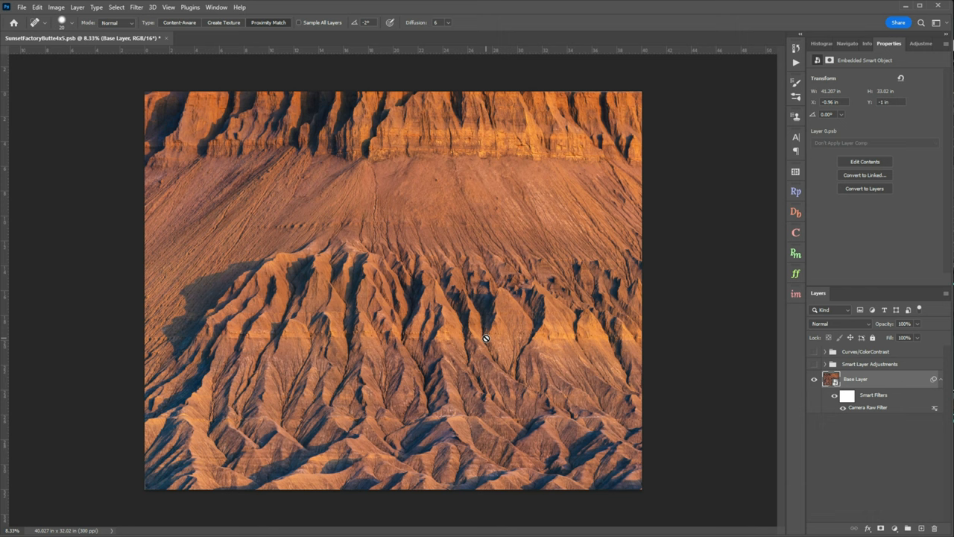
pyautogui.moveTo(577, 281)
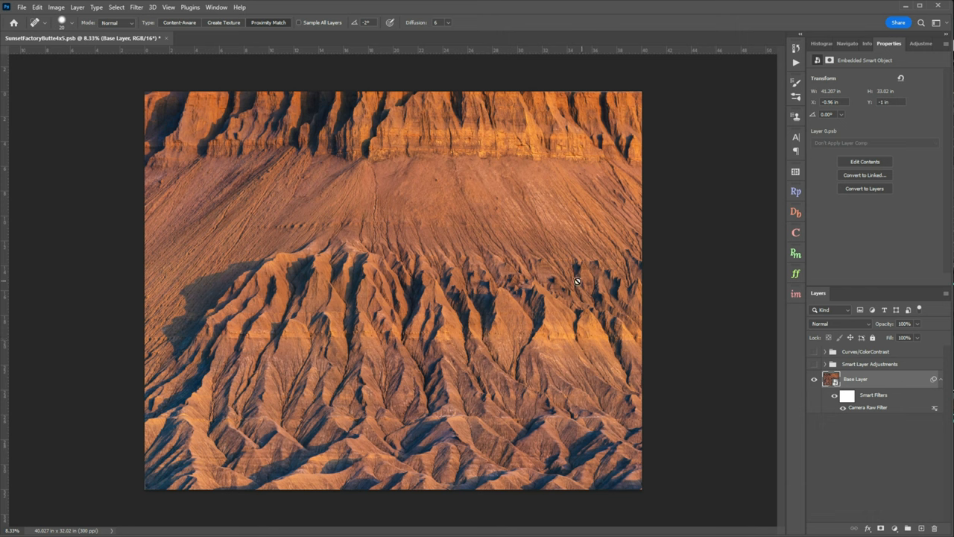
pyautogui.moveTo(629, 397)
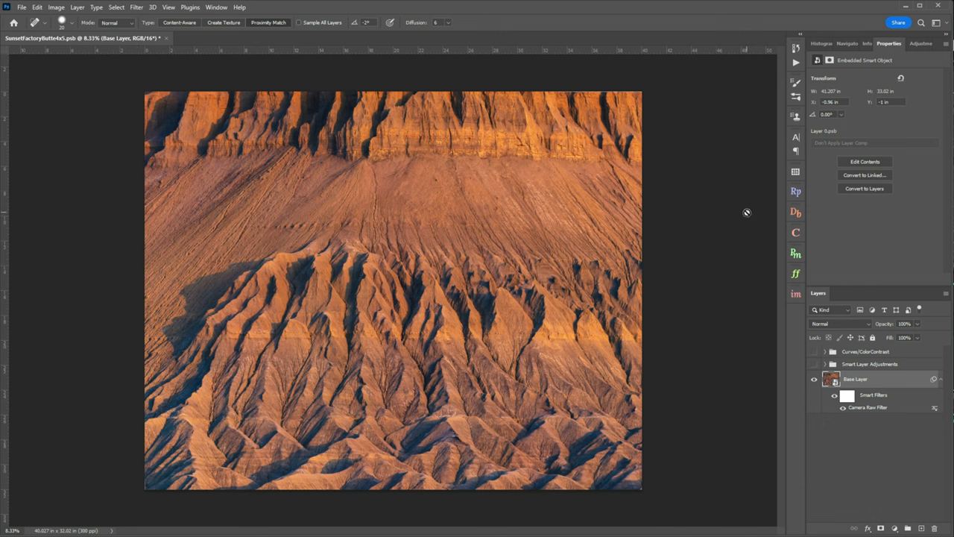
pyautogui.moveTo(354, 391)
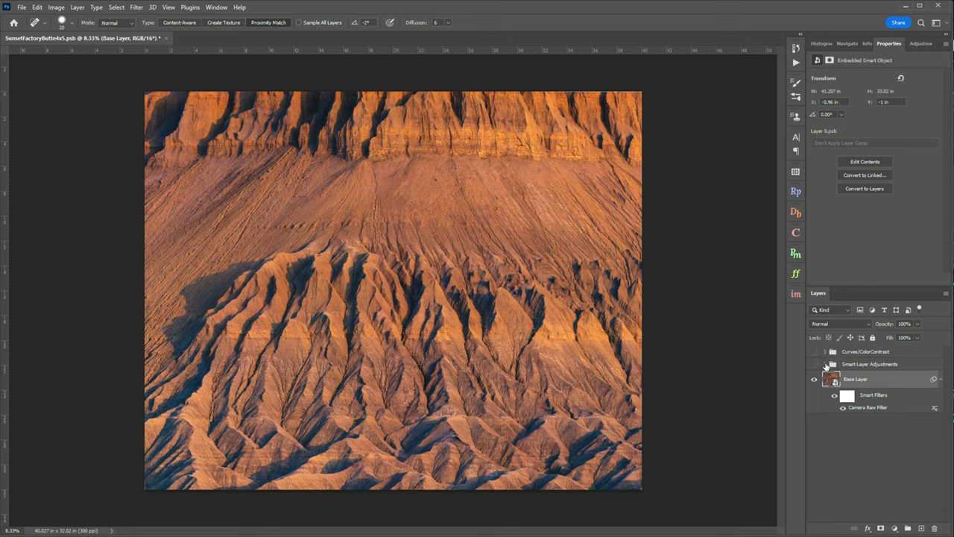
# Expand Smart Layer Adjustments, show the group, and turn on only its Orton layer.
pyautogui.click(825, 363)
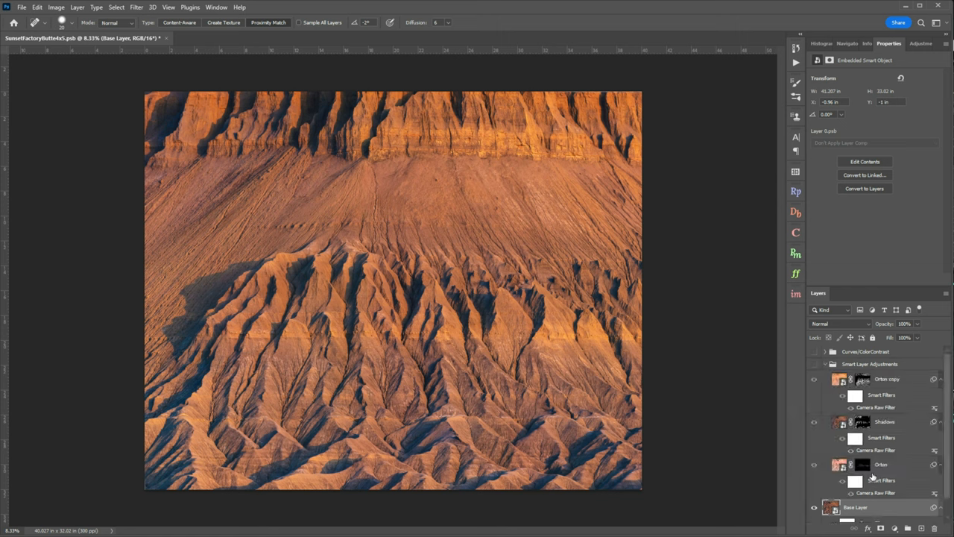
pyautogui.moveTo(888, 404)
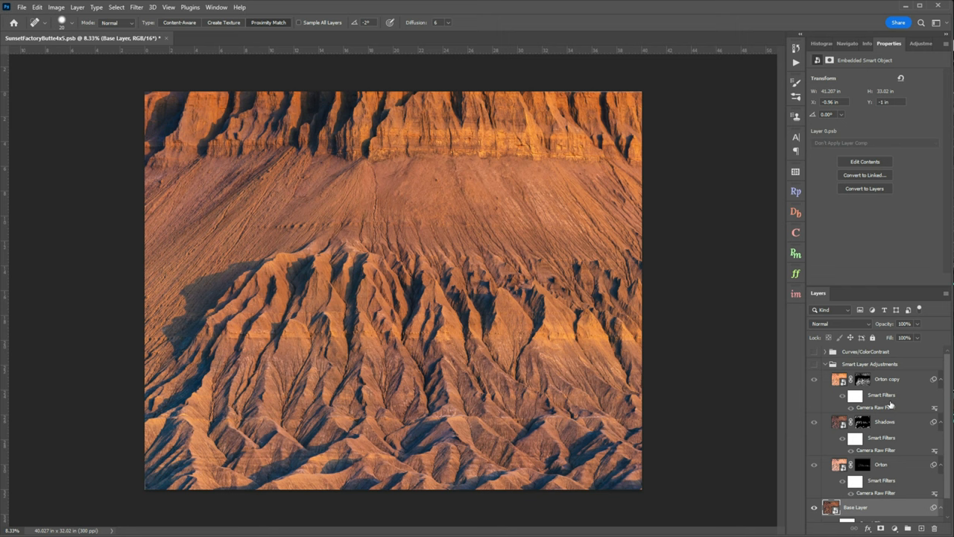
pyautogui.moveTo(891, 403)
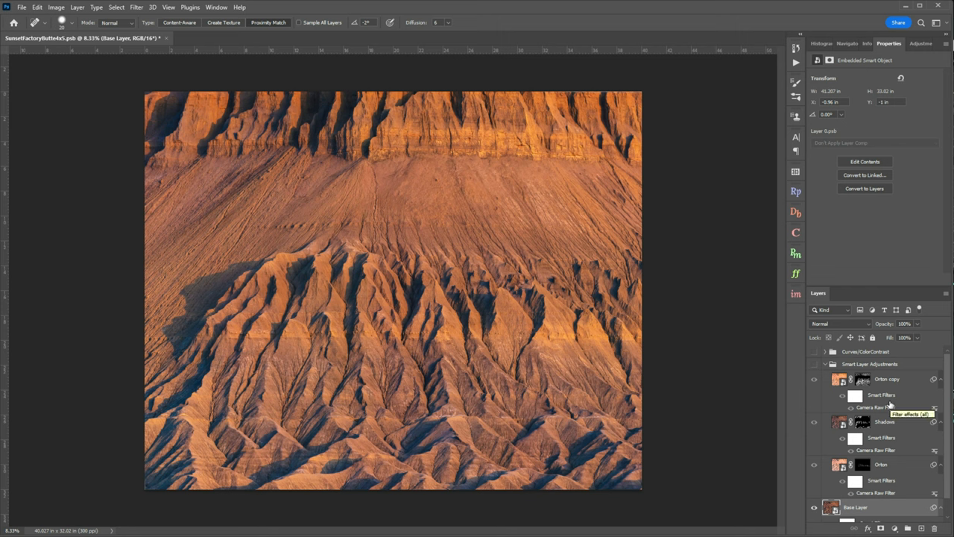
pyautogui.moveTo(891, 480)
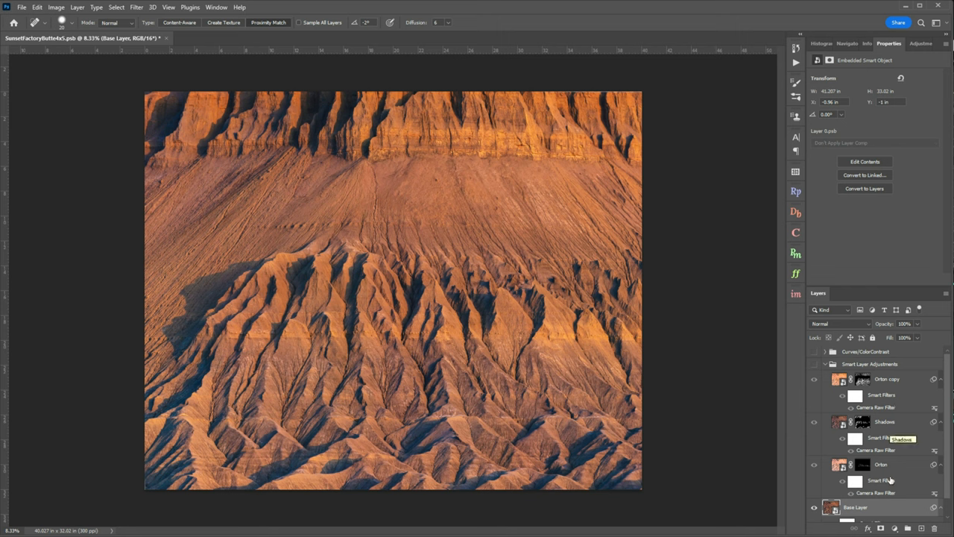
pyautogui.click(814, 380)
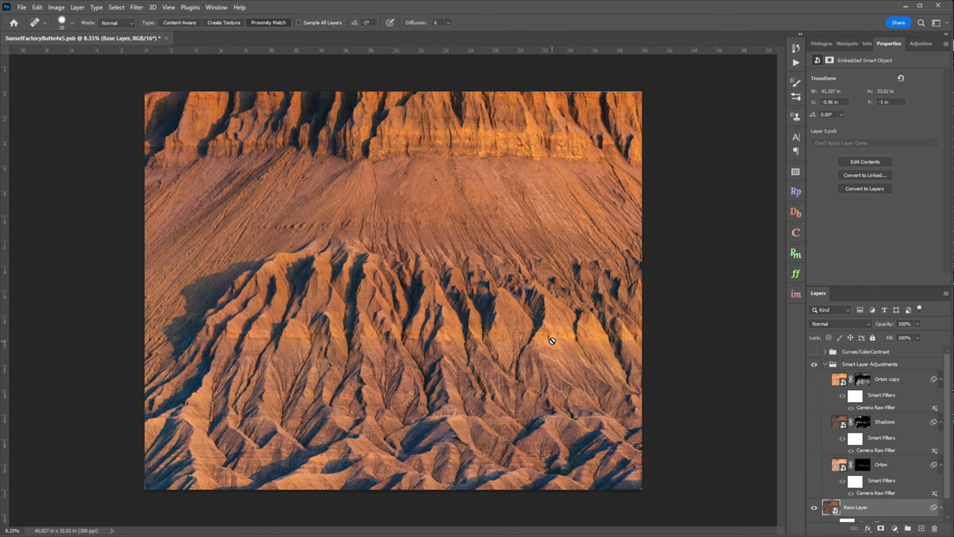
pyautogui.moveTo(478, 335)
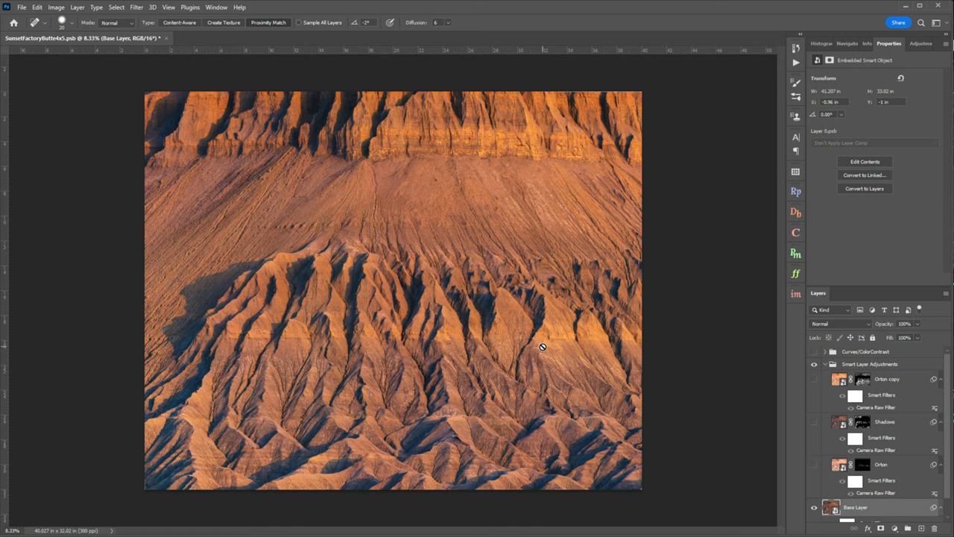
pyautogui.moveTo(556, 334)
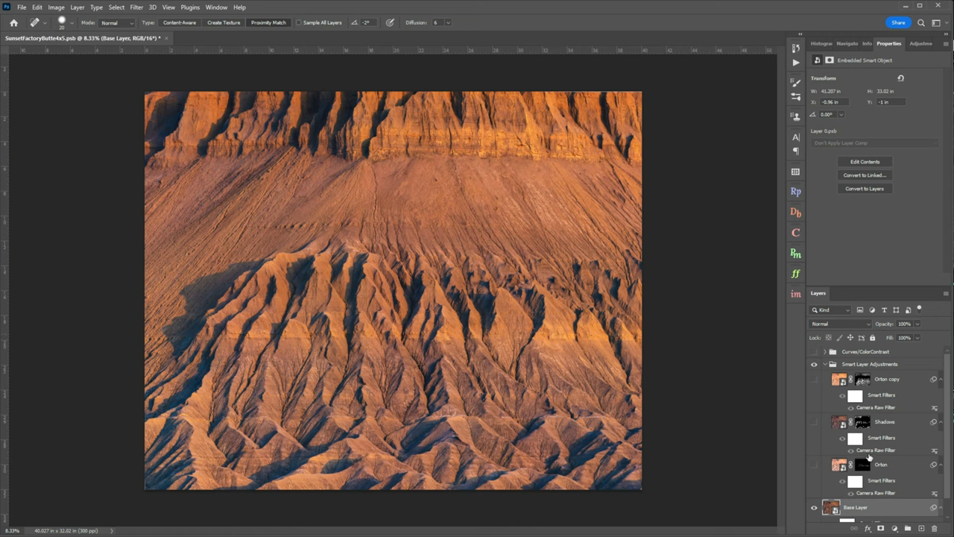
pyautogui.moveTo(814, 464)
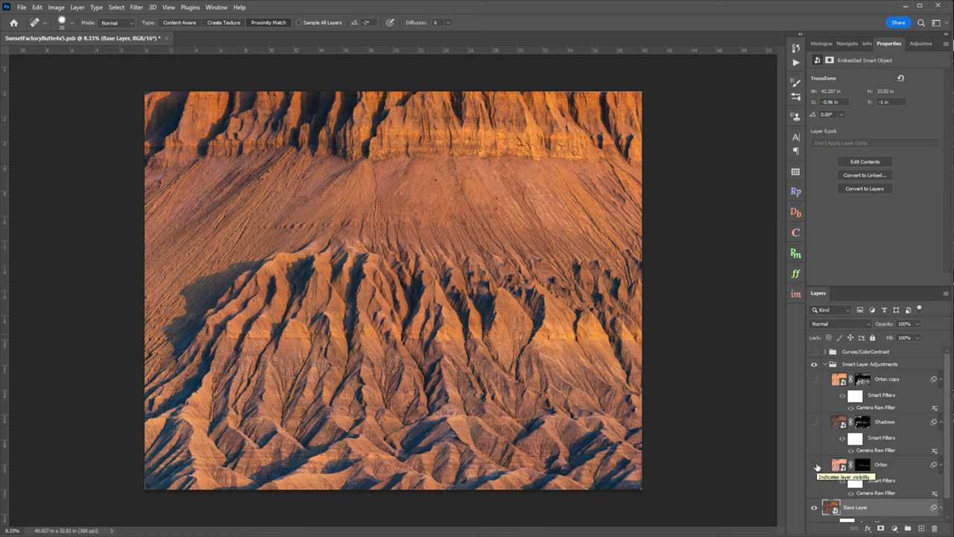
pyautogui.click(814, 465)
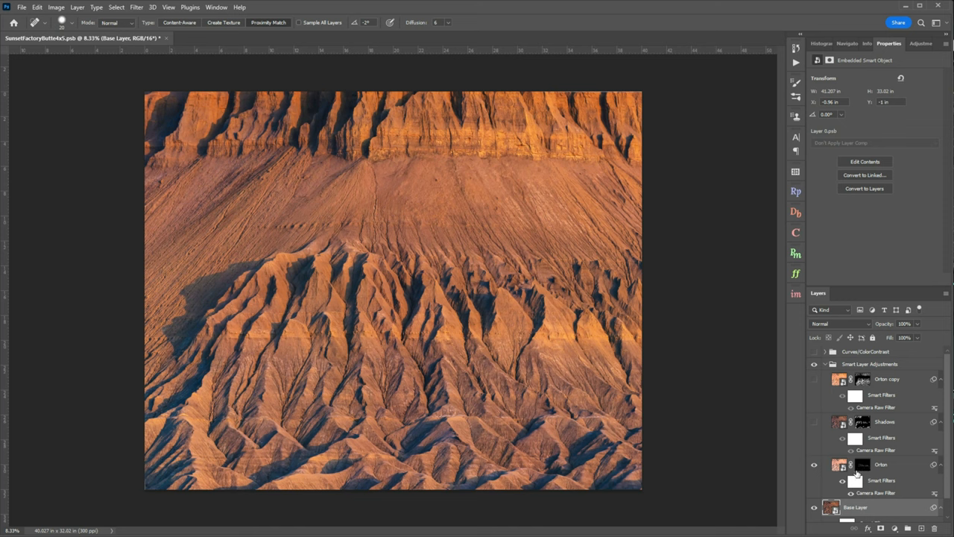
pyautogui.moveTo(886, 338)
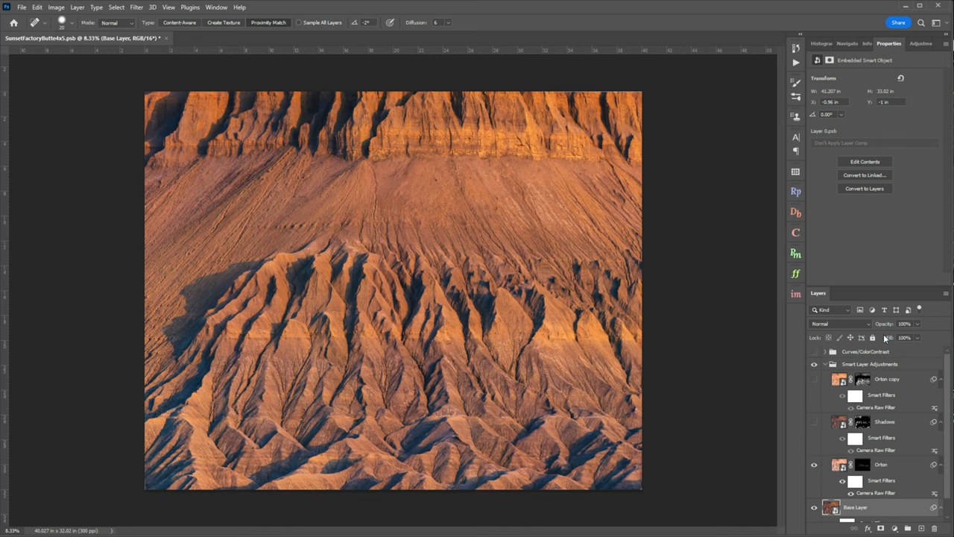
# Select the 19%-opacity Orton layer and toggle its visibility to compare the image.
pyautogui.click(904, 323)
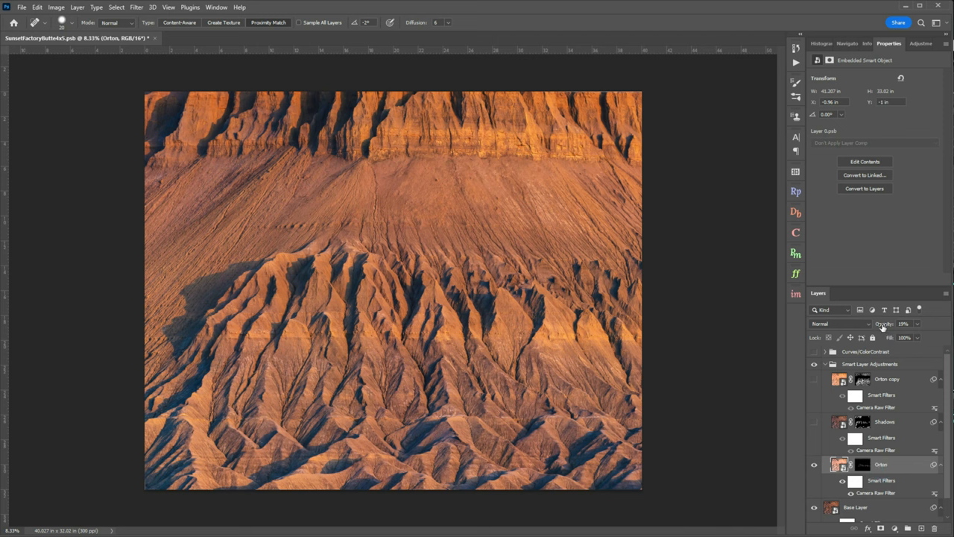
pyautogui.click(904, 324)
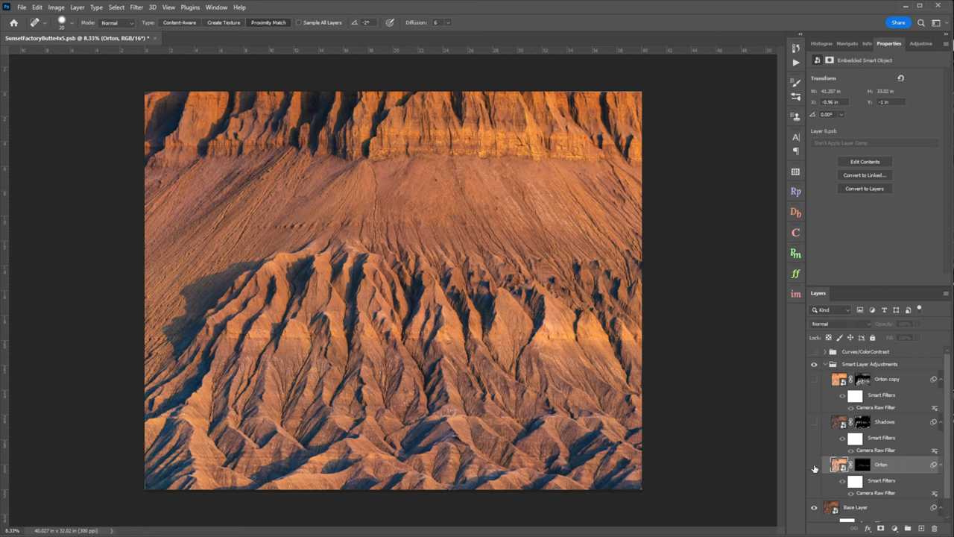
pyautogui.click(814, 464)
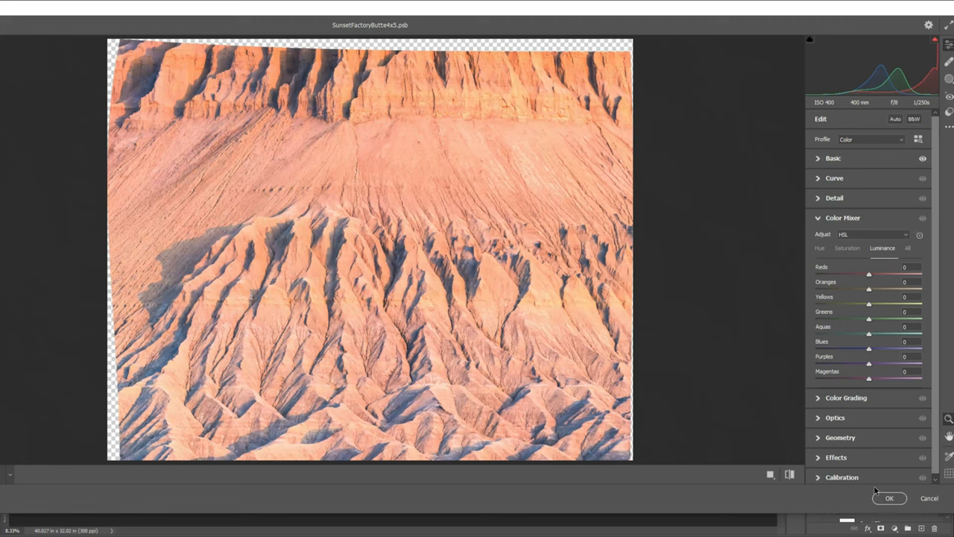
pyautogui.moveTo(877, 309)
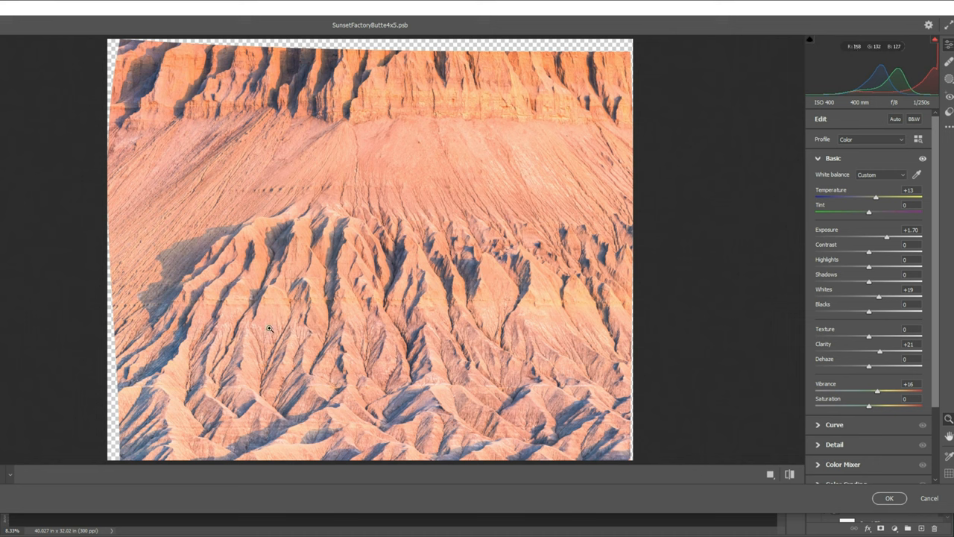
pyautogui.moveTo(420, 323)
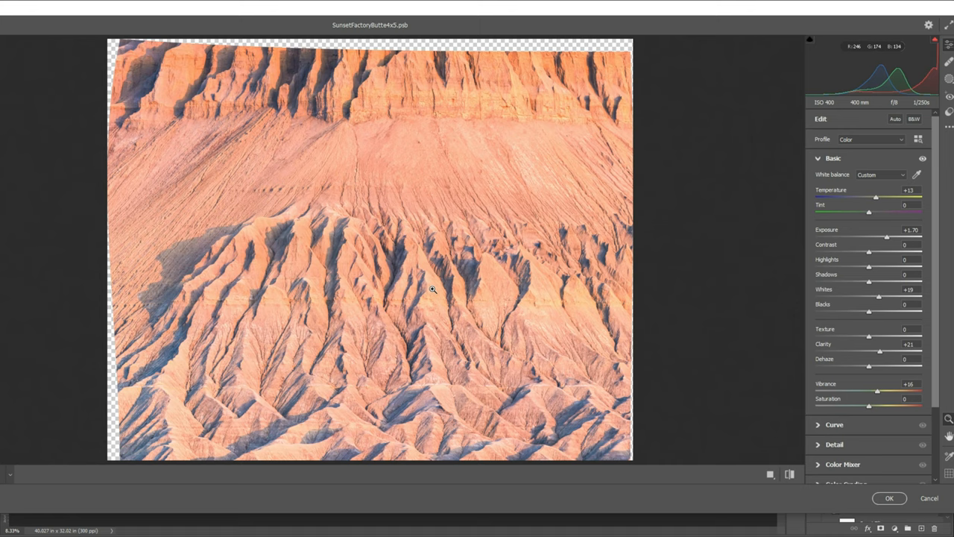
pyautogui.click(889, 498)
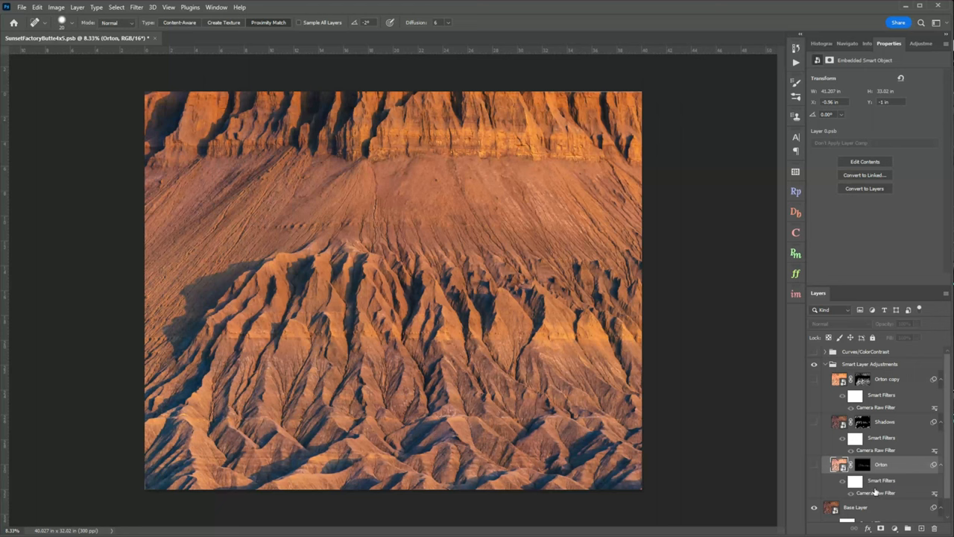
# Open Photoshop's Filter menu with the Orton layer selected.
pyautogui.click(136, 7)
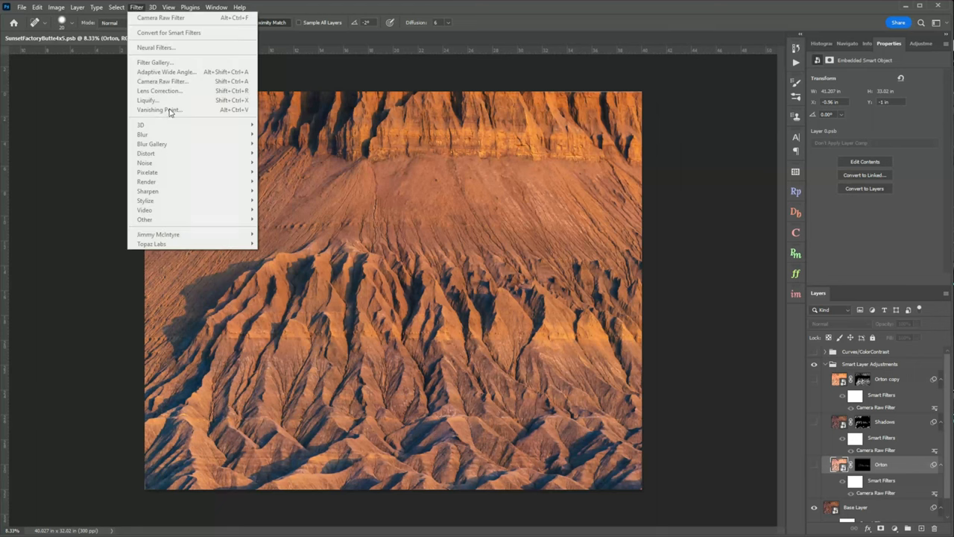
pyautogui.moveTo(748, 407)
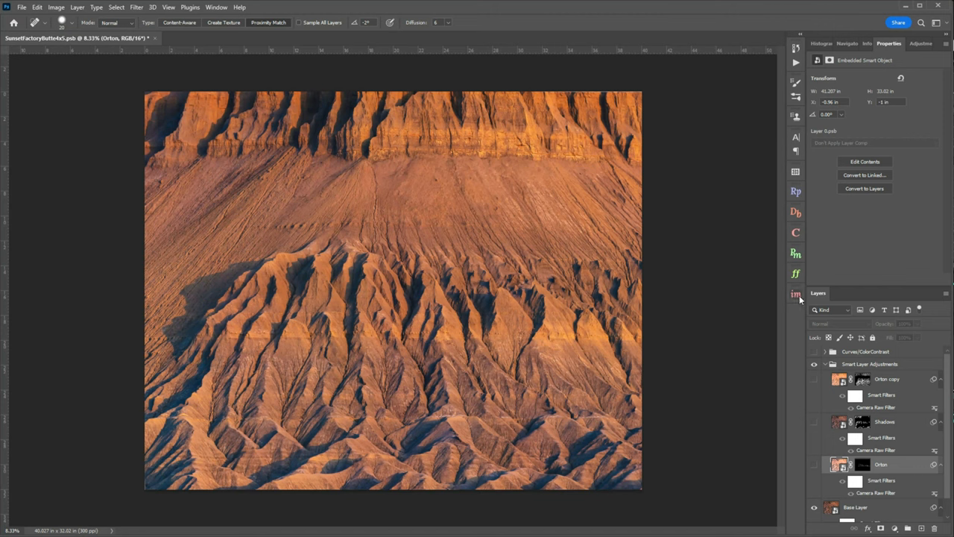
pyautogui.moveTo(766, 390)
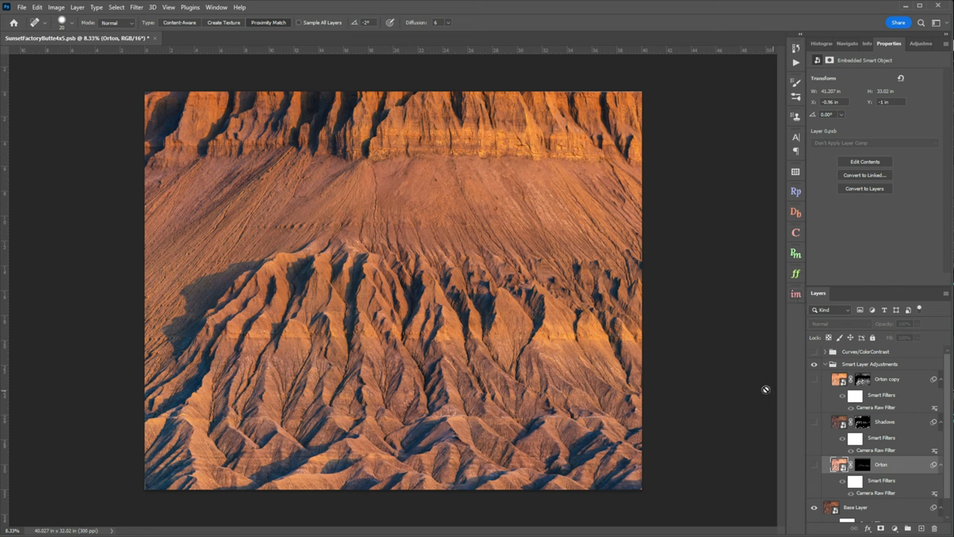
pyautogui.moveTo(829, 435)
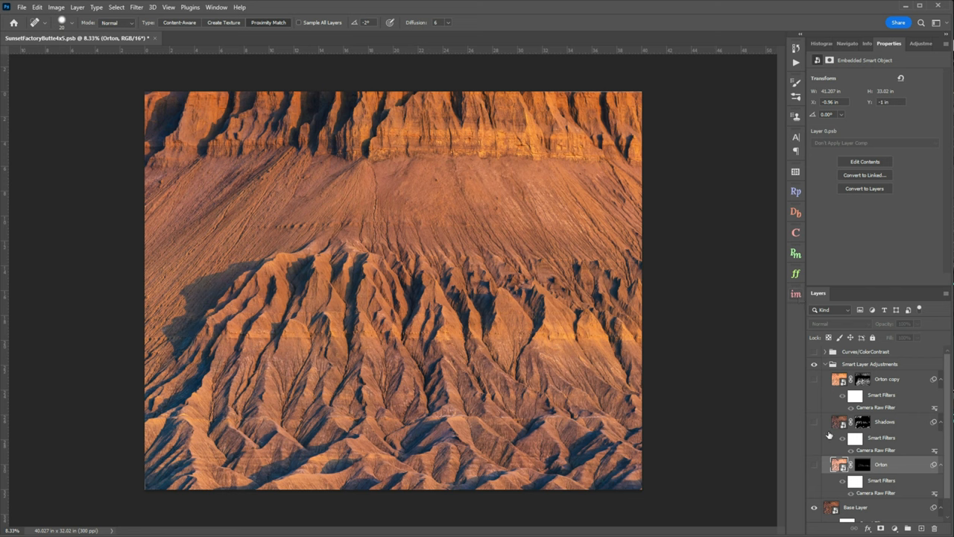
pyautogui.moveTo(828, 449)
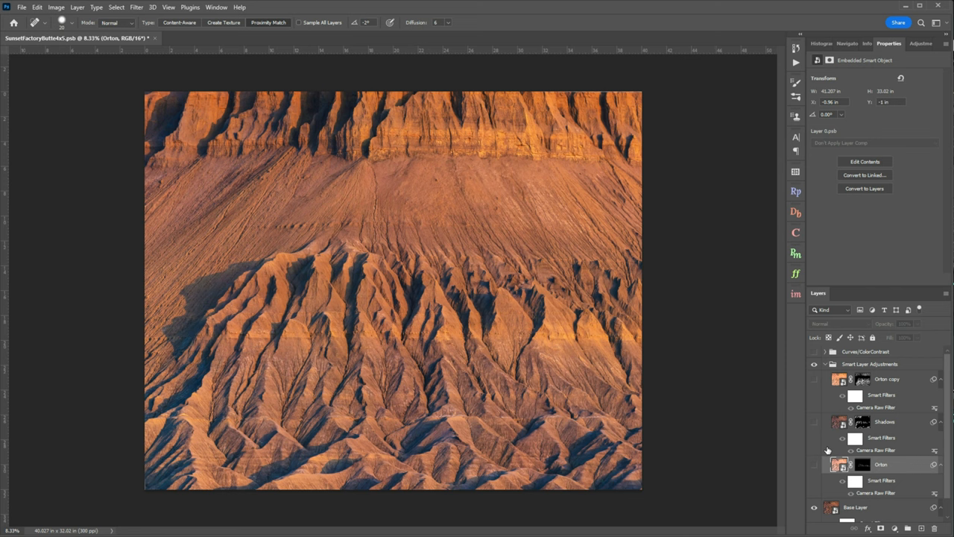
pyautogui.moveTo(887, 443)
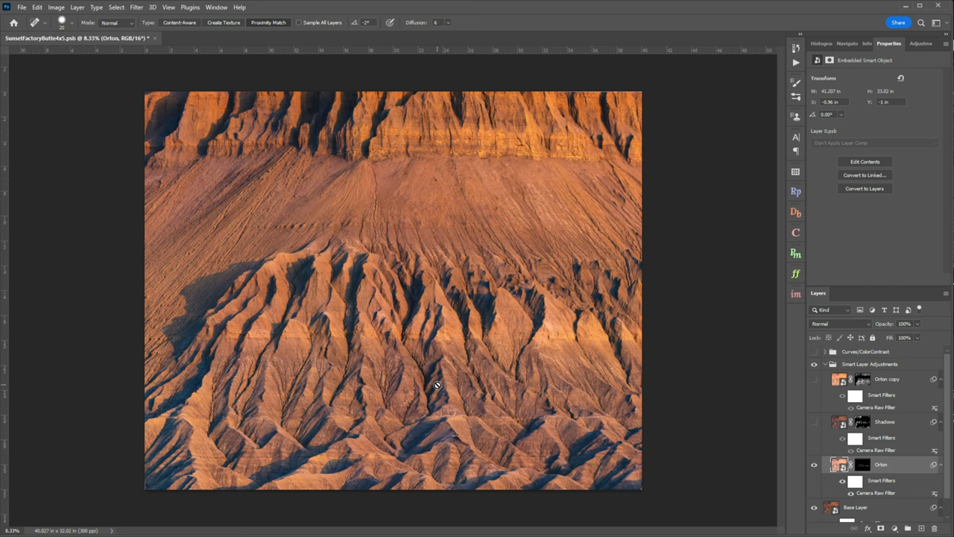
pyautogui.moveTo(531, 340)
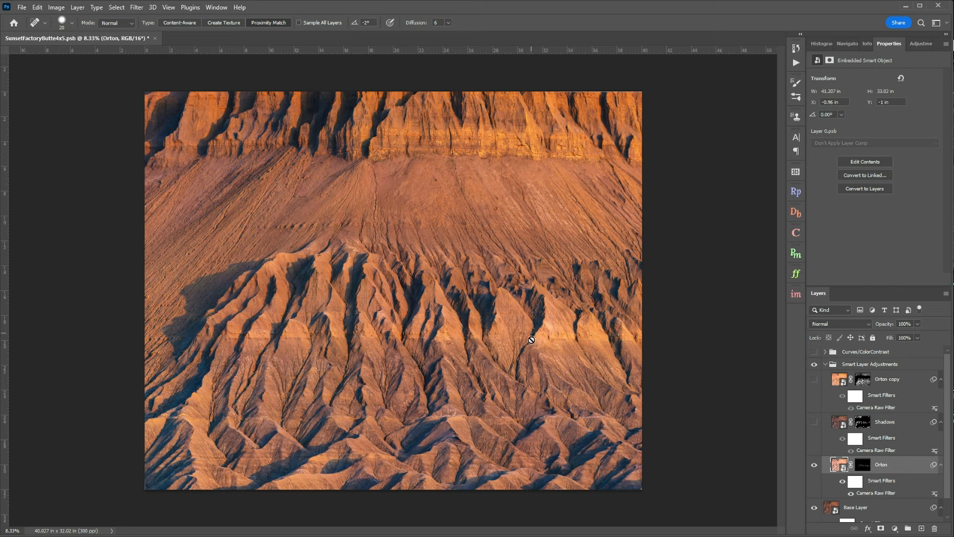
pyautogui.moveTo(740, 355)
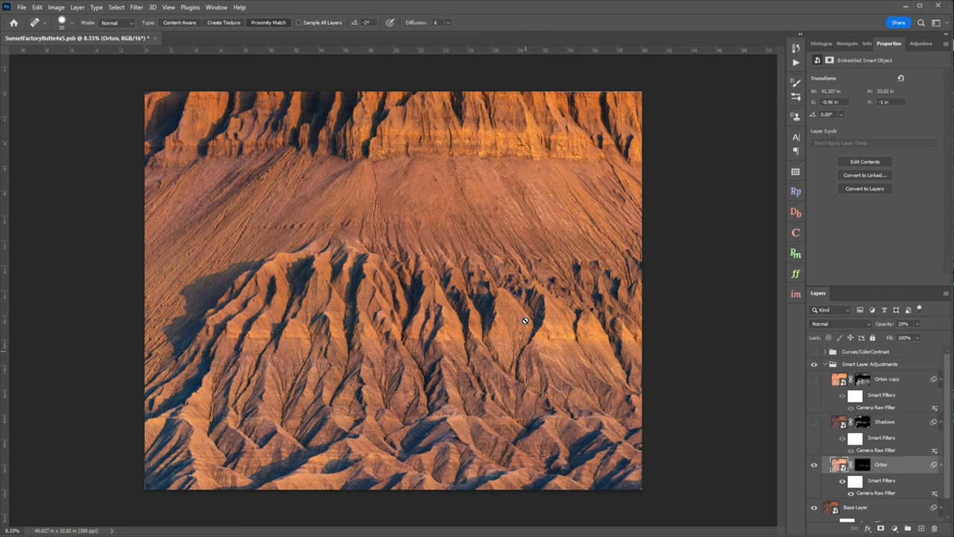
pyautogui.moveTo(282, 456)
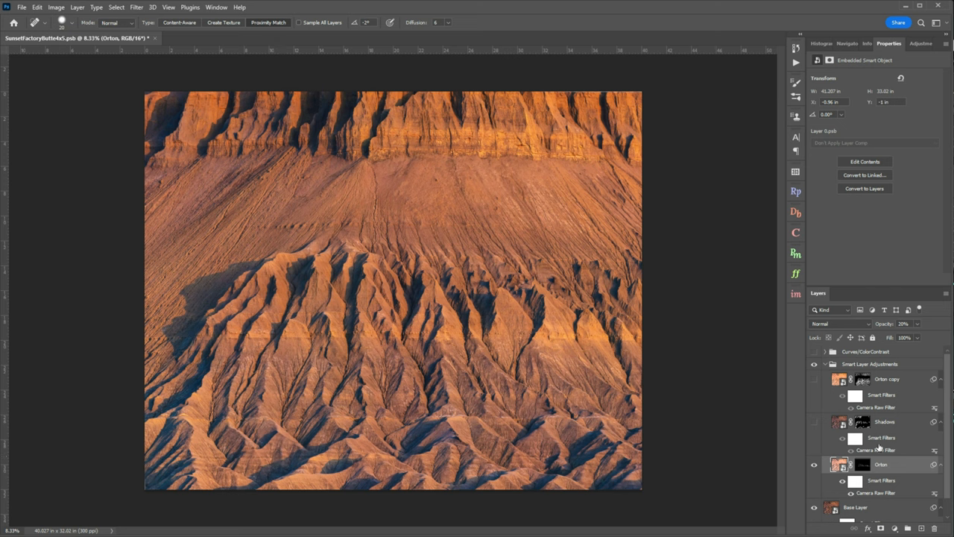
pyautogui.moveTo(880, 450)
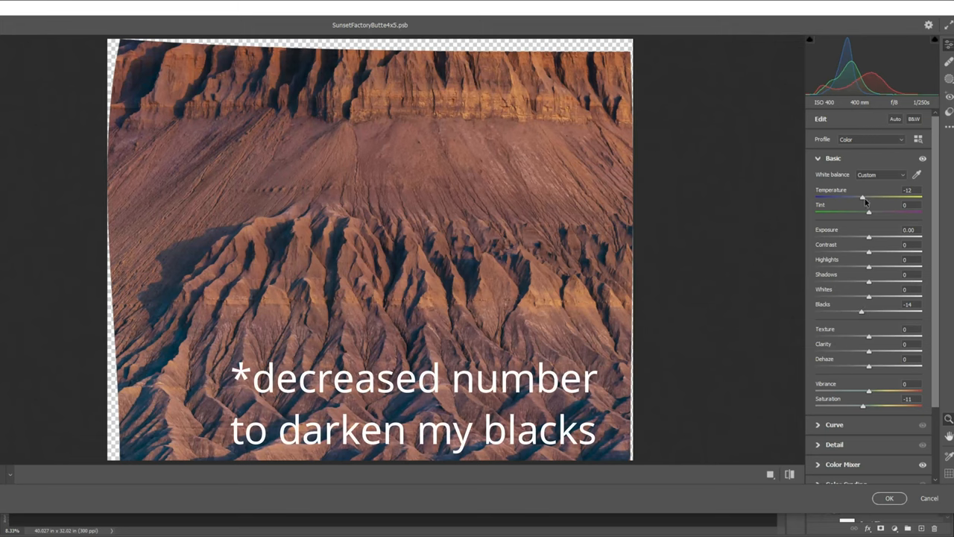
pyautogui.moveTo(861, 203)
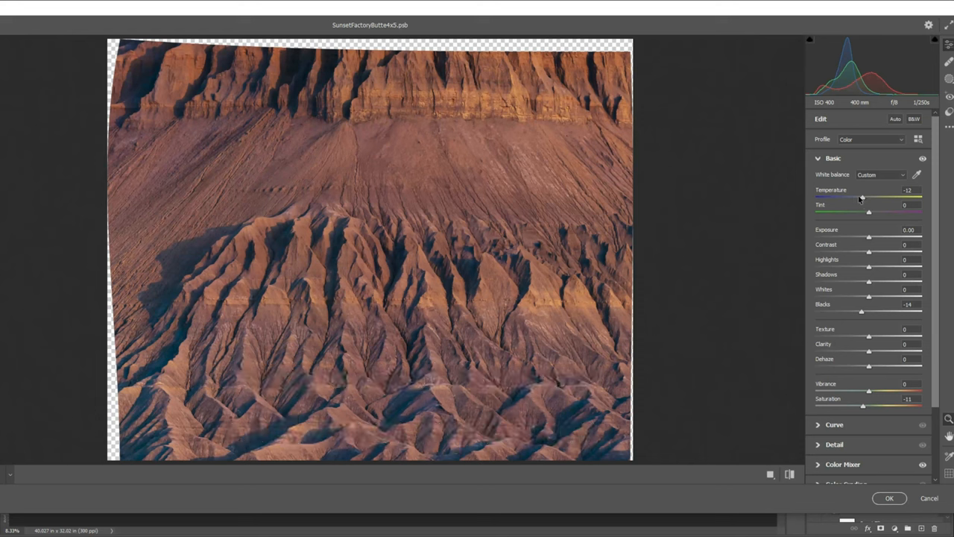
pyautogui.moveTo(863, 408)
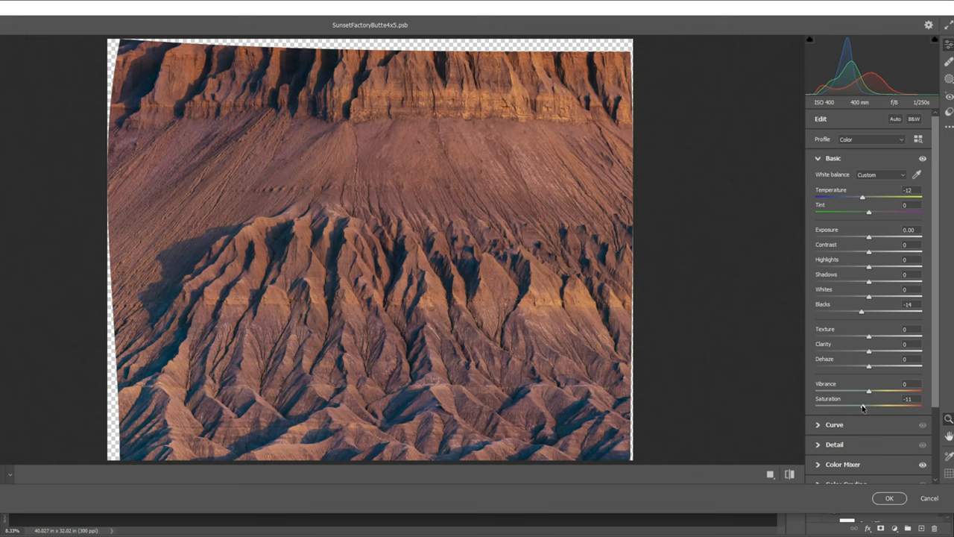
# Lower the Shadows layer's Camera Raw saturation to −12 and apply with OK.
pyautogui.moveTo(862, 406); pyautogui.dragTo(869, 406)
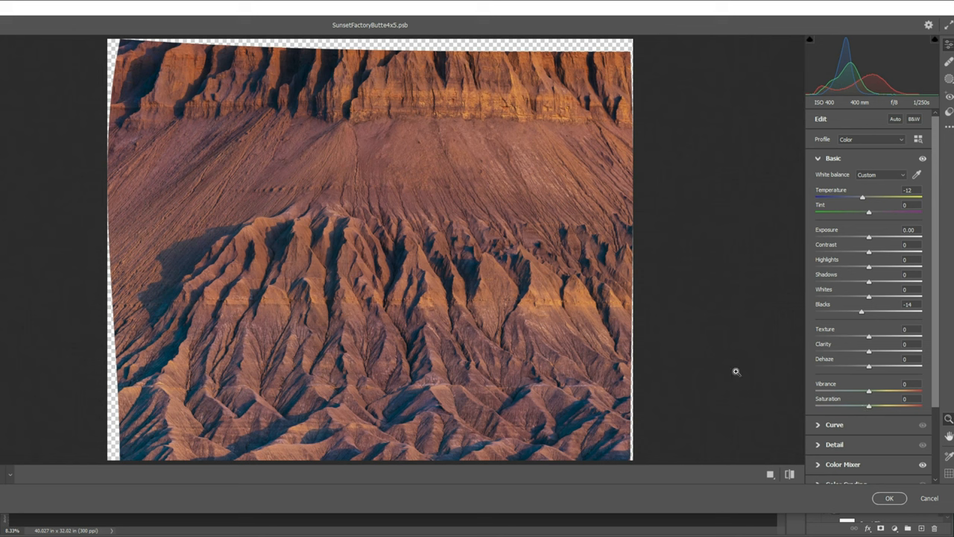
pyautogui.moveTo(197, 264)
pyautogui.write('-12')
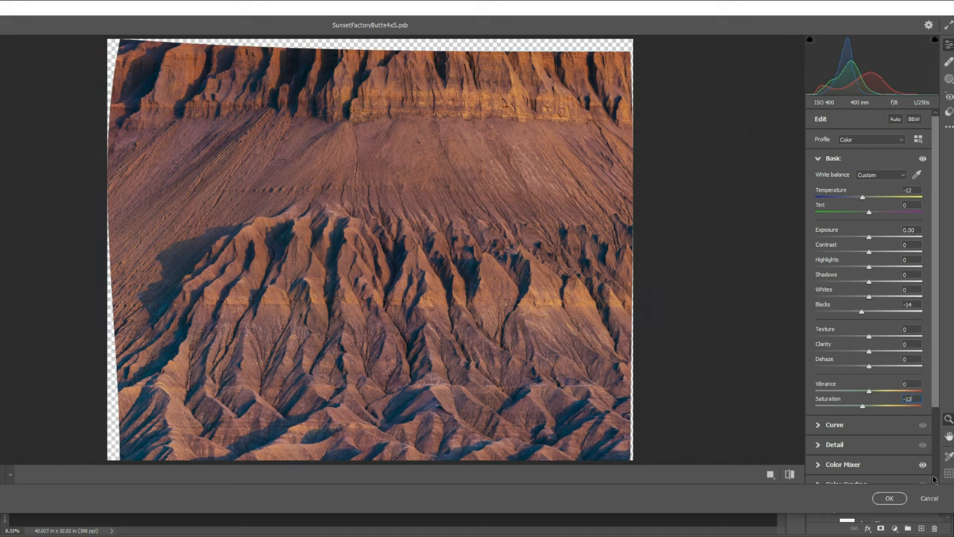
pyautogui.click(890, 497)
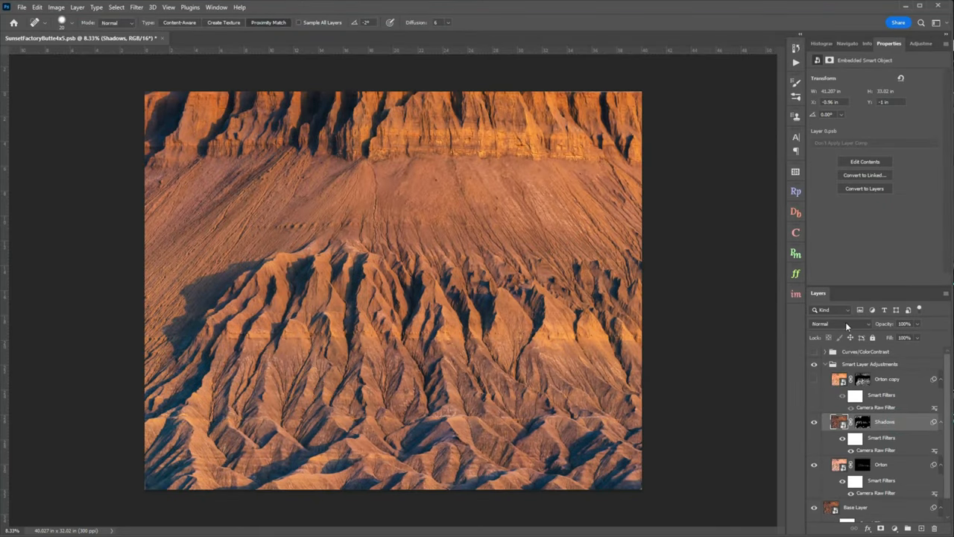
pyautogui.moveTo(450, 480)
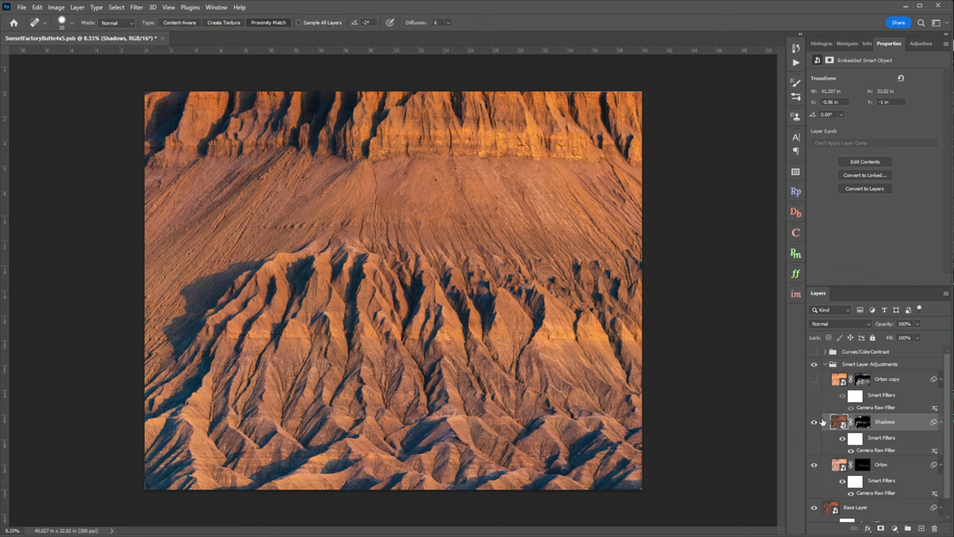
pyautogui.moveTo(608, 289)
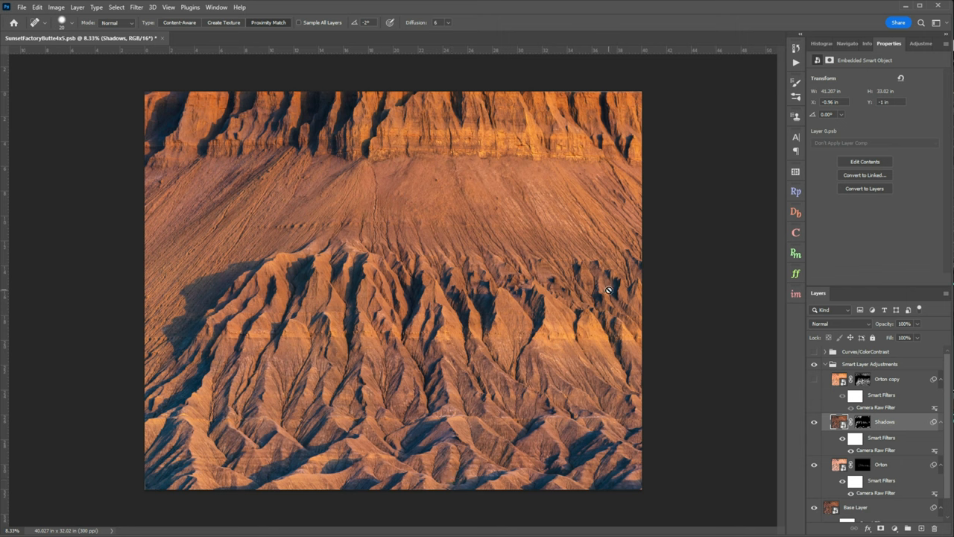
pyautogui.moveTo(604, 425)
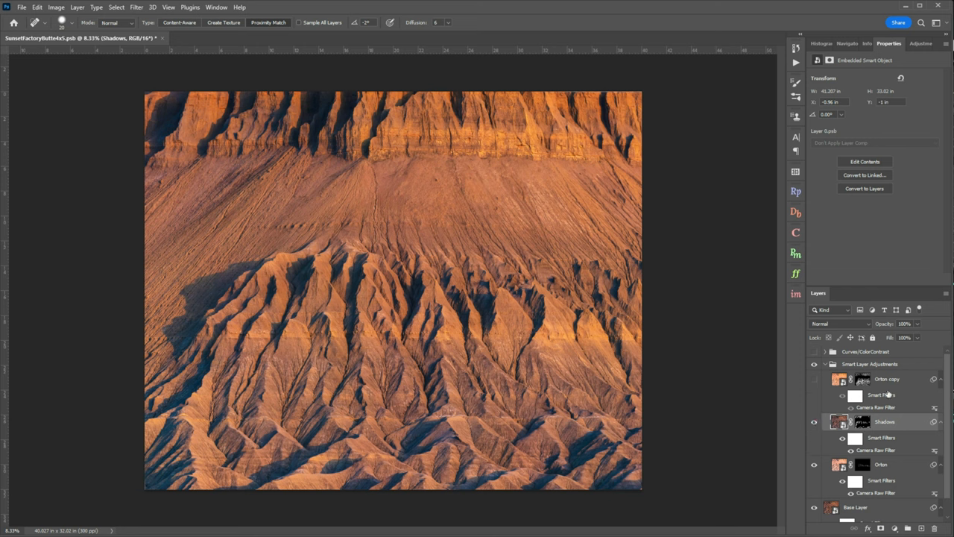
pyautogui.moveTo(879, 411)
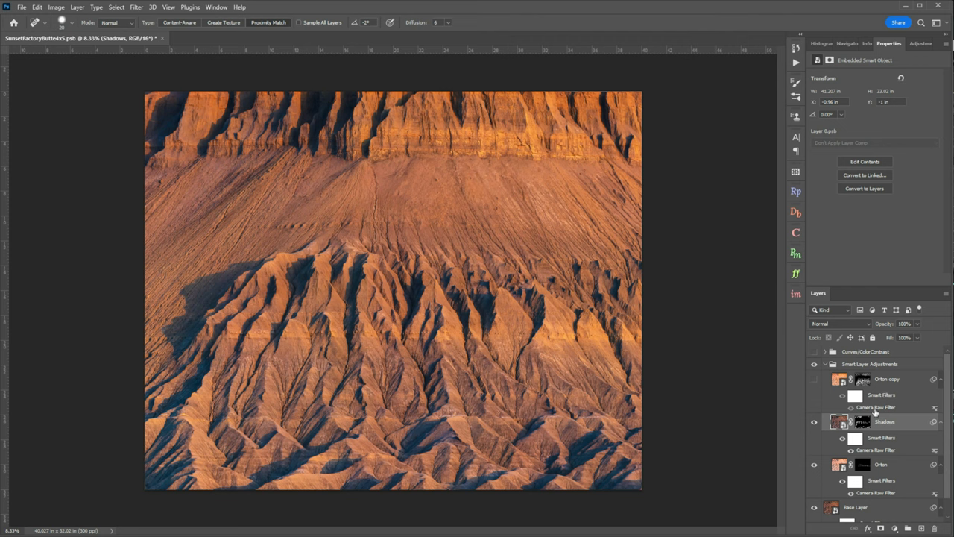
pyautogui.moveTo(556, 400)
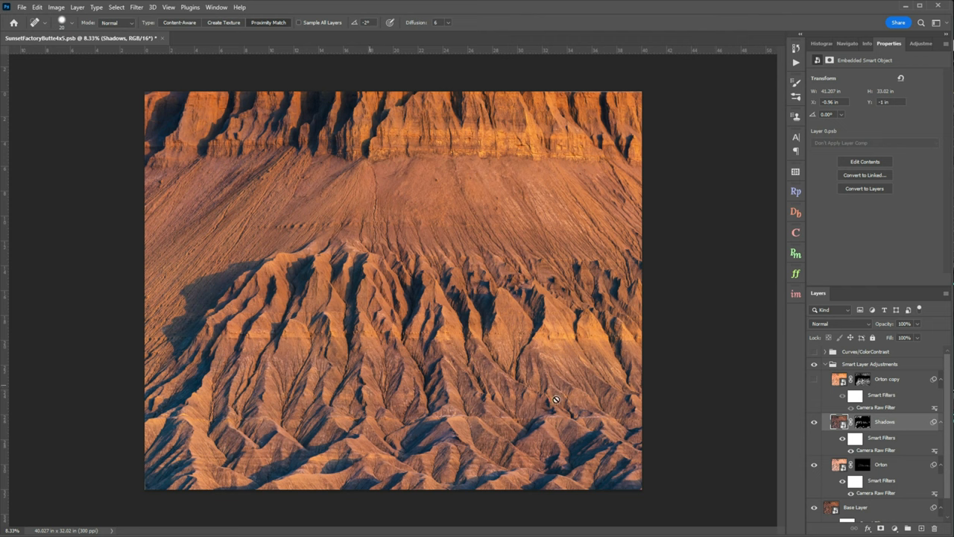
pyautogui.moveTo(644, 366)
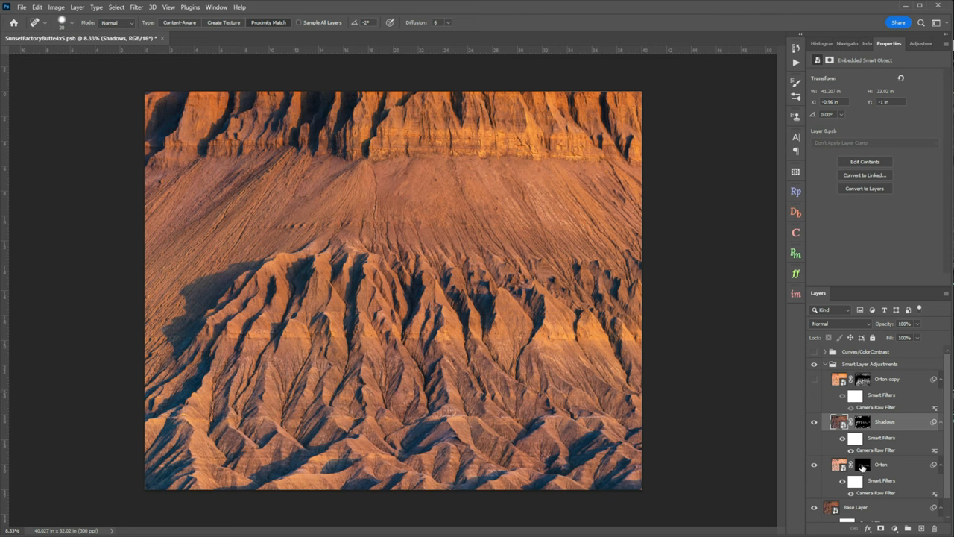
pyautogui.moveTo(564, 192)
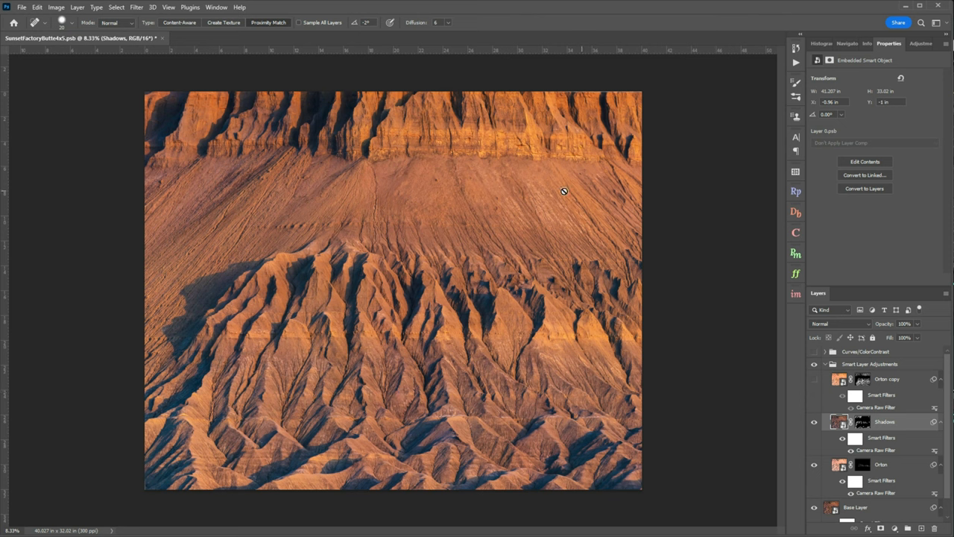
pyautogui.moveTo(670, 257)
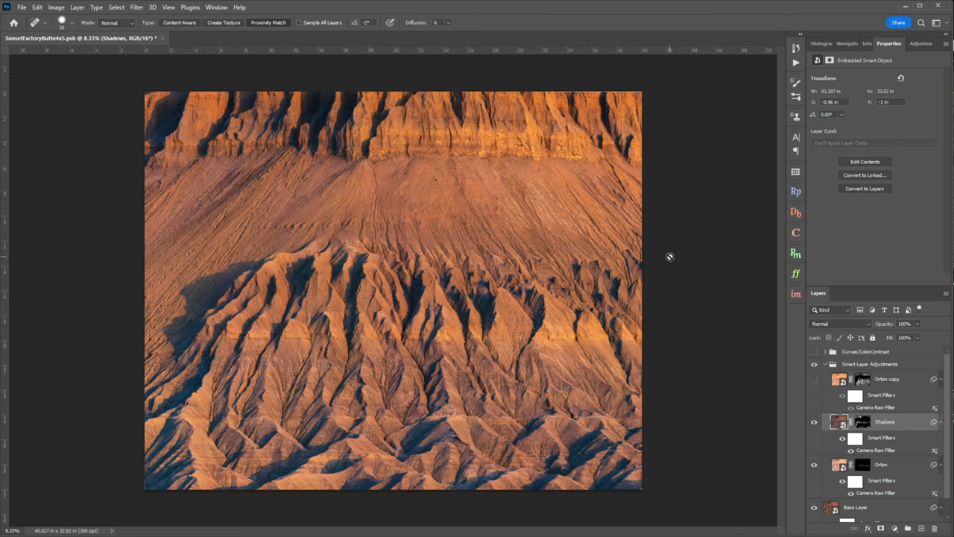
pyautogui.moveTo(343, 300)
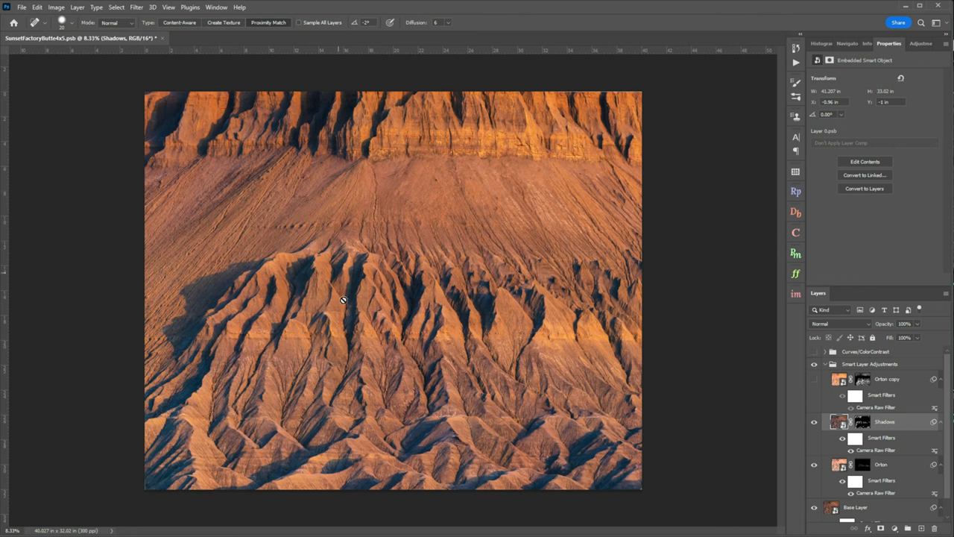
pyautogui.moveTo(340, 119)
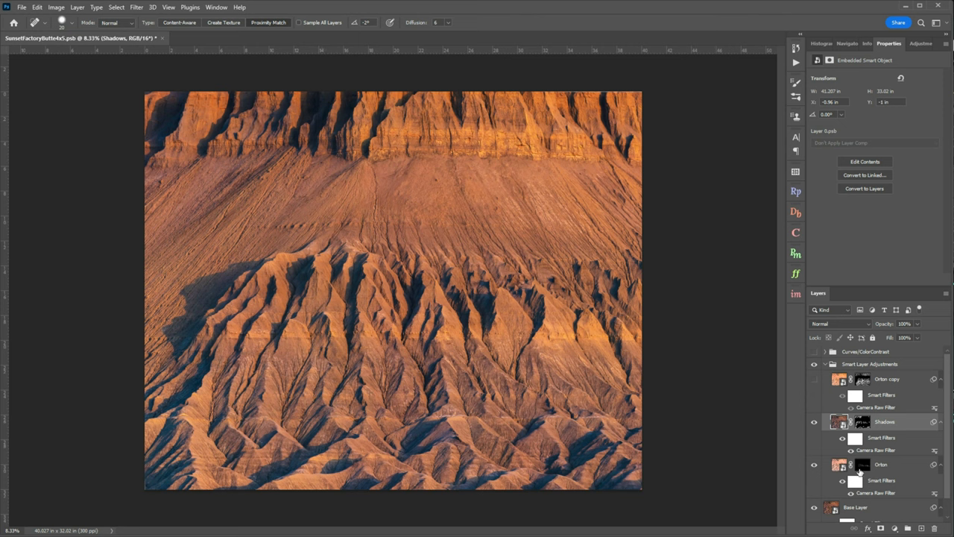
# Select the Orton copy layer and turn on its visibility at 18% opacity.
pyautogui.click(887, 379)
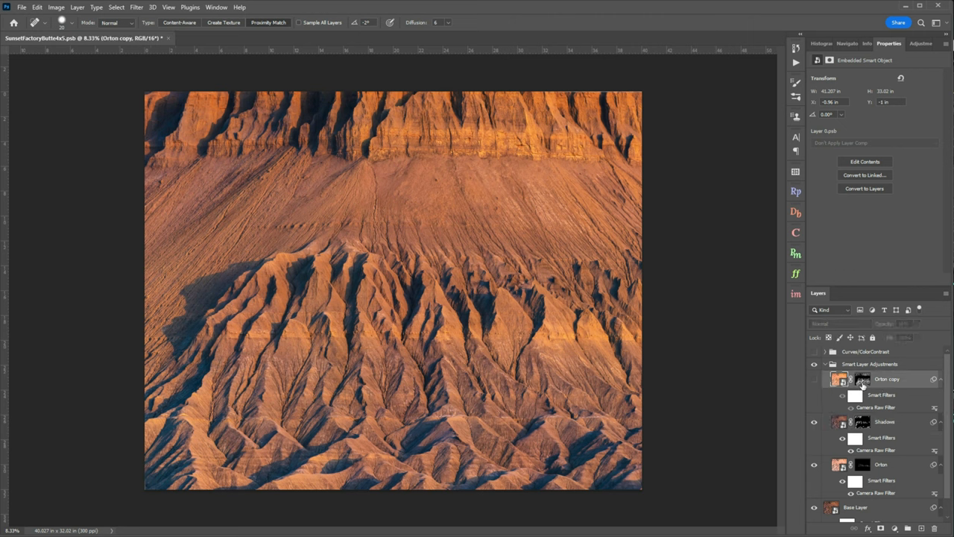
pyautogui.moveTo(863, 386)
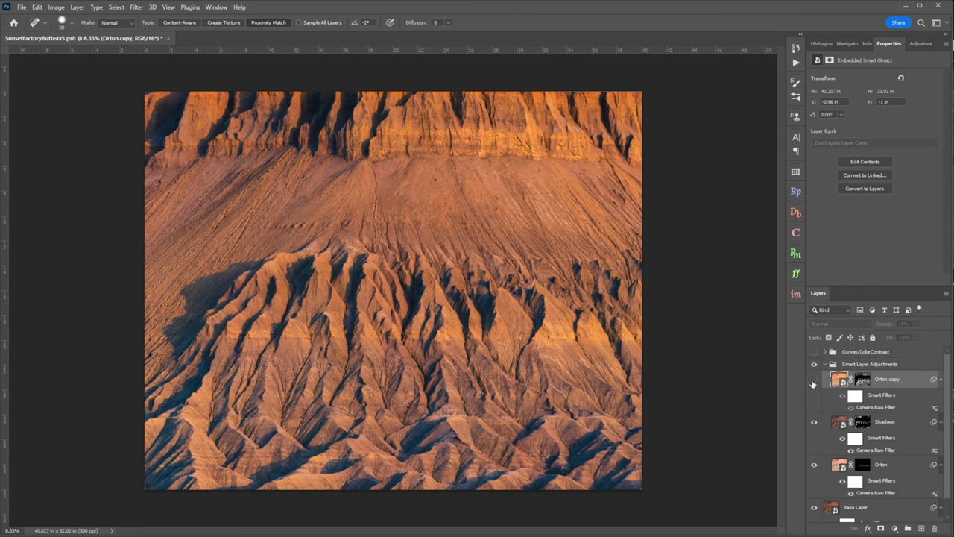
pyautogui.click(814, 379)
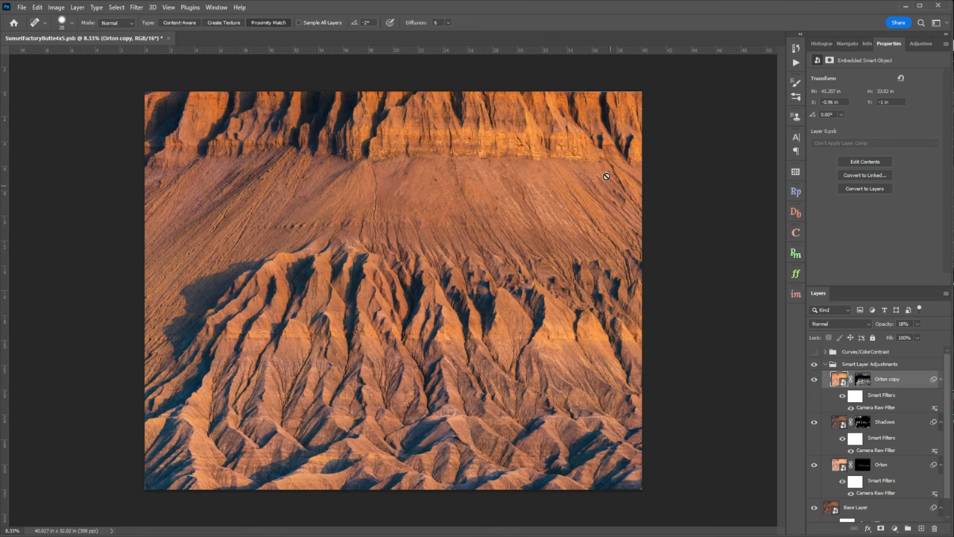
pyautogui.moveTo(882, 409)
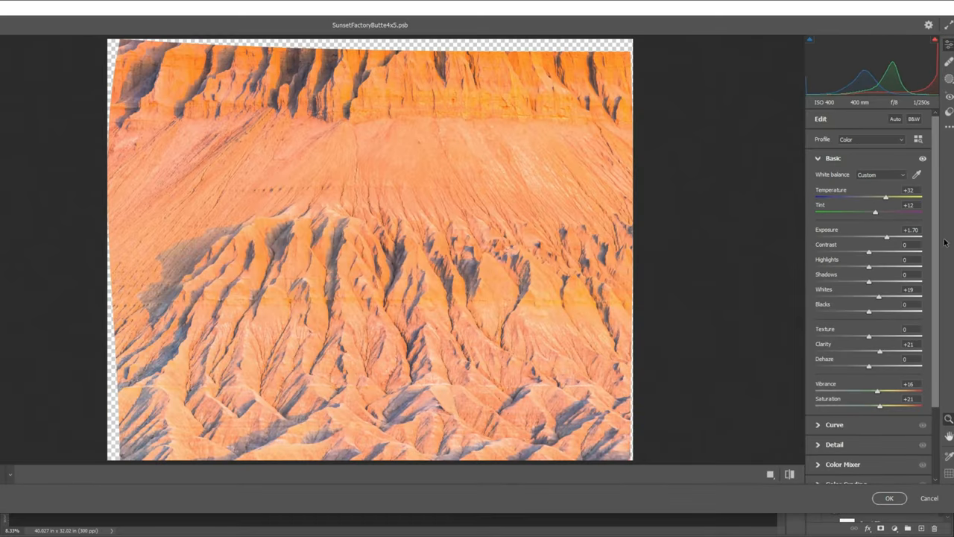
pyautogui.moveTo(882, 221)
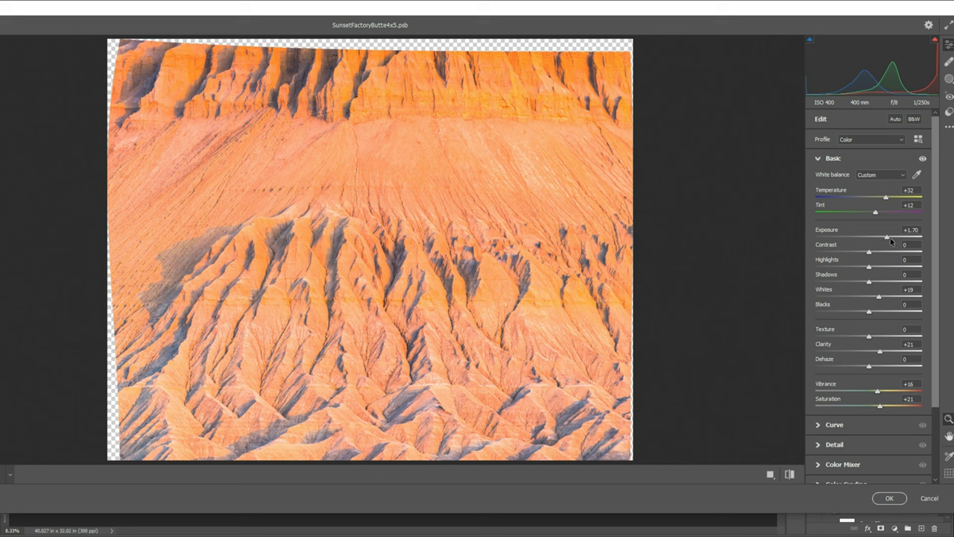
pyautogui.moveTo(610, 423)
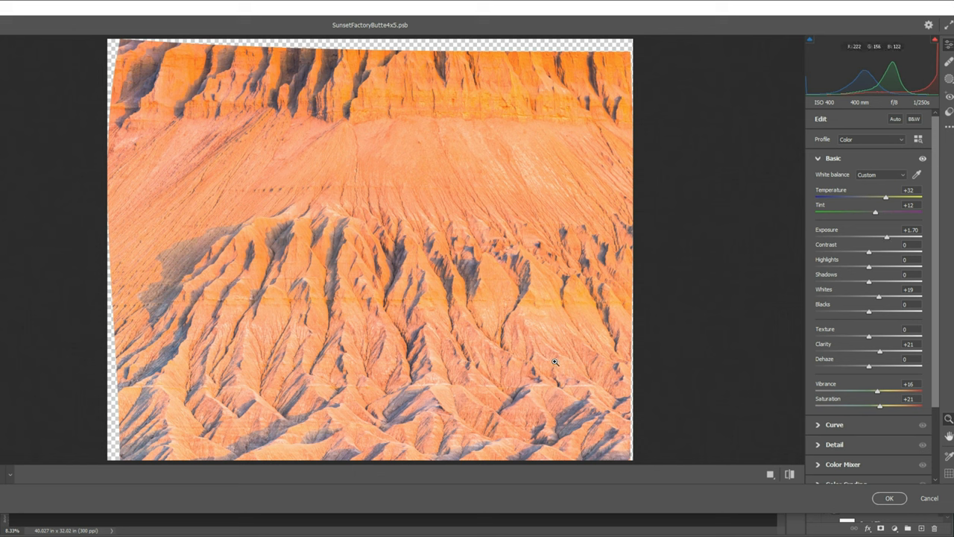
pyautogui.moveTo(520, 328)
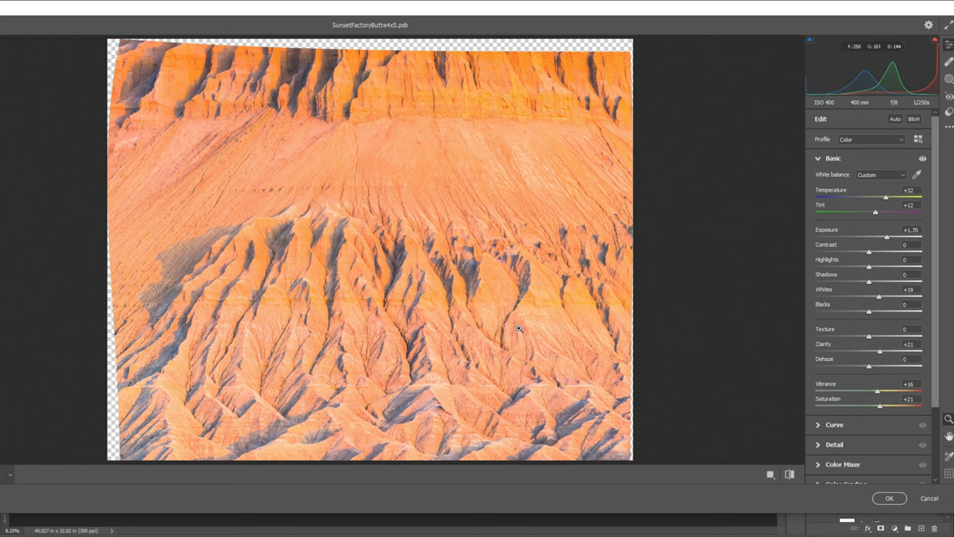
pyautogui.moveTo(526, 273)
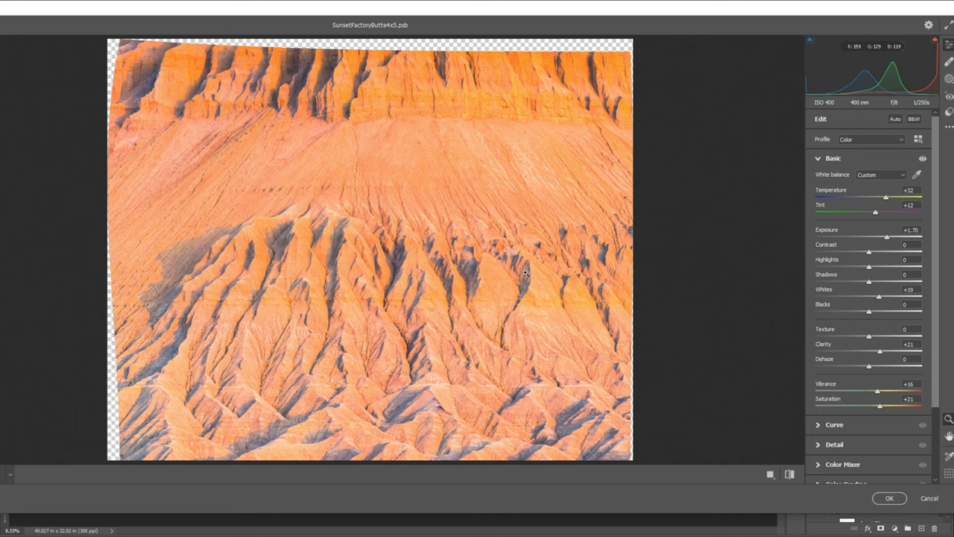
pyautogui.moveTo(477, 302)
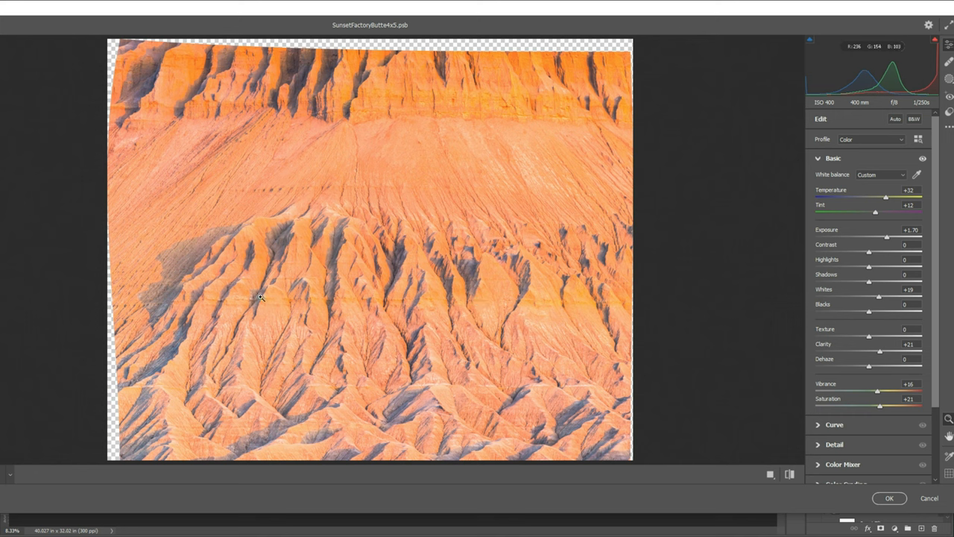
pyautogui.moveTo(564, 282)
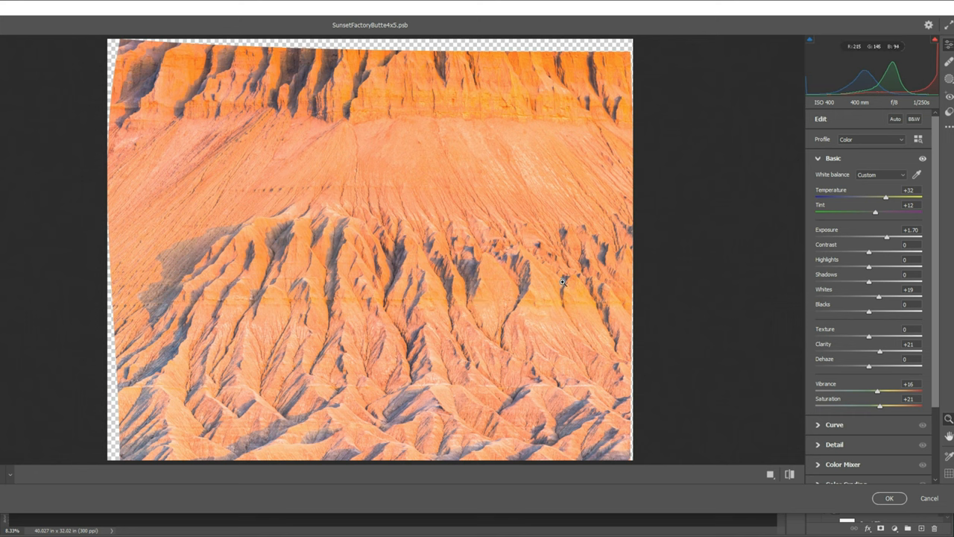
# Accept the Orton copy's warm, brightened Camera Raw filter settings.
pyautogui.click(889, 498)
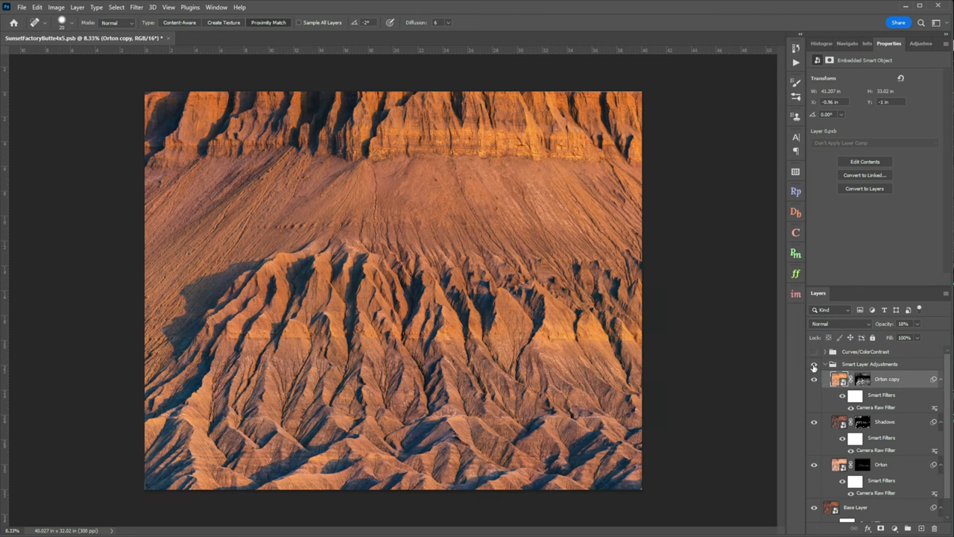
pyautogui.click(814, 365)
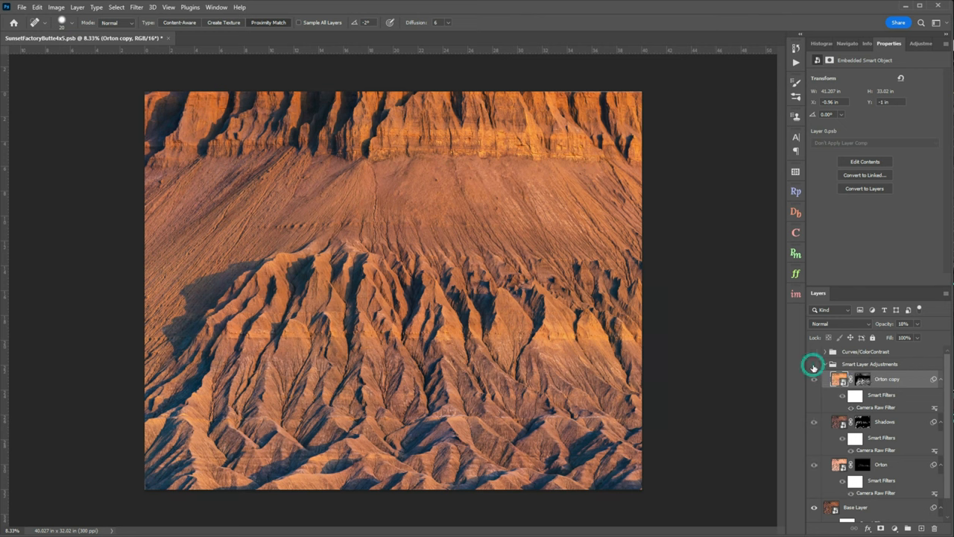
pyautogui.click(814, 367)
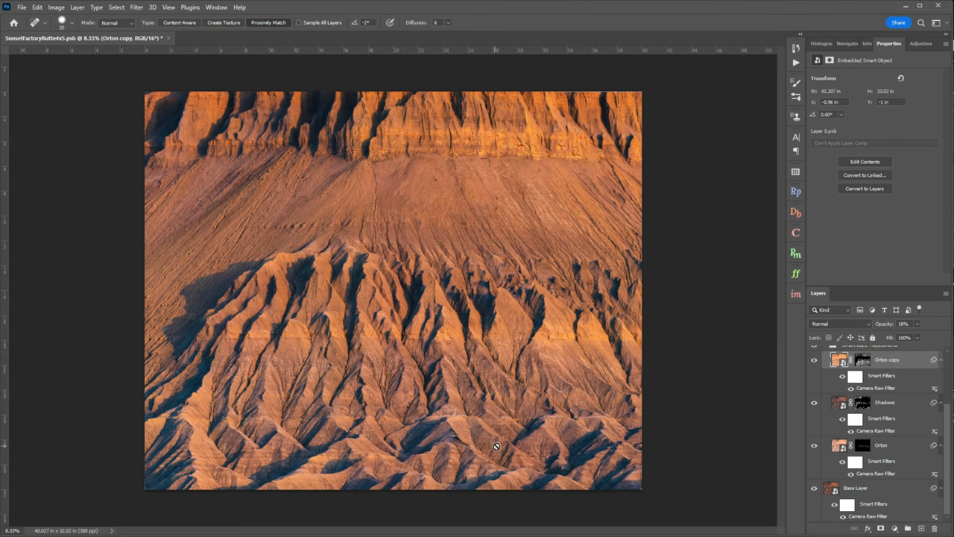
pyautogui.moveTo(418, 323)
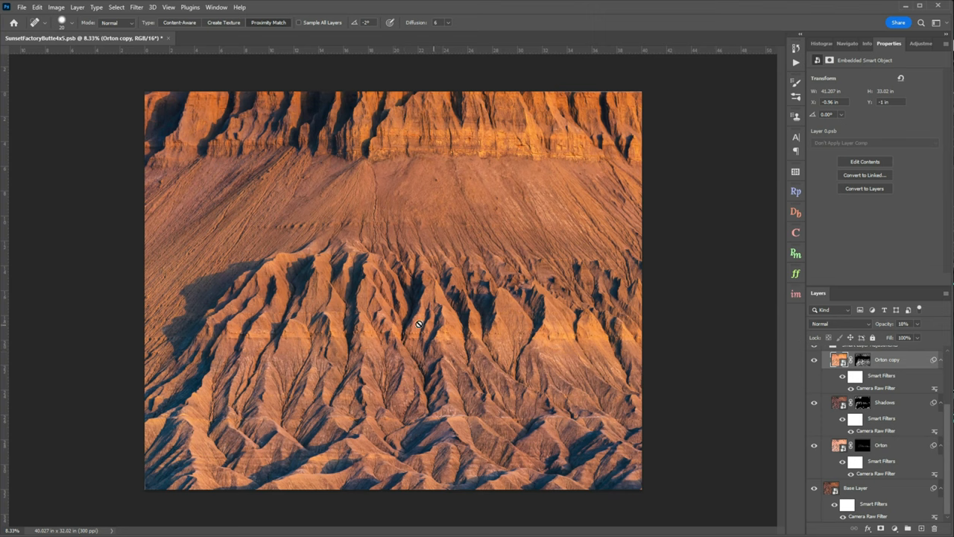
pyautogui.moveTo(246, 99)
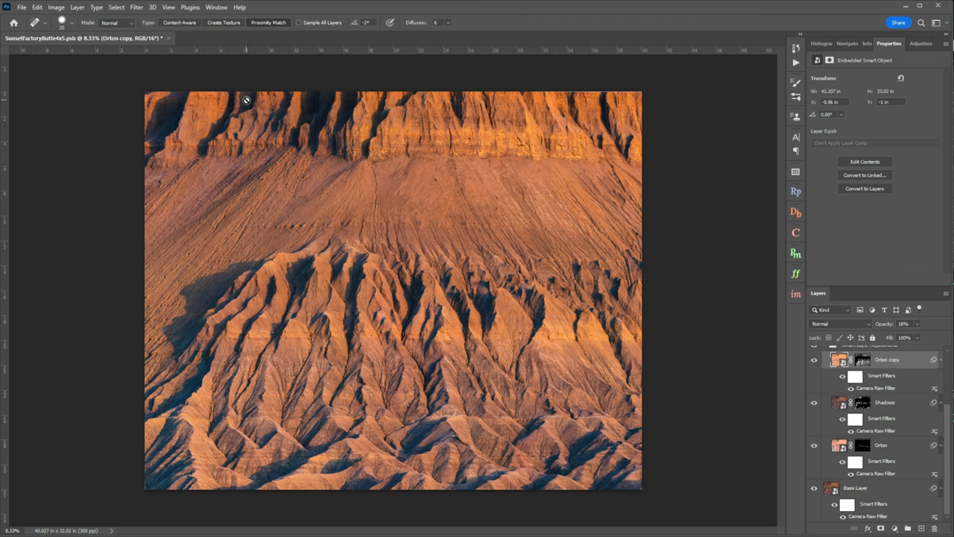
pyautogui.moveTo(509, 445)
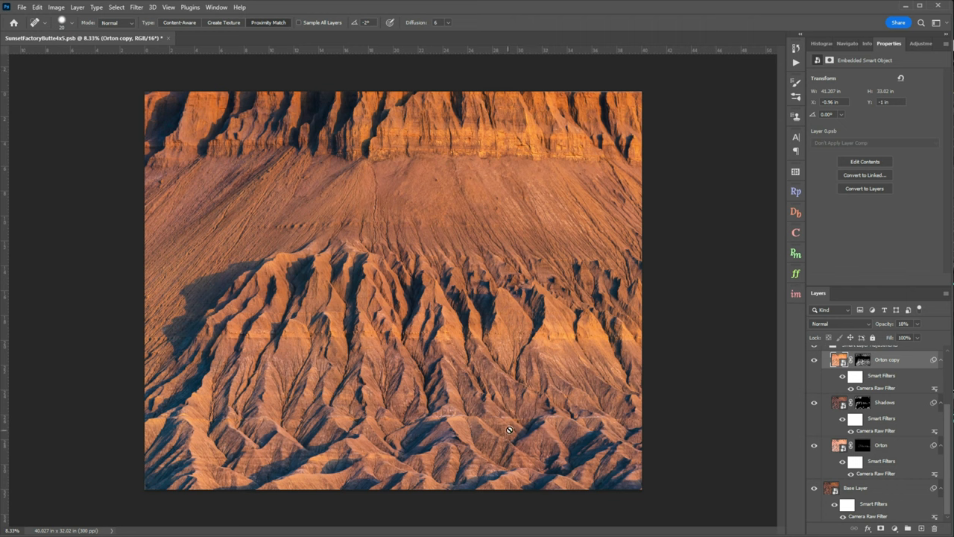
pyautogui.moveTo(900, 431)
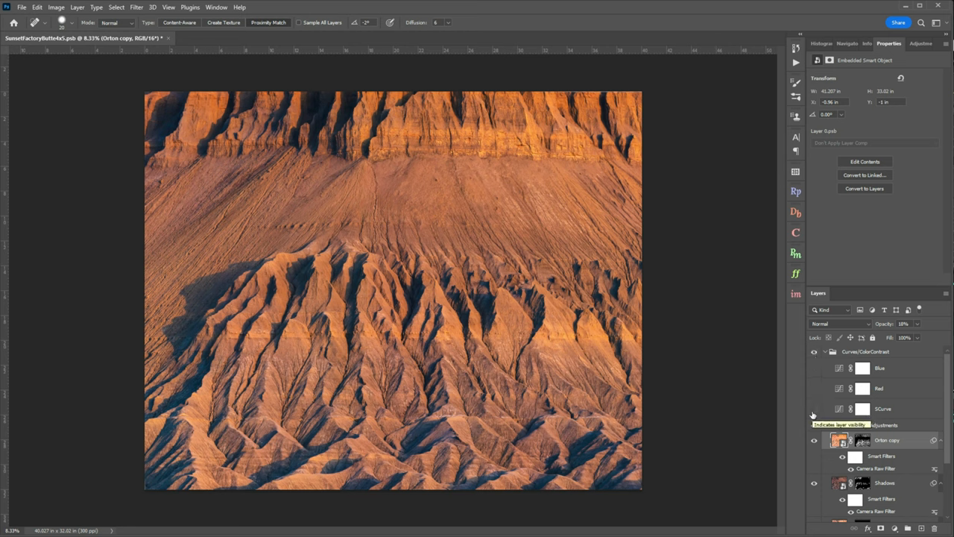
# Show the SCurve layer, check its curve, and toggle it off and on to compare.
pyautogui.click(883, 408)
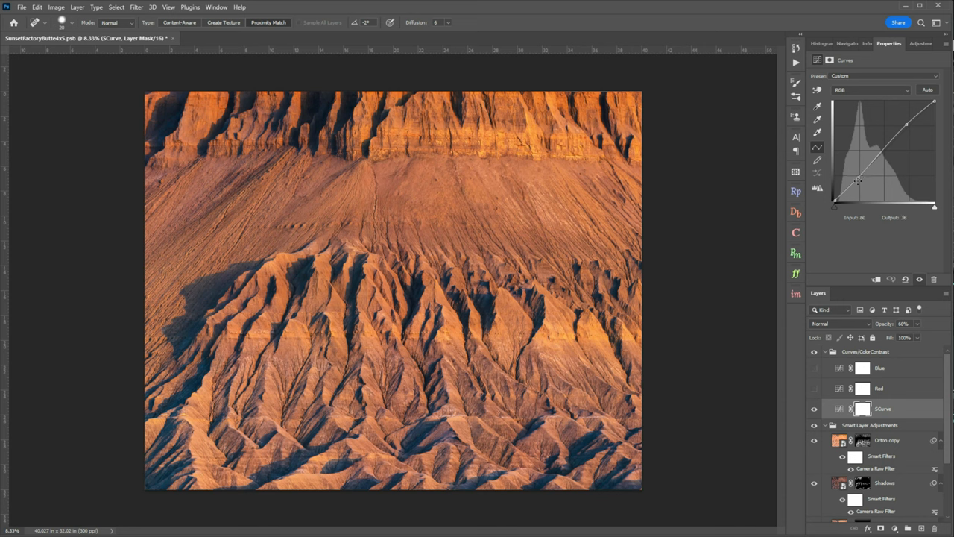
pyautogui.moveTo(857, 181); pyautogui.dragTo(875, 170)
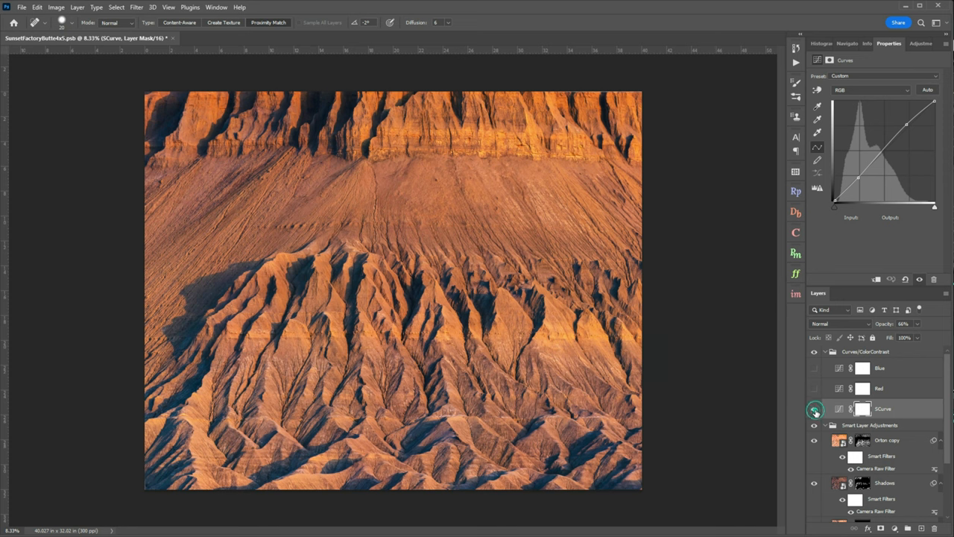
pyautogui.click(814, 408)
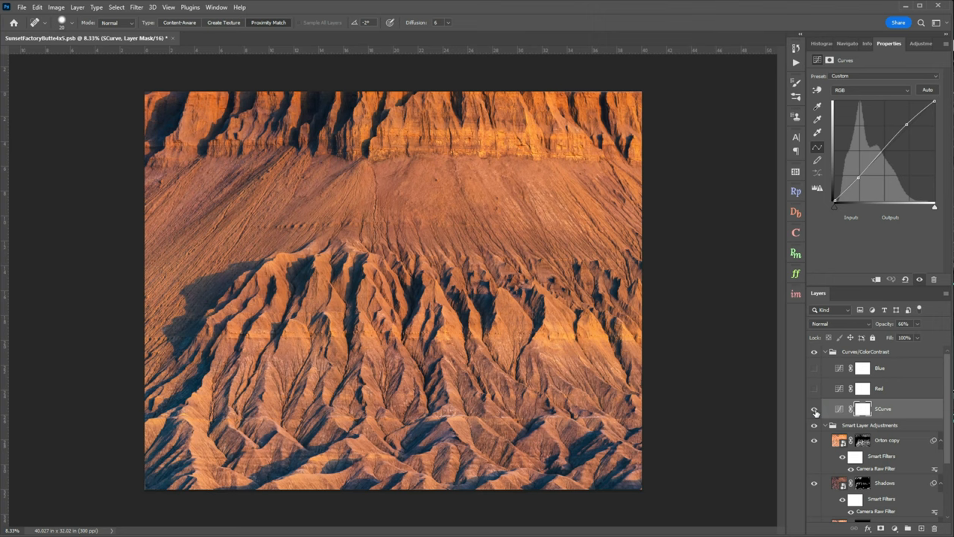
pyautogui.click(881, 387)
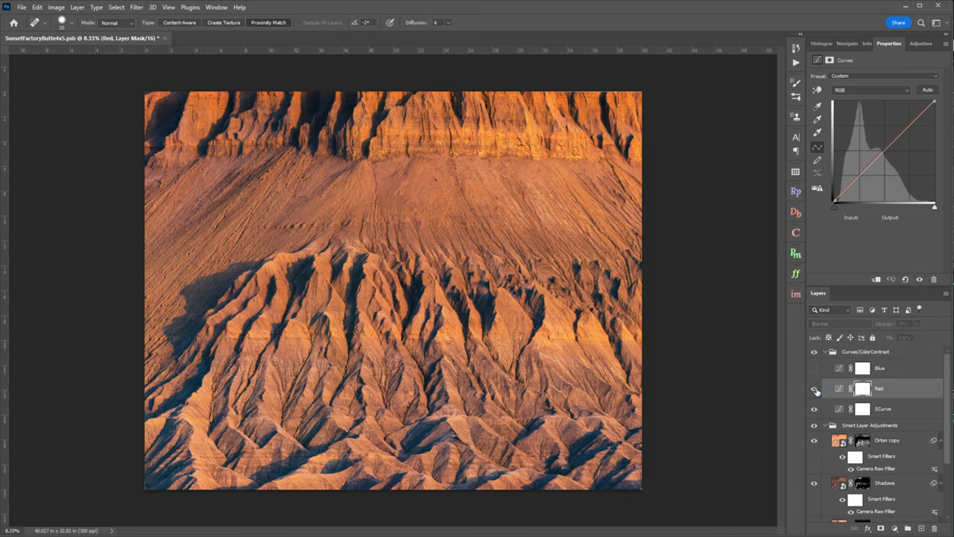
# Show the Red curves layer at 38% and toggle it off and on to compare.
pyautogui.click(880, 388)
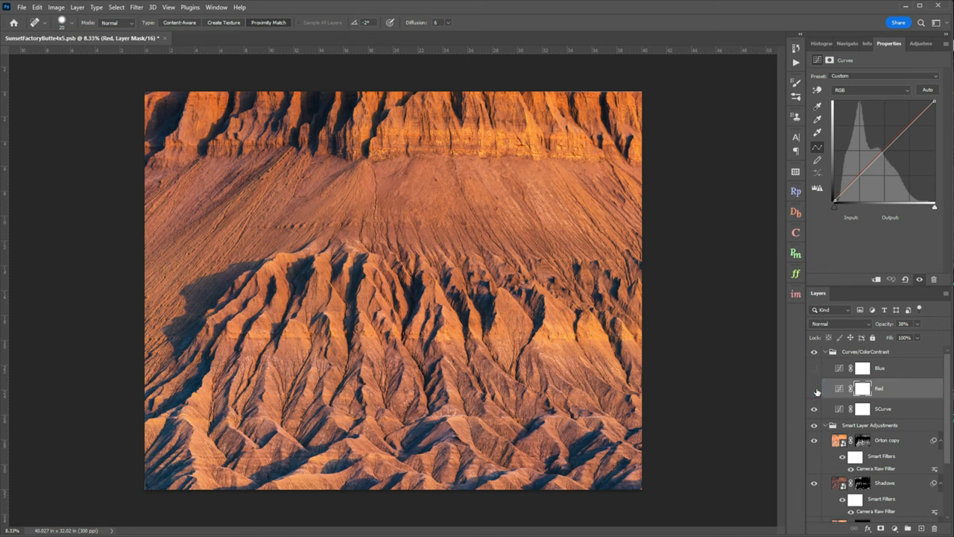
pyautogui.click(814, 388)
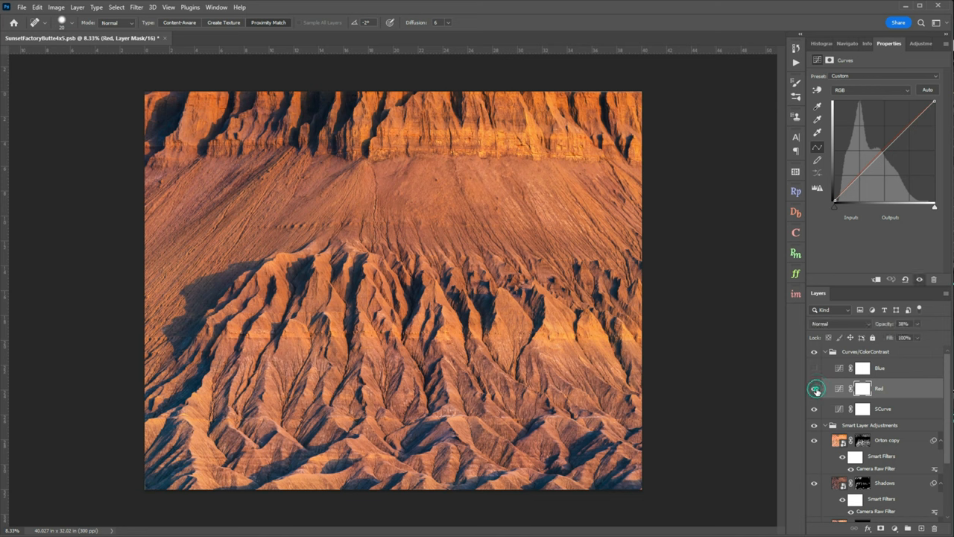
pyautogui.click(880, 367)
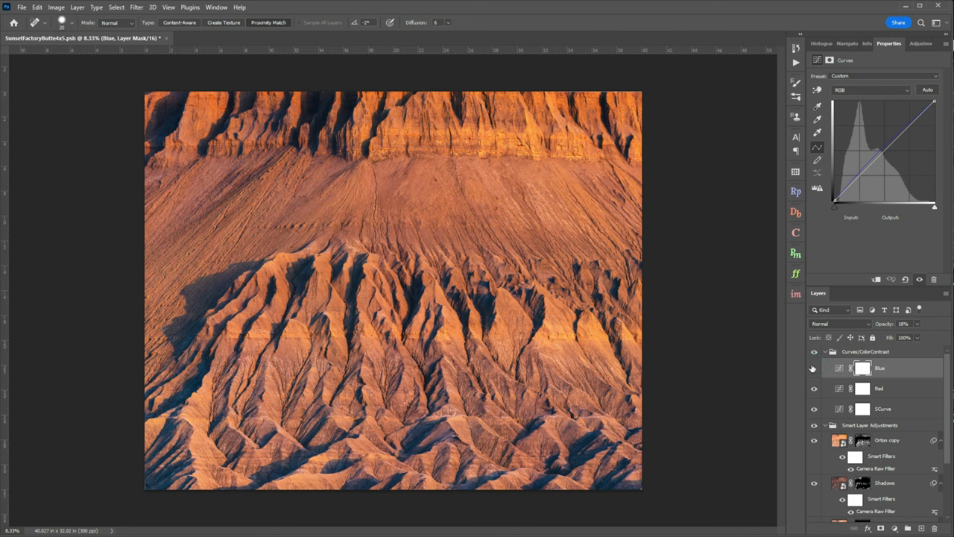
# Make the Blue curves layer visible, then reselect the Red curves layer.
pyautogui.click(814, 367)
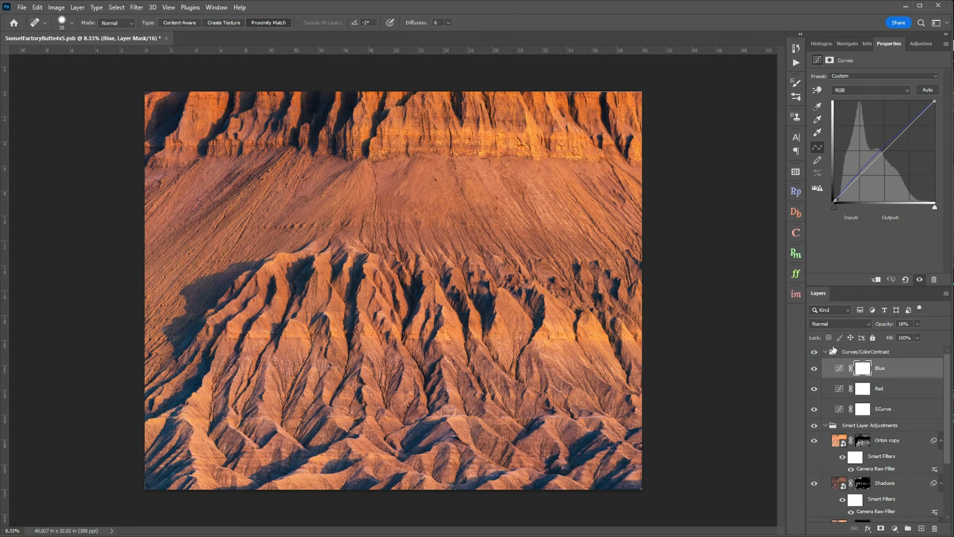
pyautogui.moveTo(908, 399)
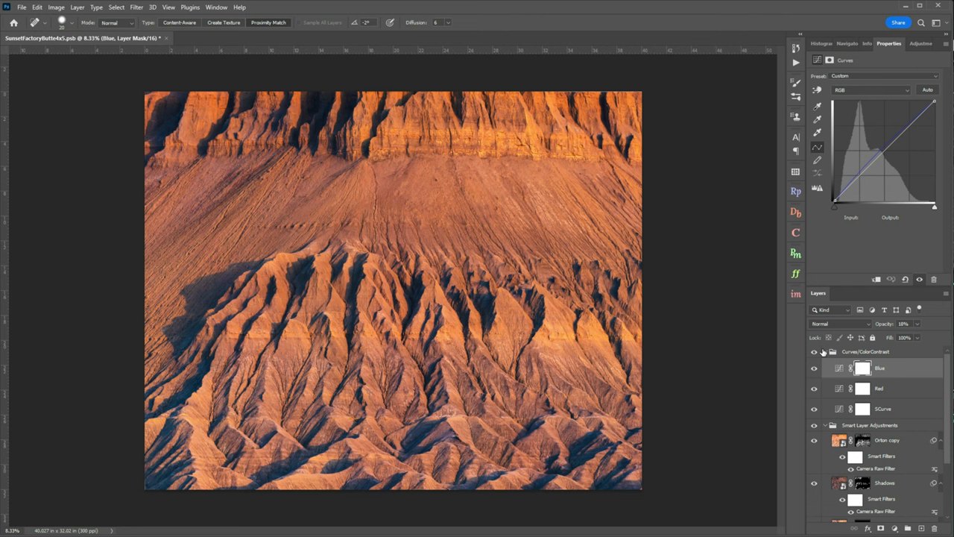
pyautogui.moveTo(739, 315)
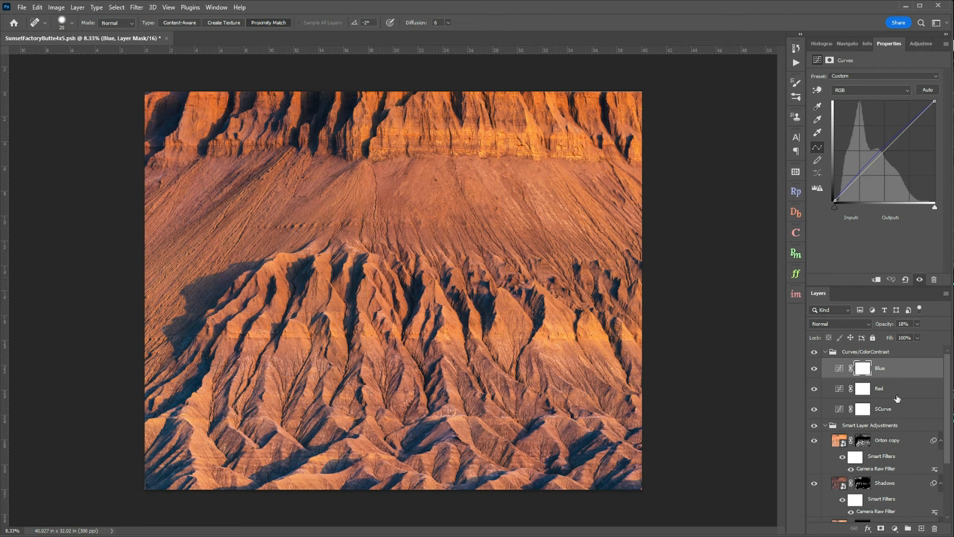
pyautogui.click(880, 388)
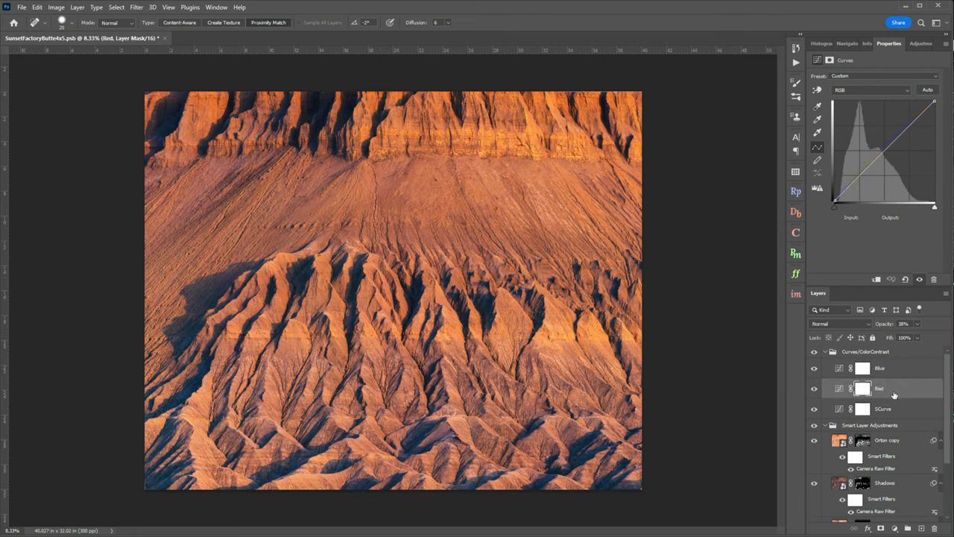
pyautogui.moveTo(883, 452)
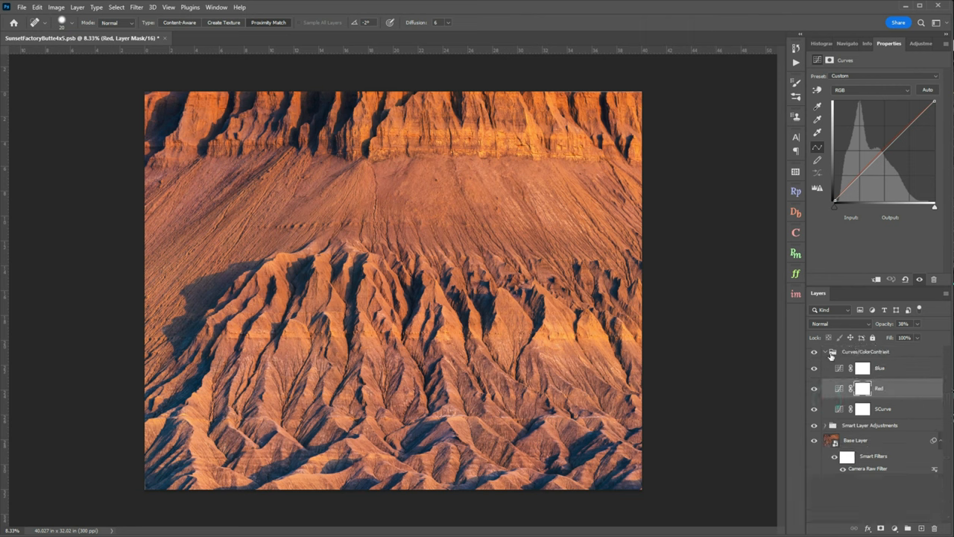
# Collapse the Curves/ColorContrast group in the Layers panel.
pyautogui.click(834, 351)
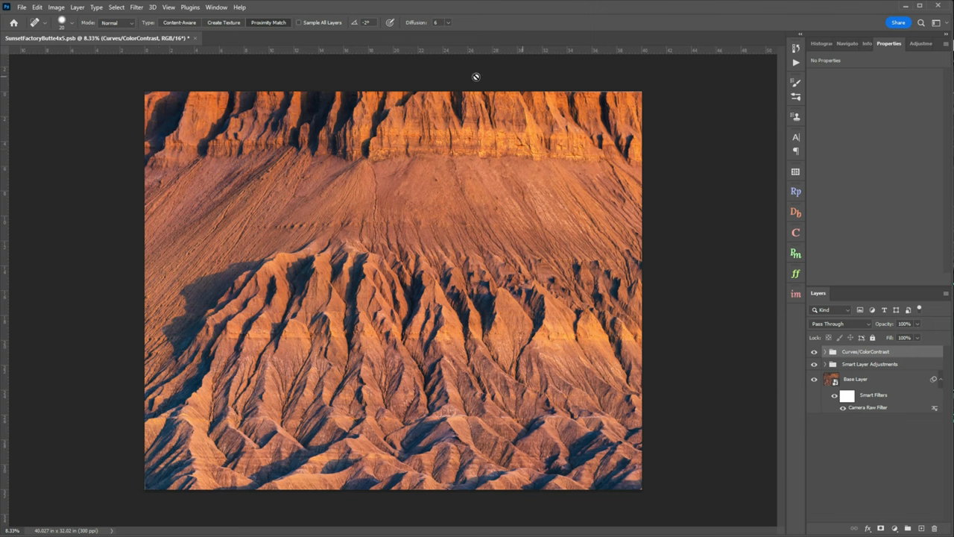
pyautogui.moveTo(495, 85)
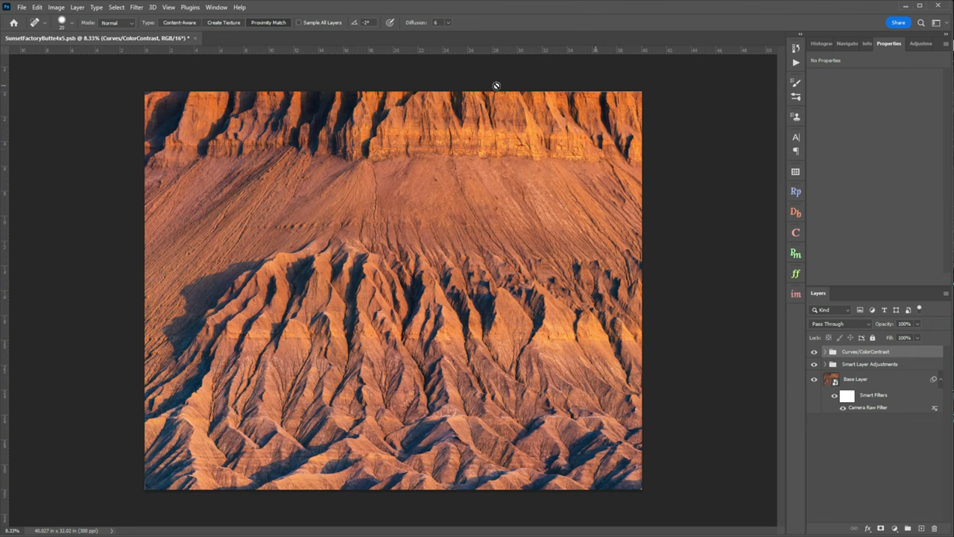
pyautogui.moveTo(232, 247)
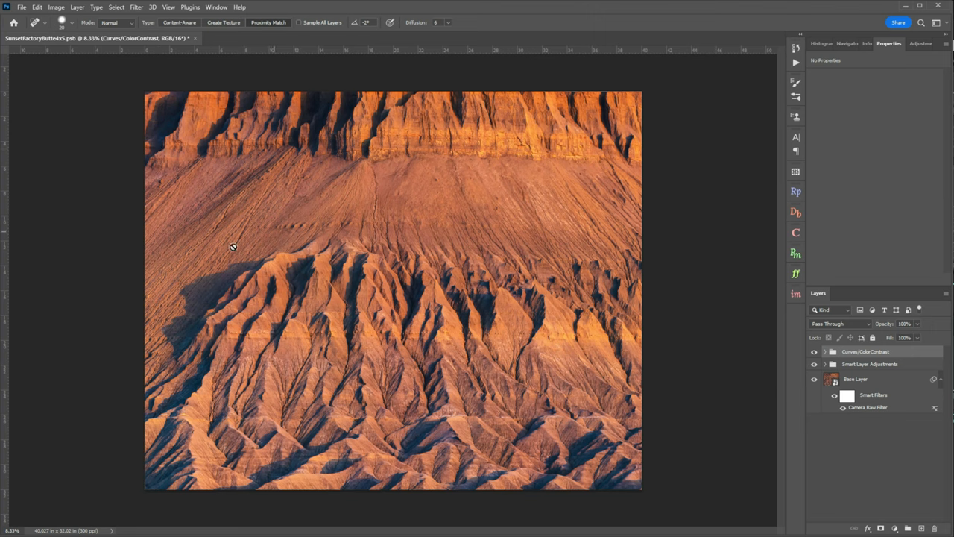
pyautogui.moveTo(40, 382)
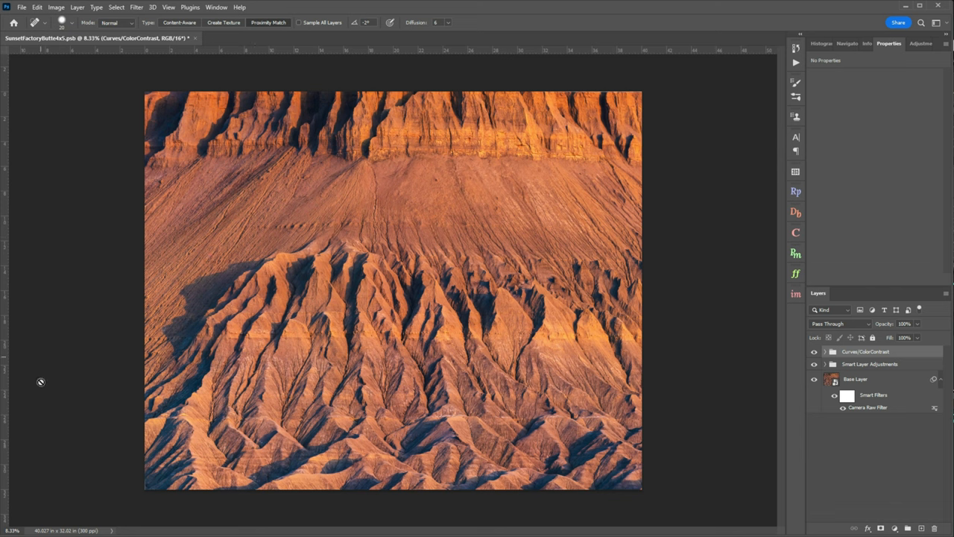
pyautogui.moveTo(431, 258)
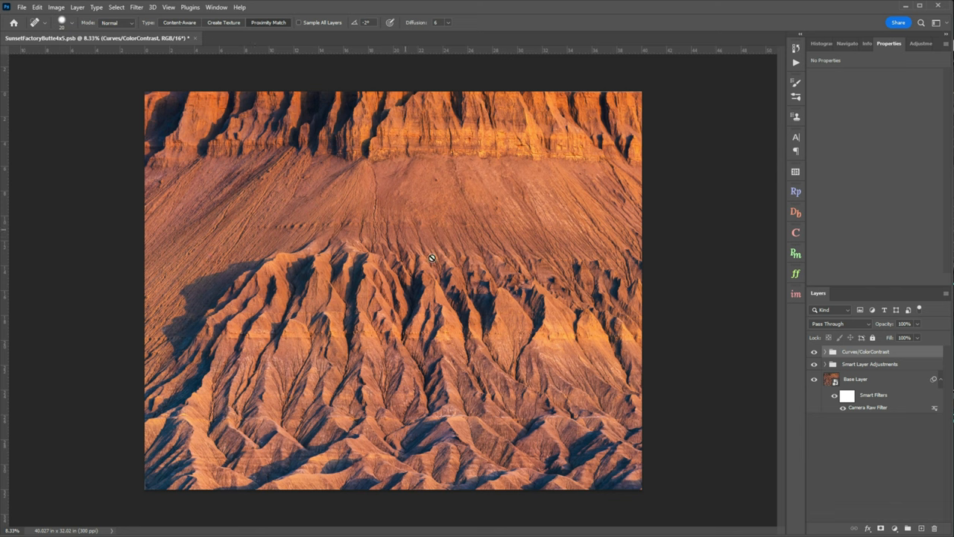
pyautogui.moveTo(500, 298)
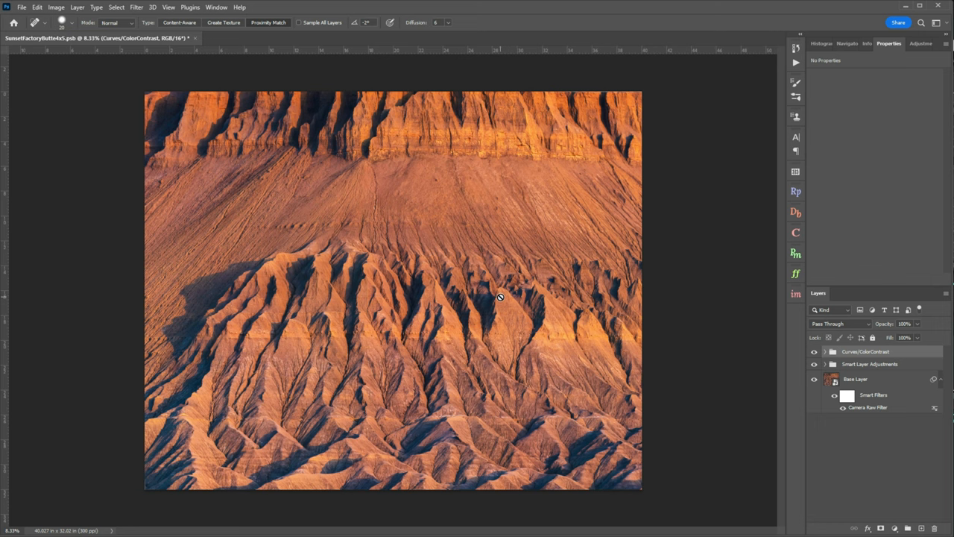
pyautogui.moveTo(499, 295)
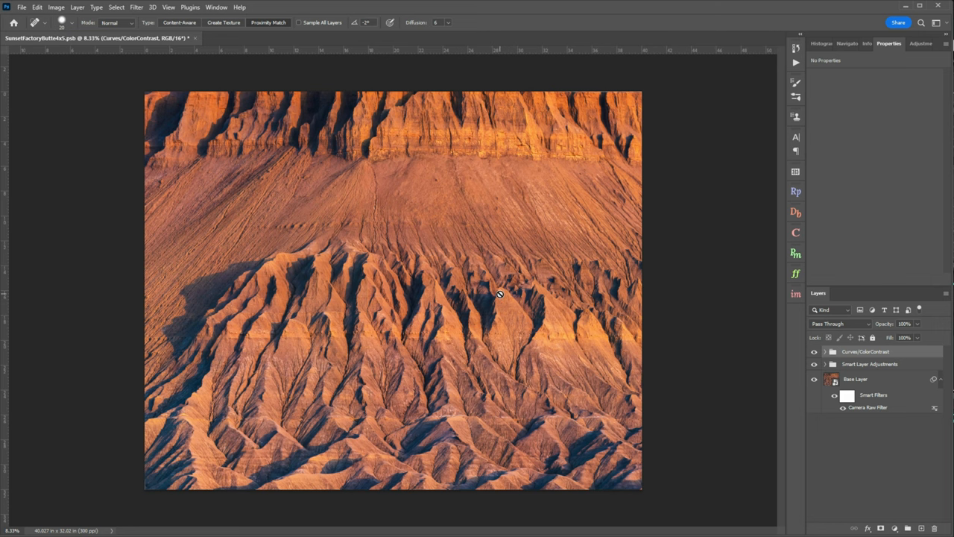